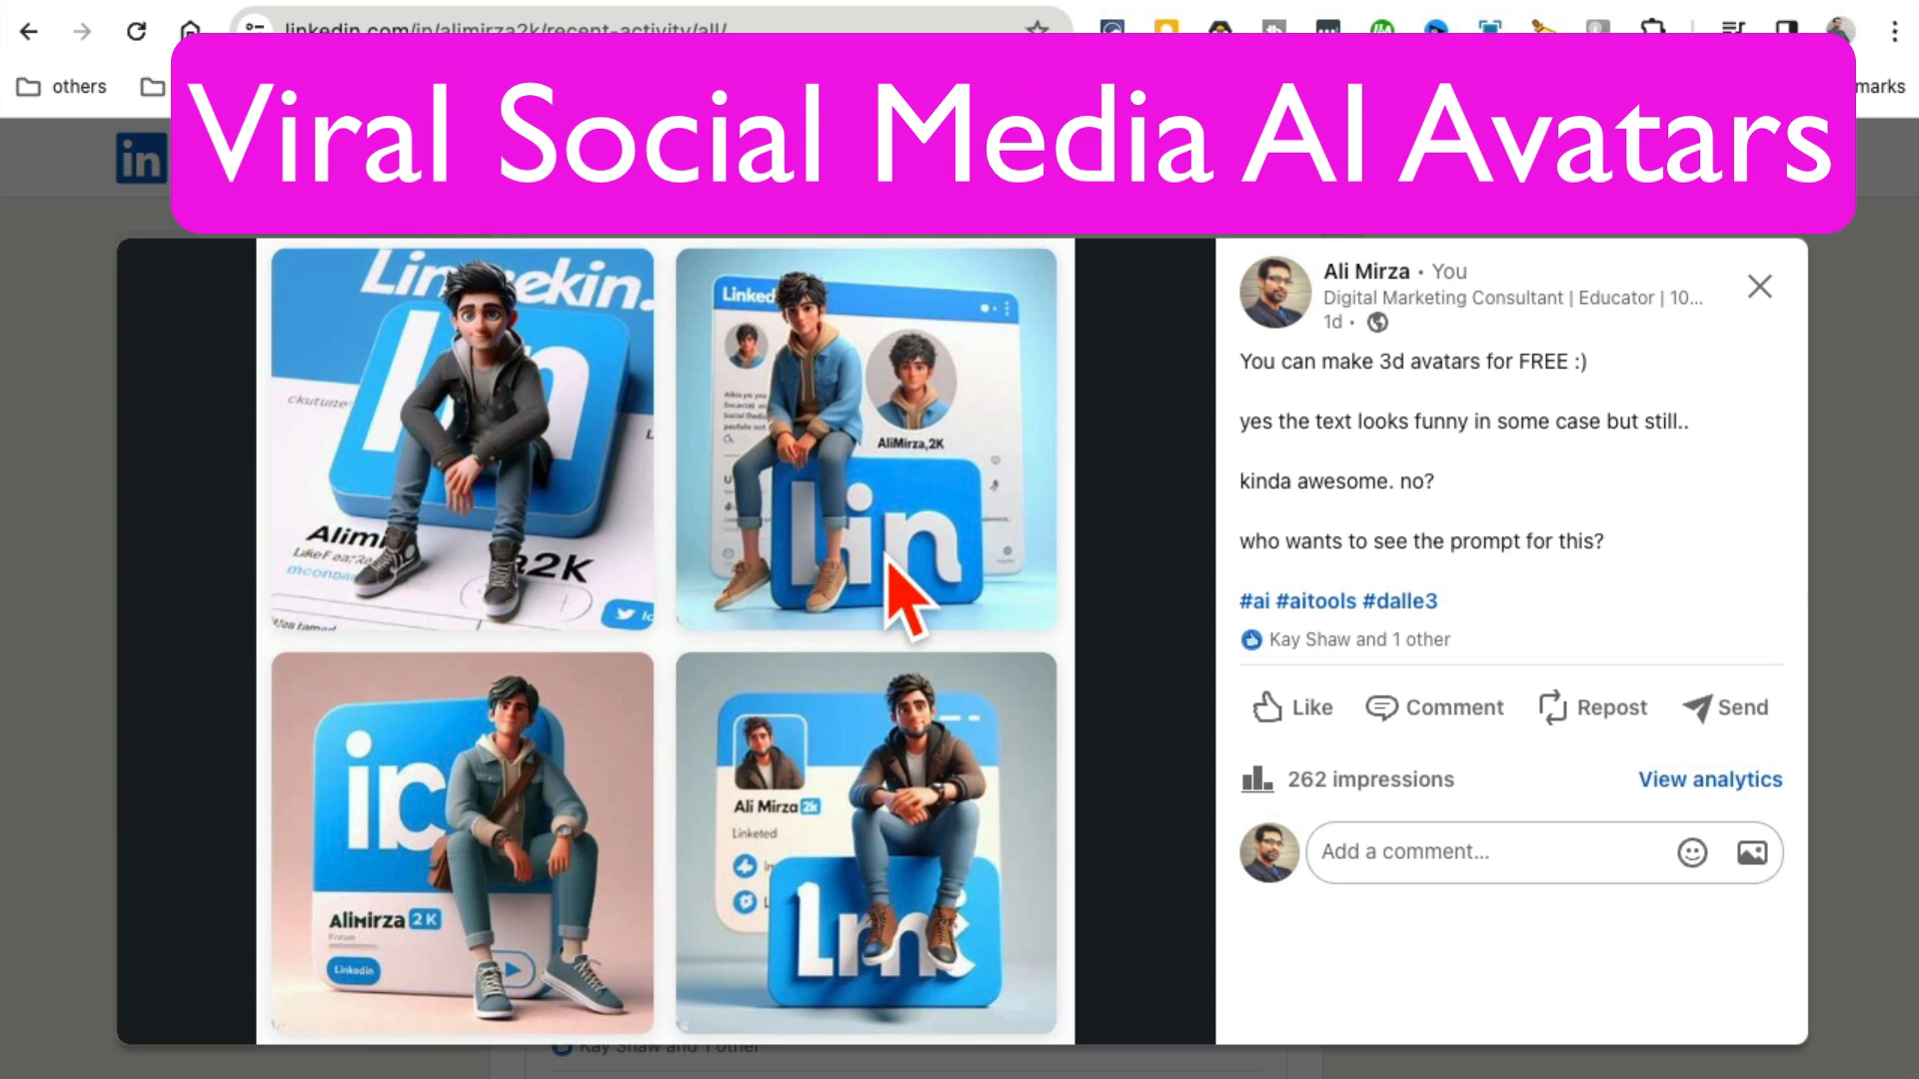
mouse_move(917, 716)
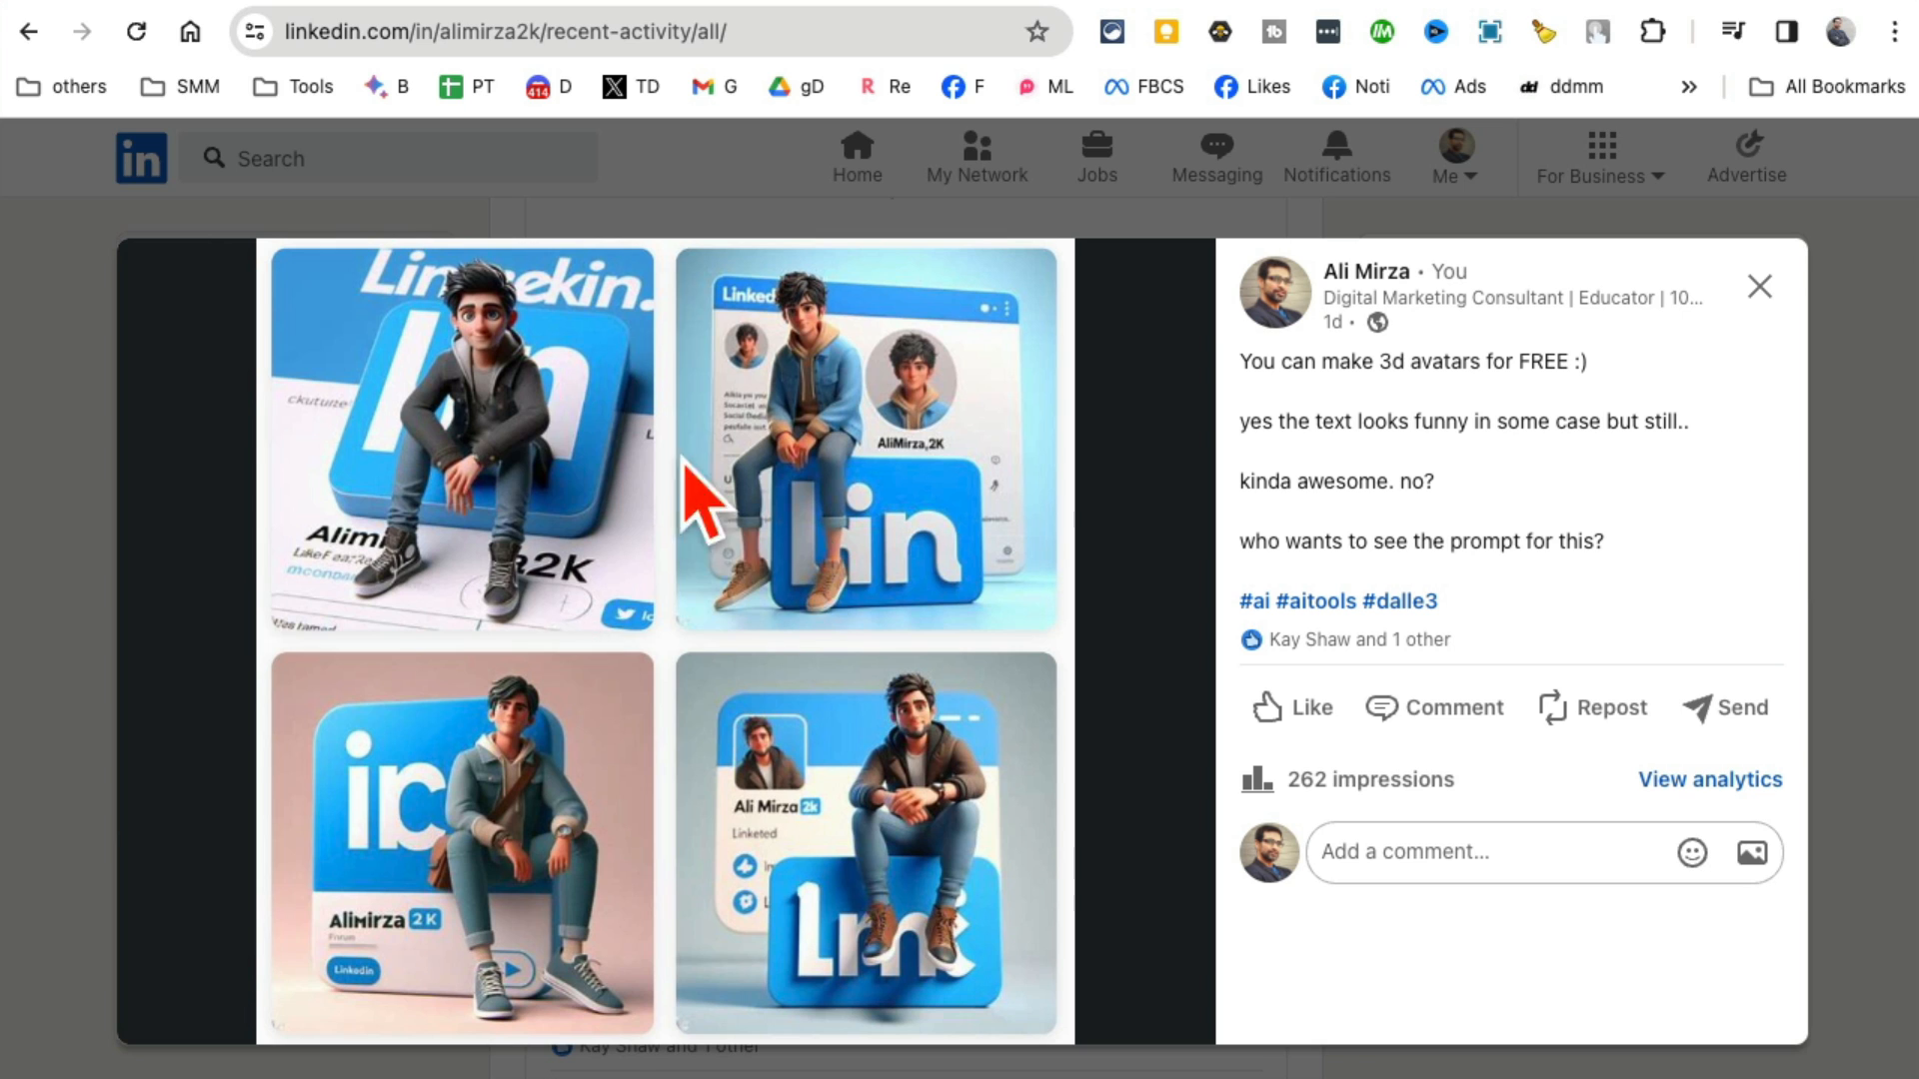
mouse_move(839, 594)
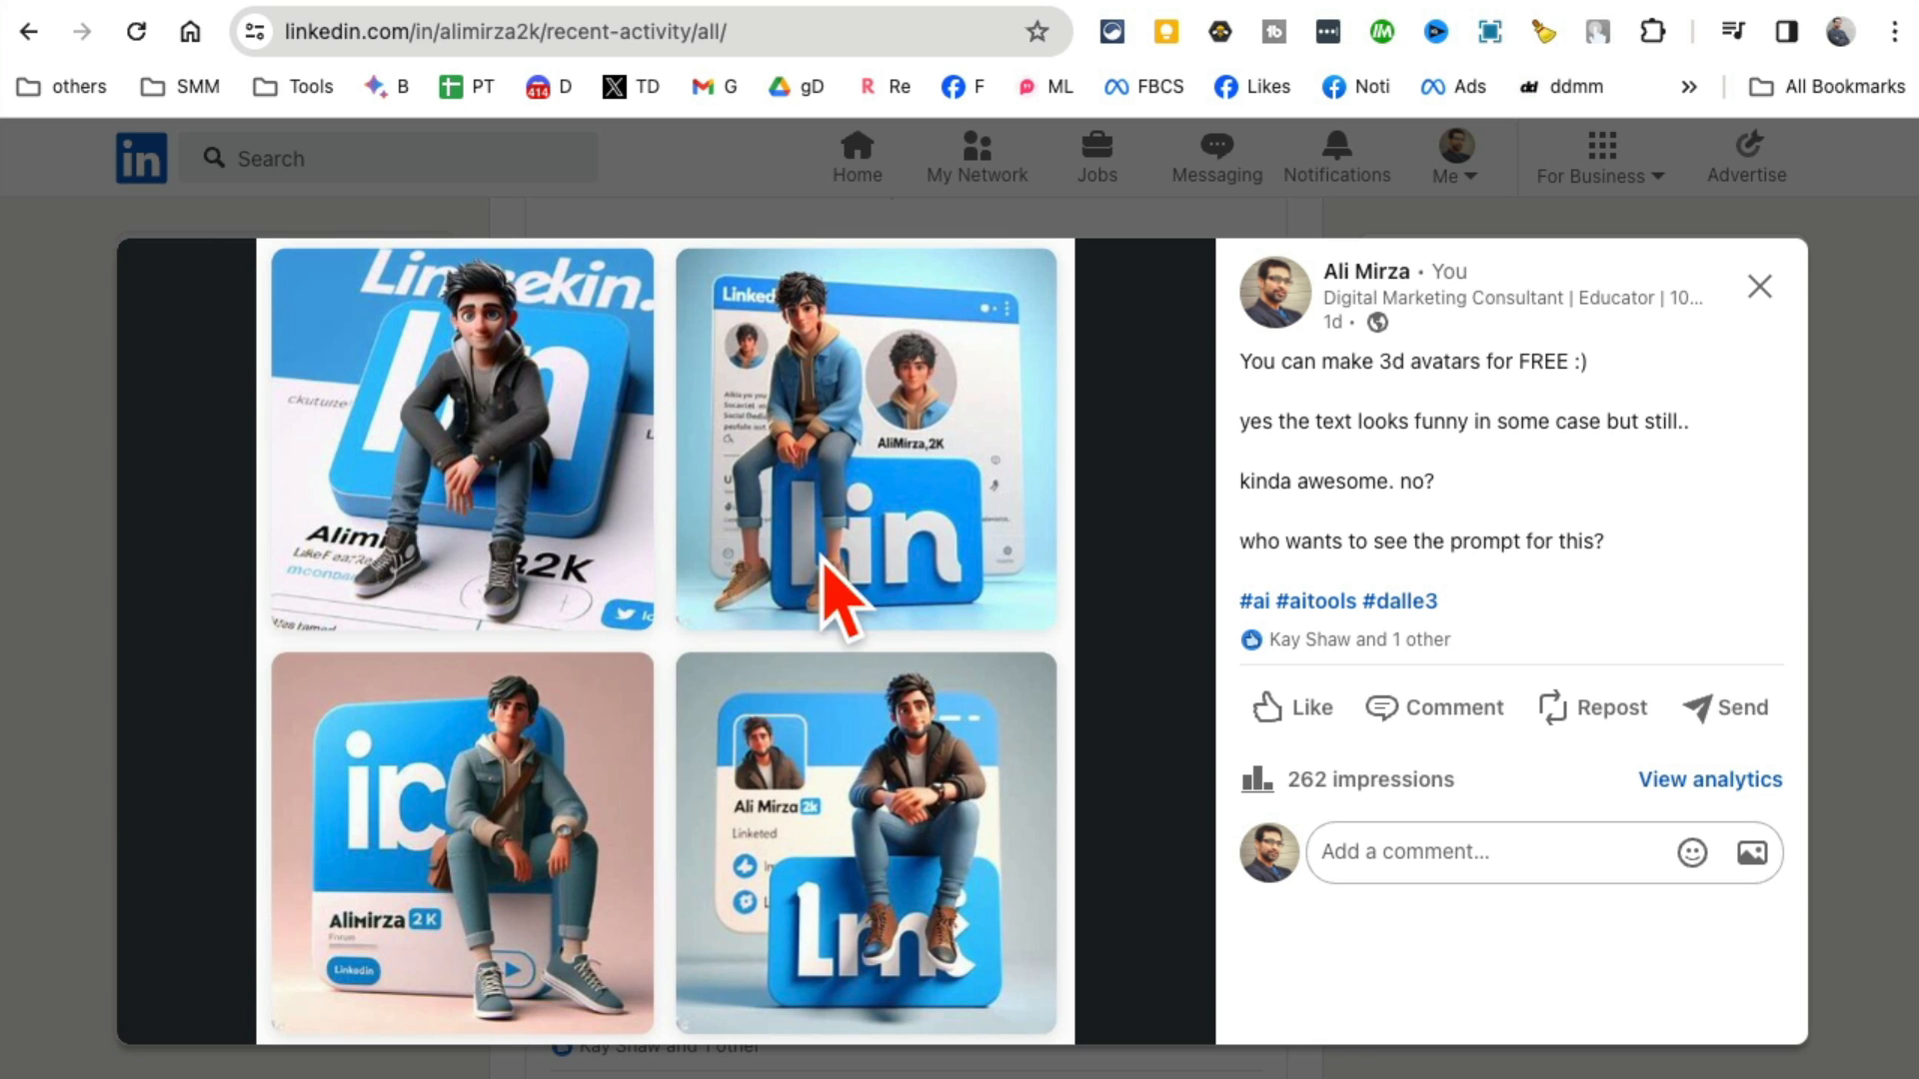
mouse_move(753, 649)
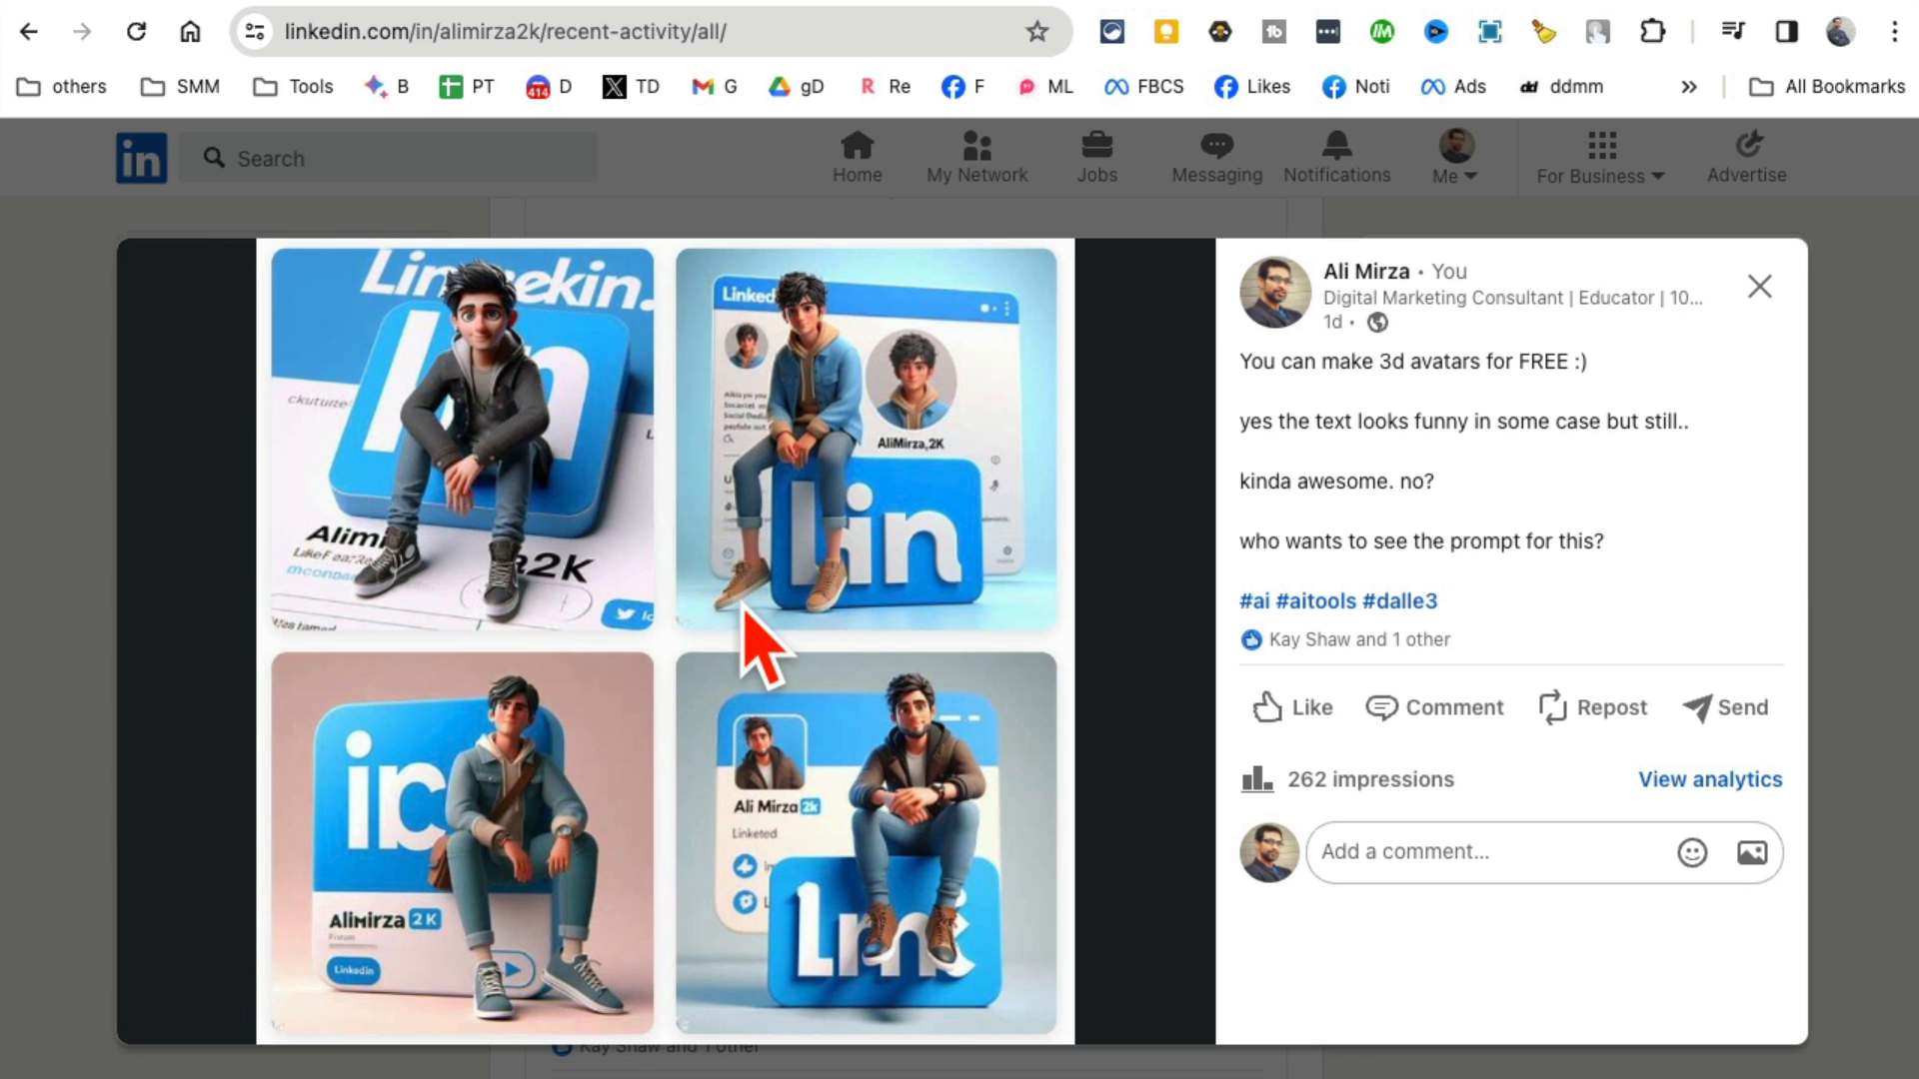
mouse_move(862, 611)
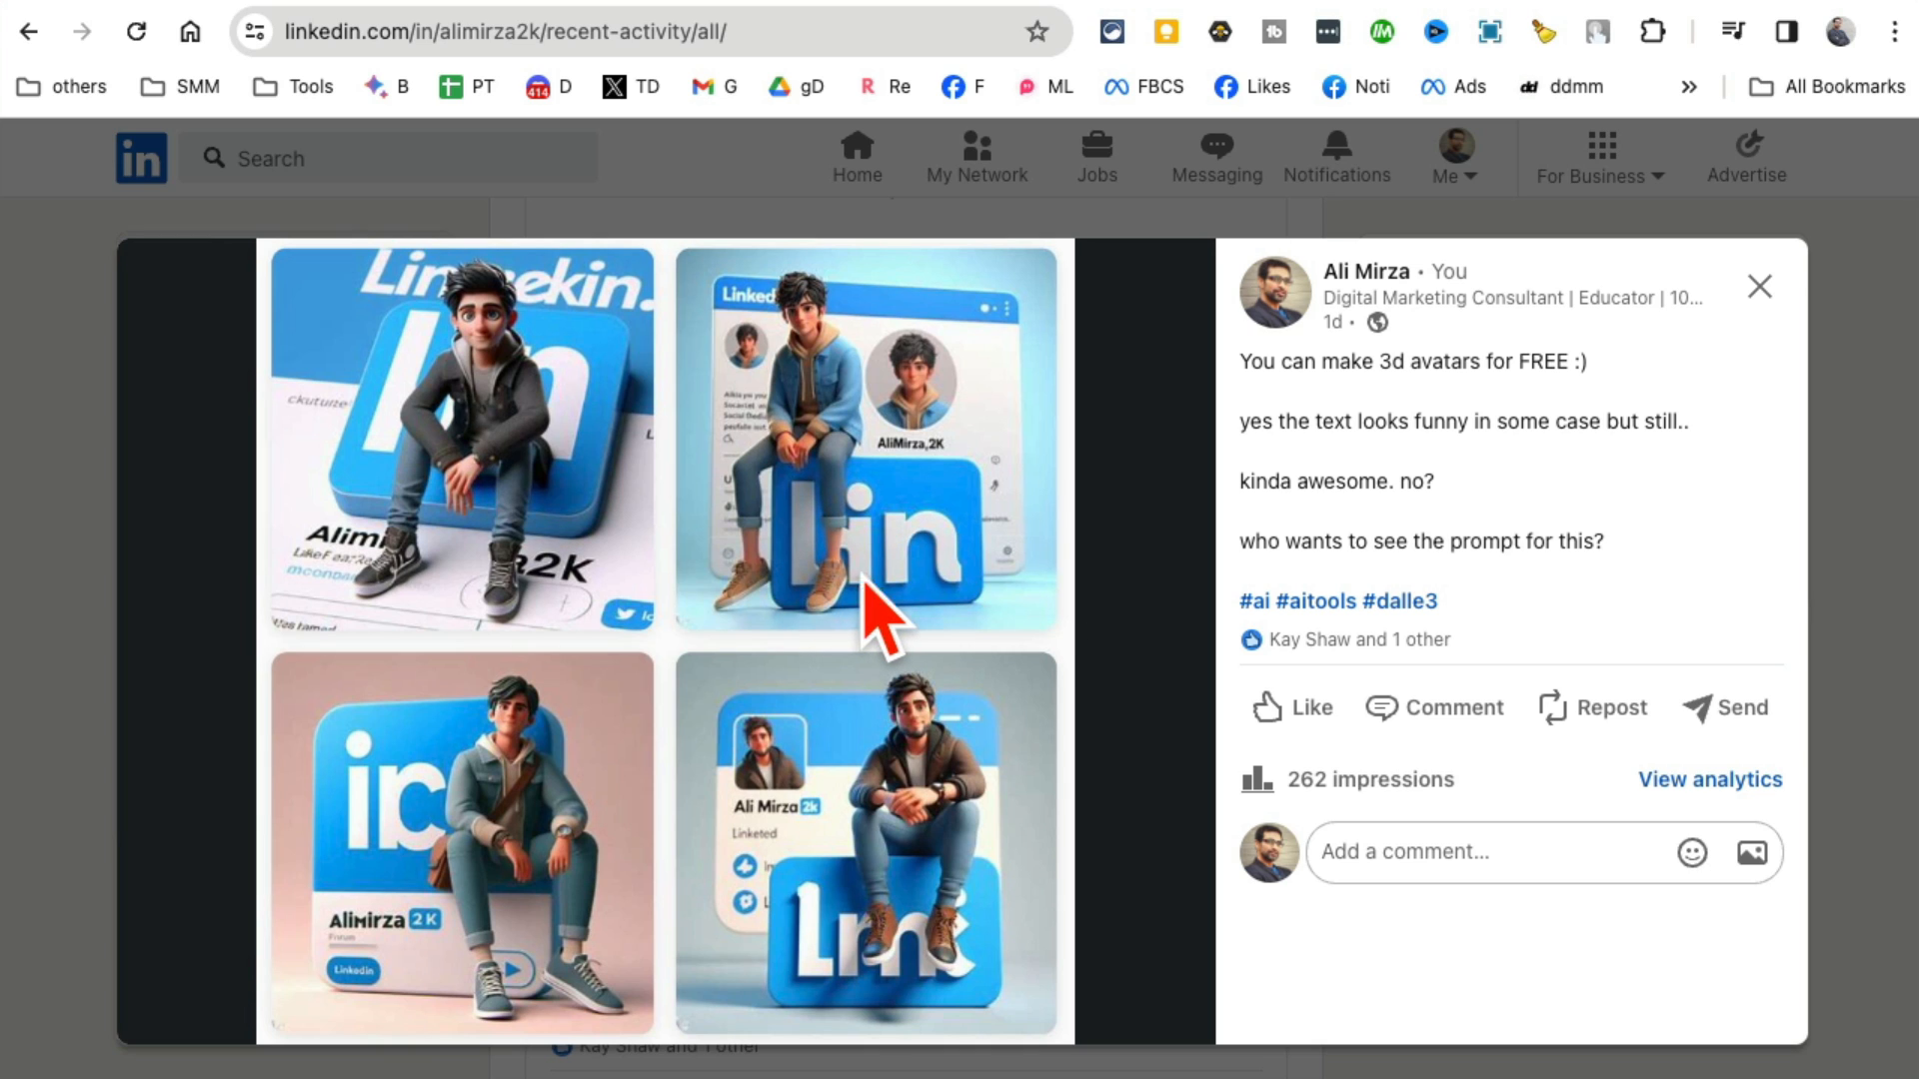
mouse_move(949, 141)
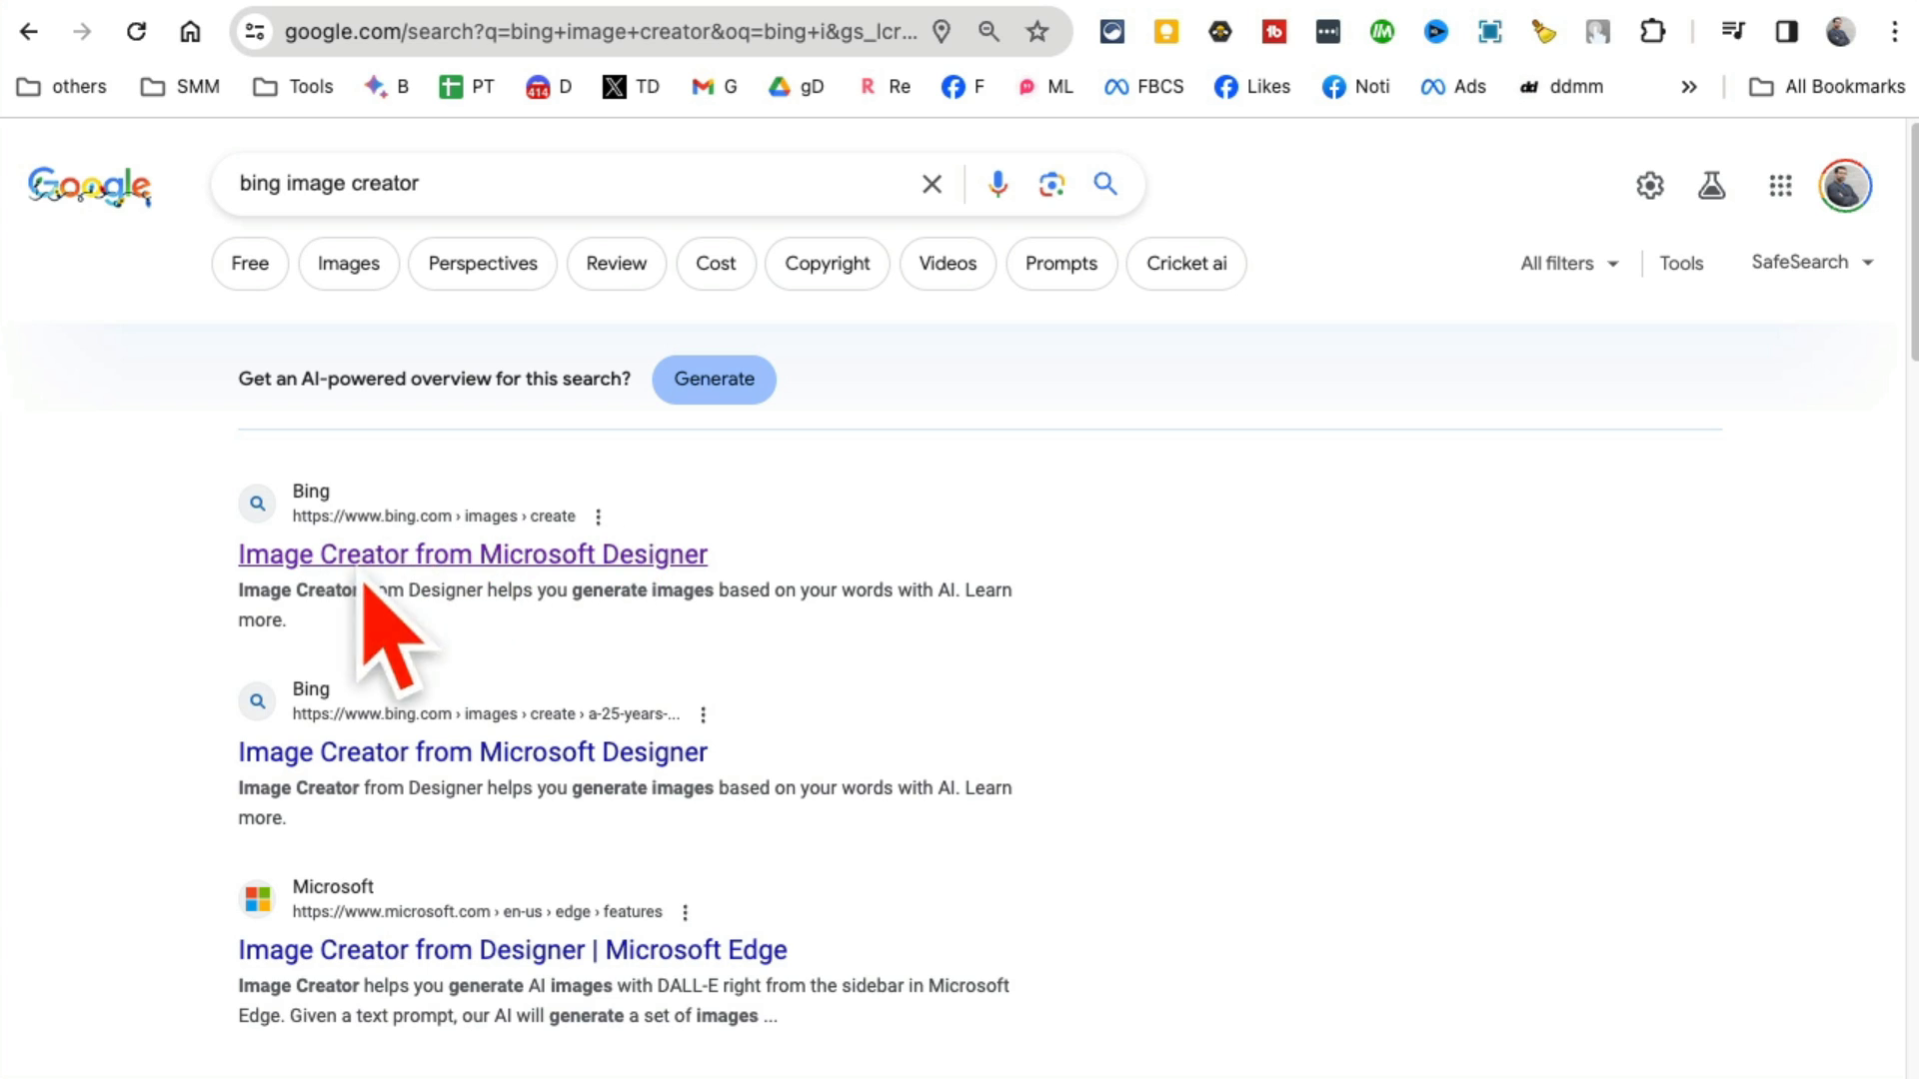
Open the 'Image Creator from Microsoft Designer' result from the Google search for bing image creator
left_click(471, 555)
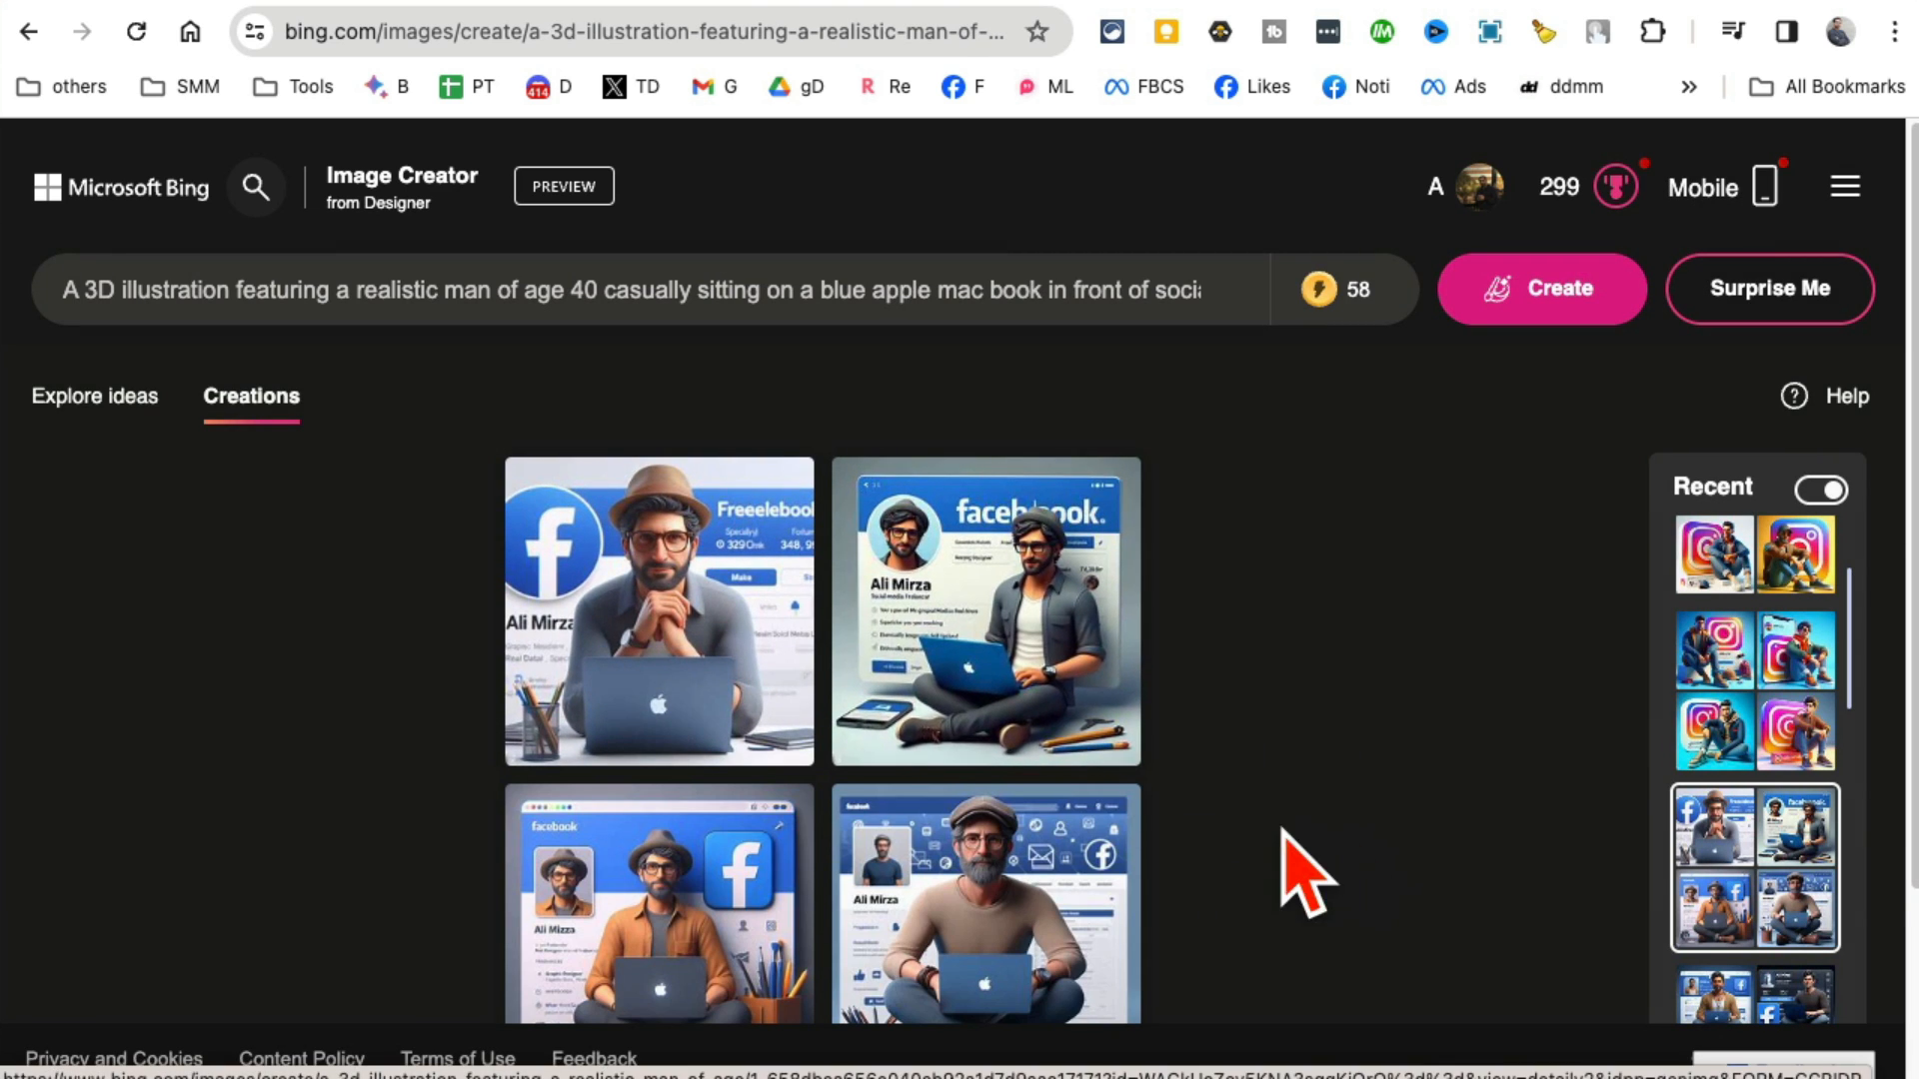
mouse_move(208, 214)
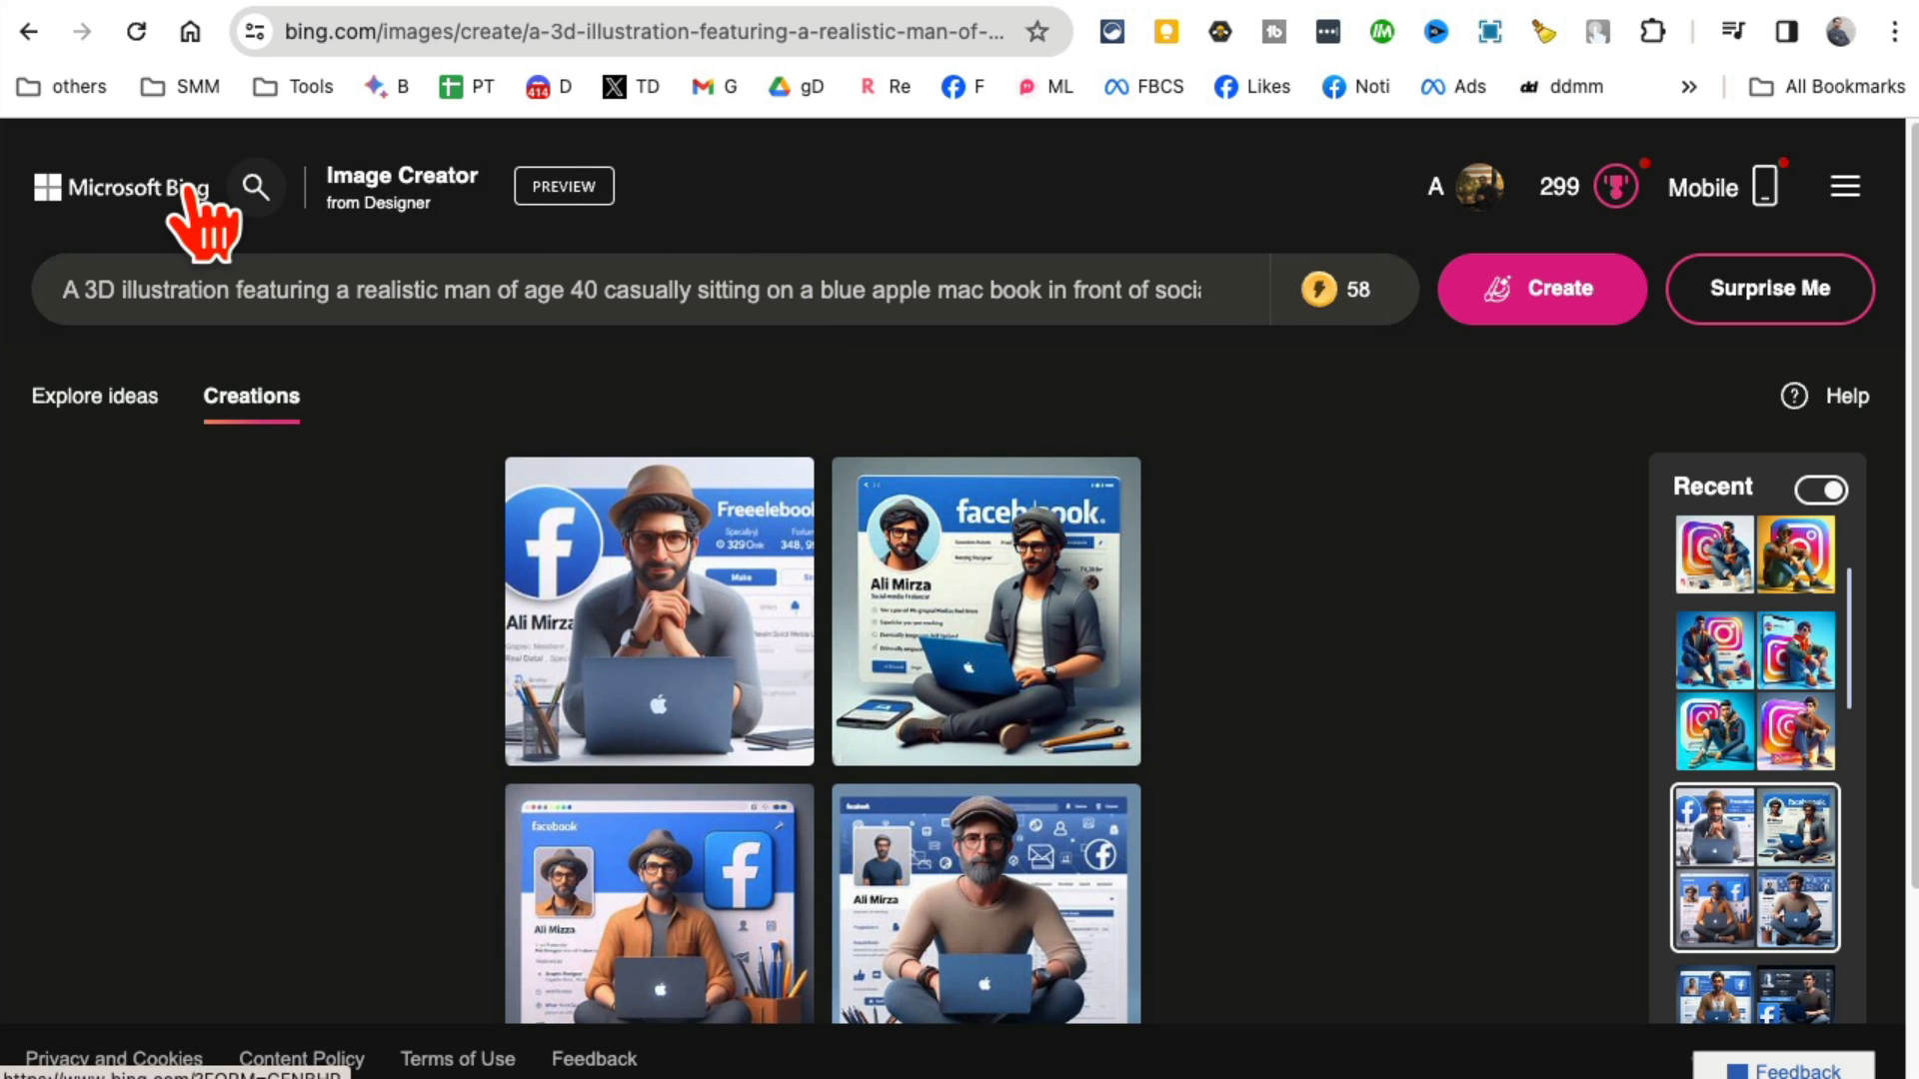
mouse_move(429, 282)
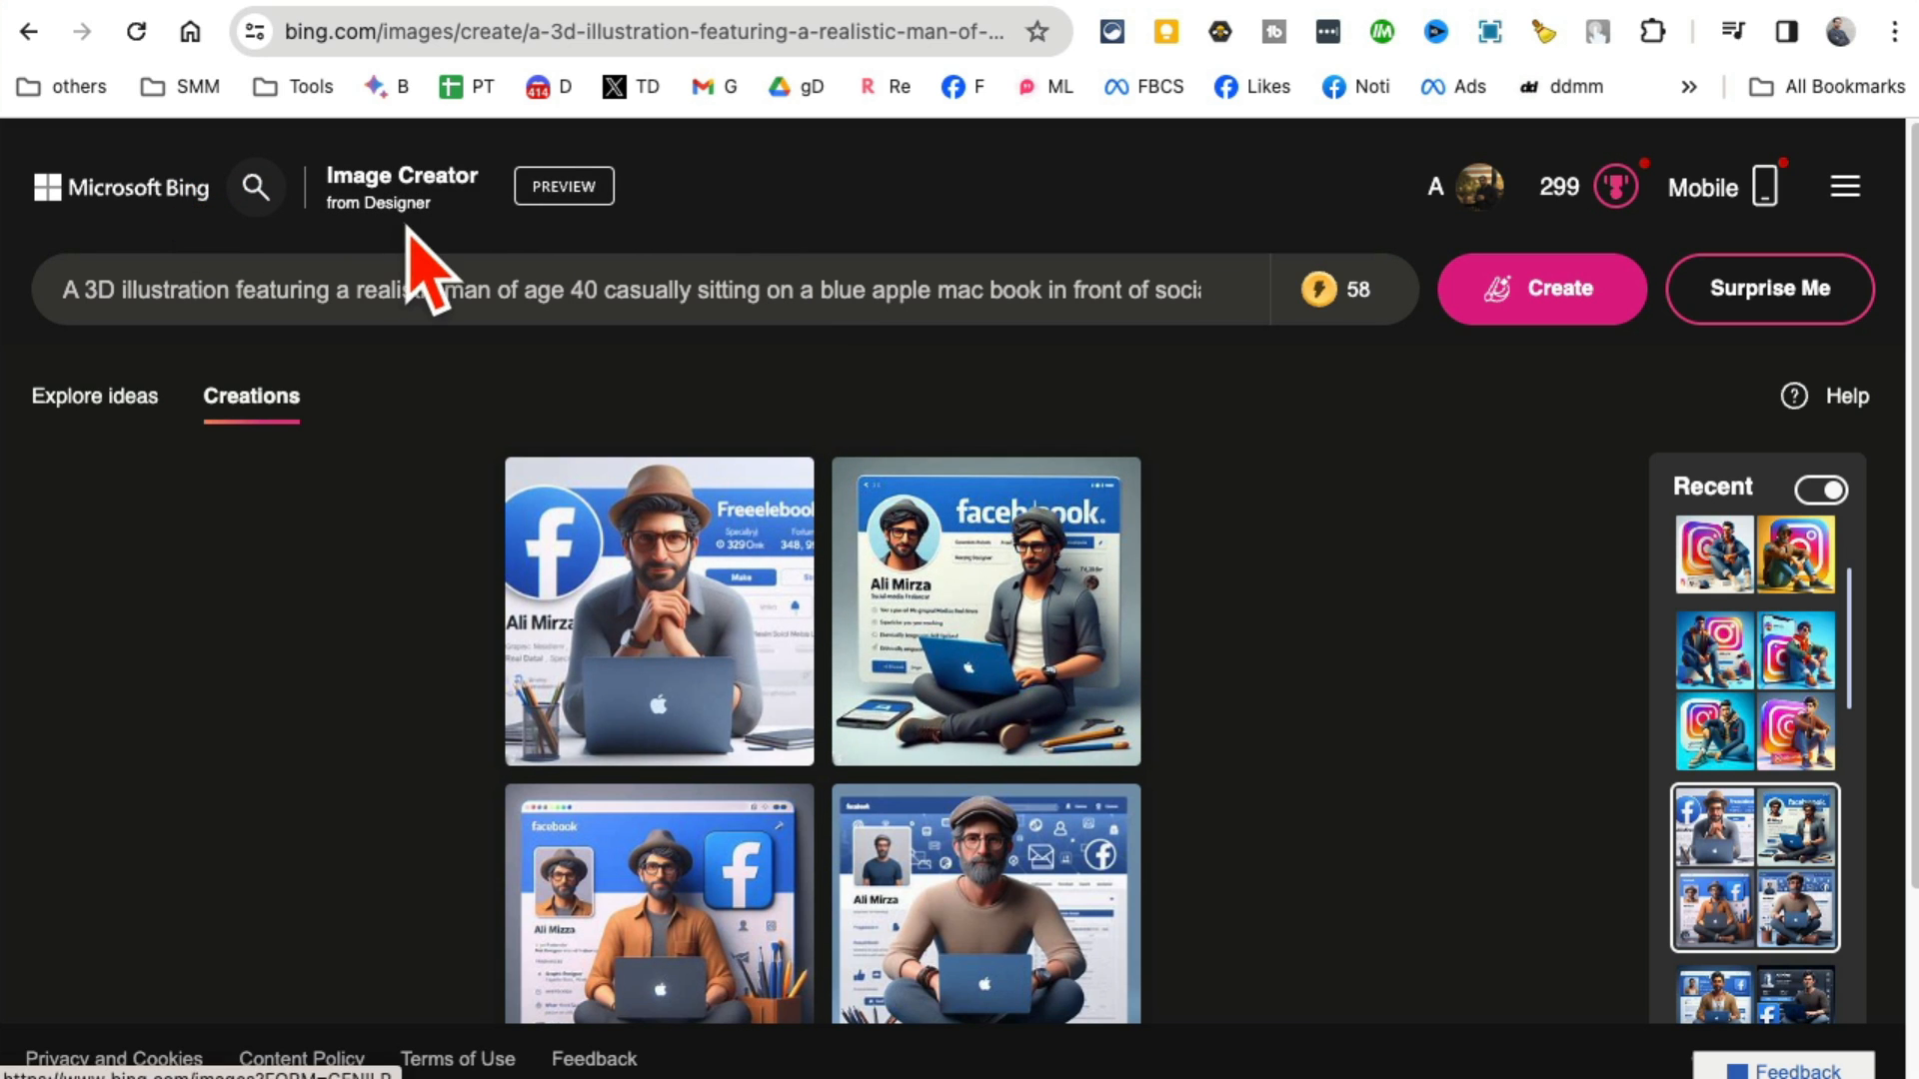
mouse_move(876, 686)
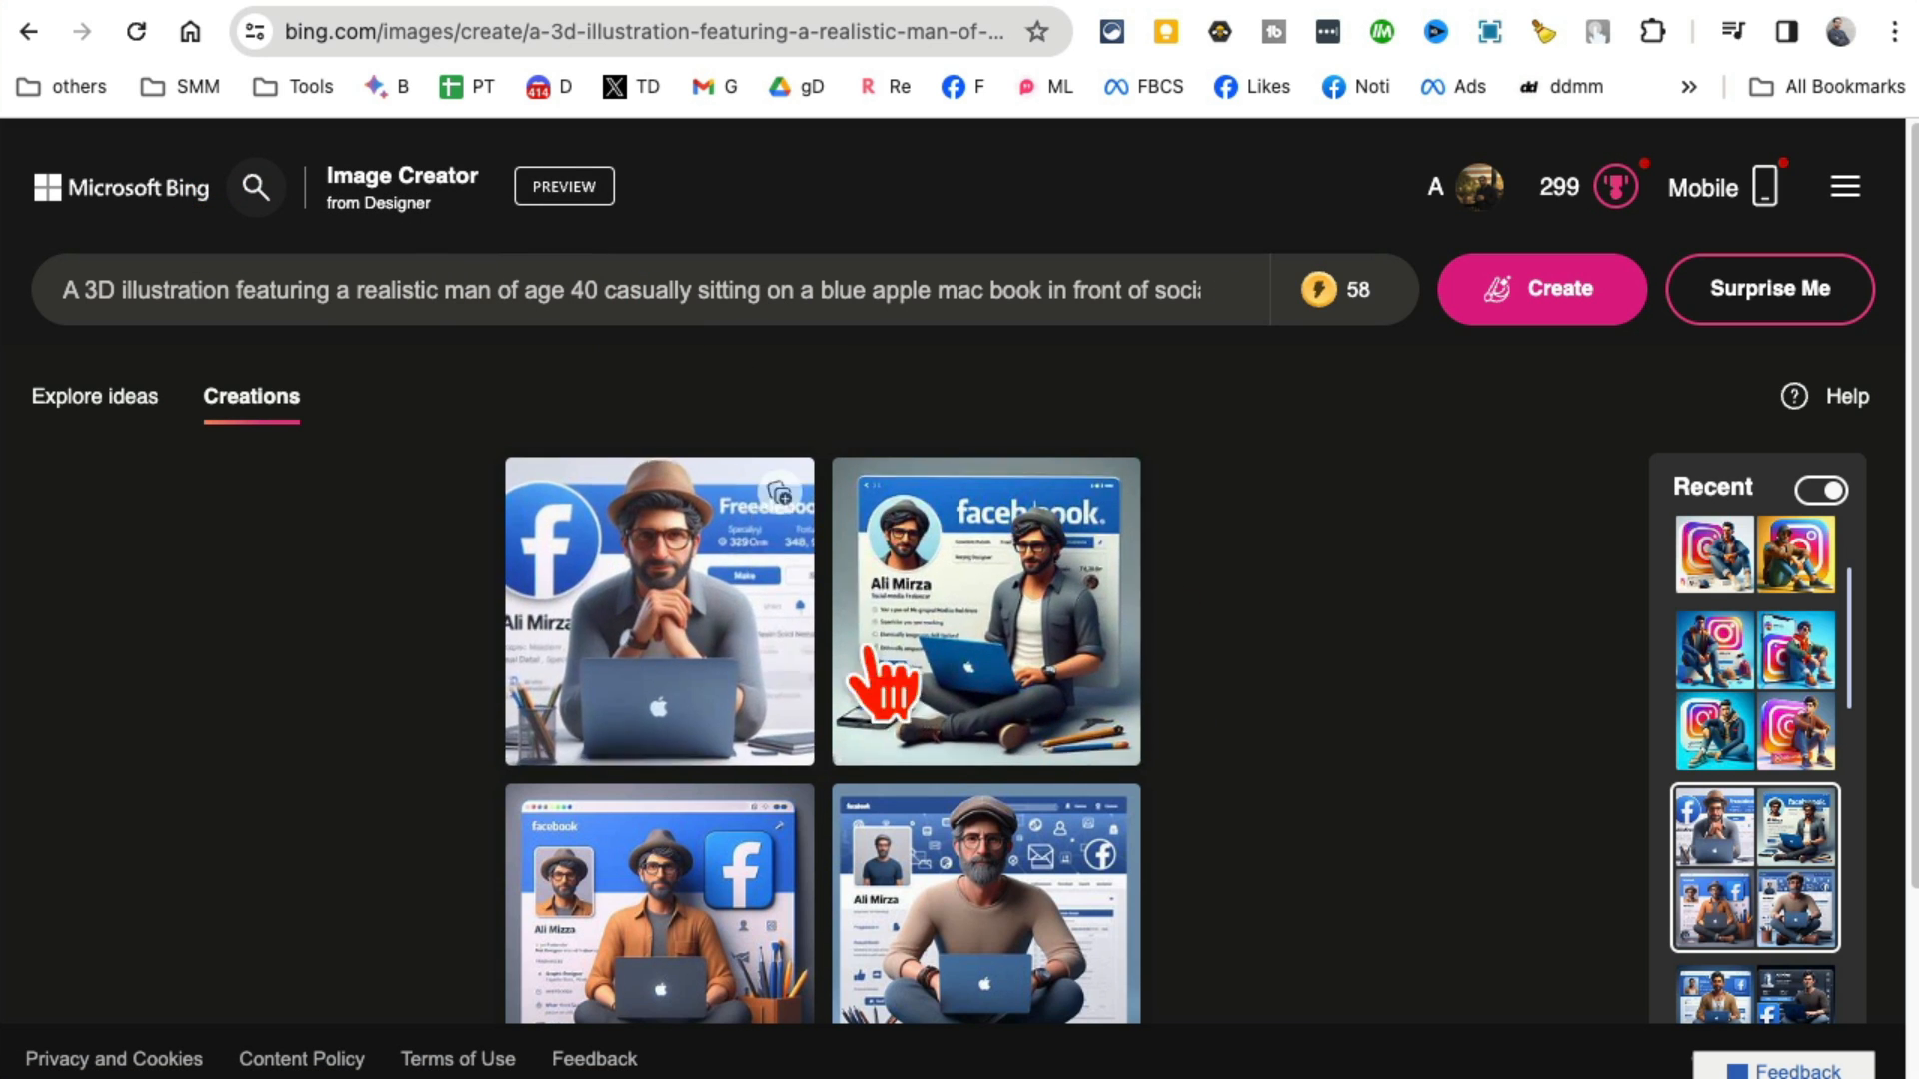
Scroll through the four 3D Facebook avatar images of the man on a laptop
scroll("down", 3)
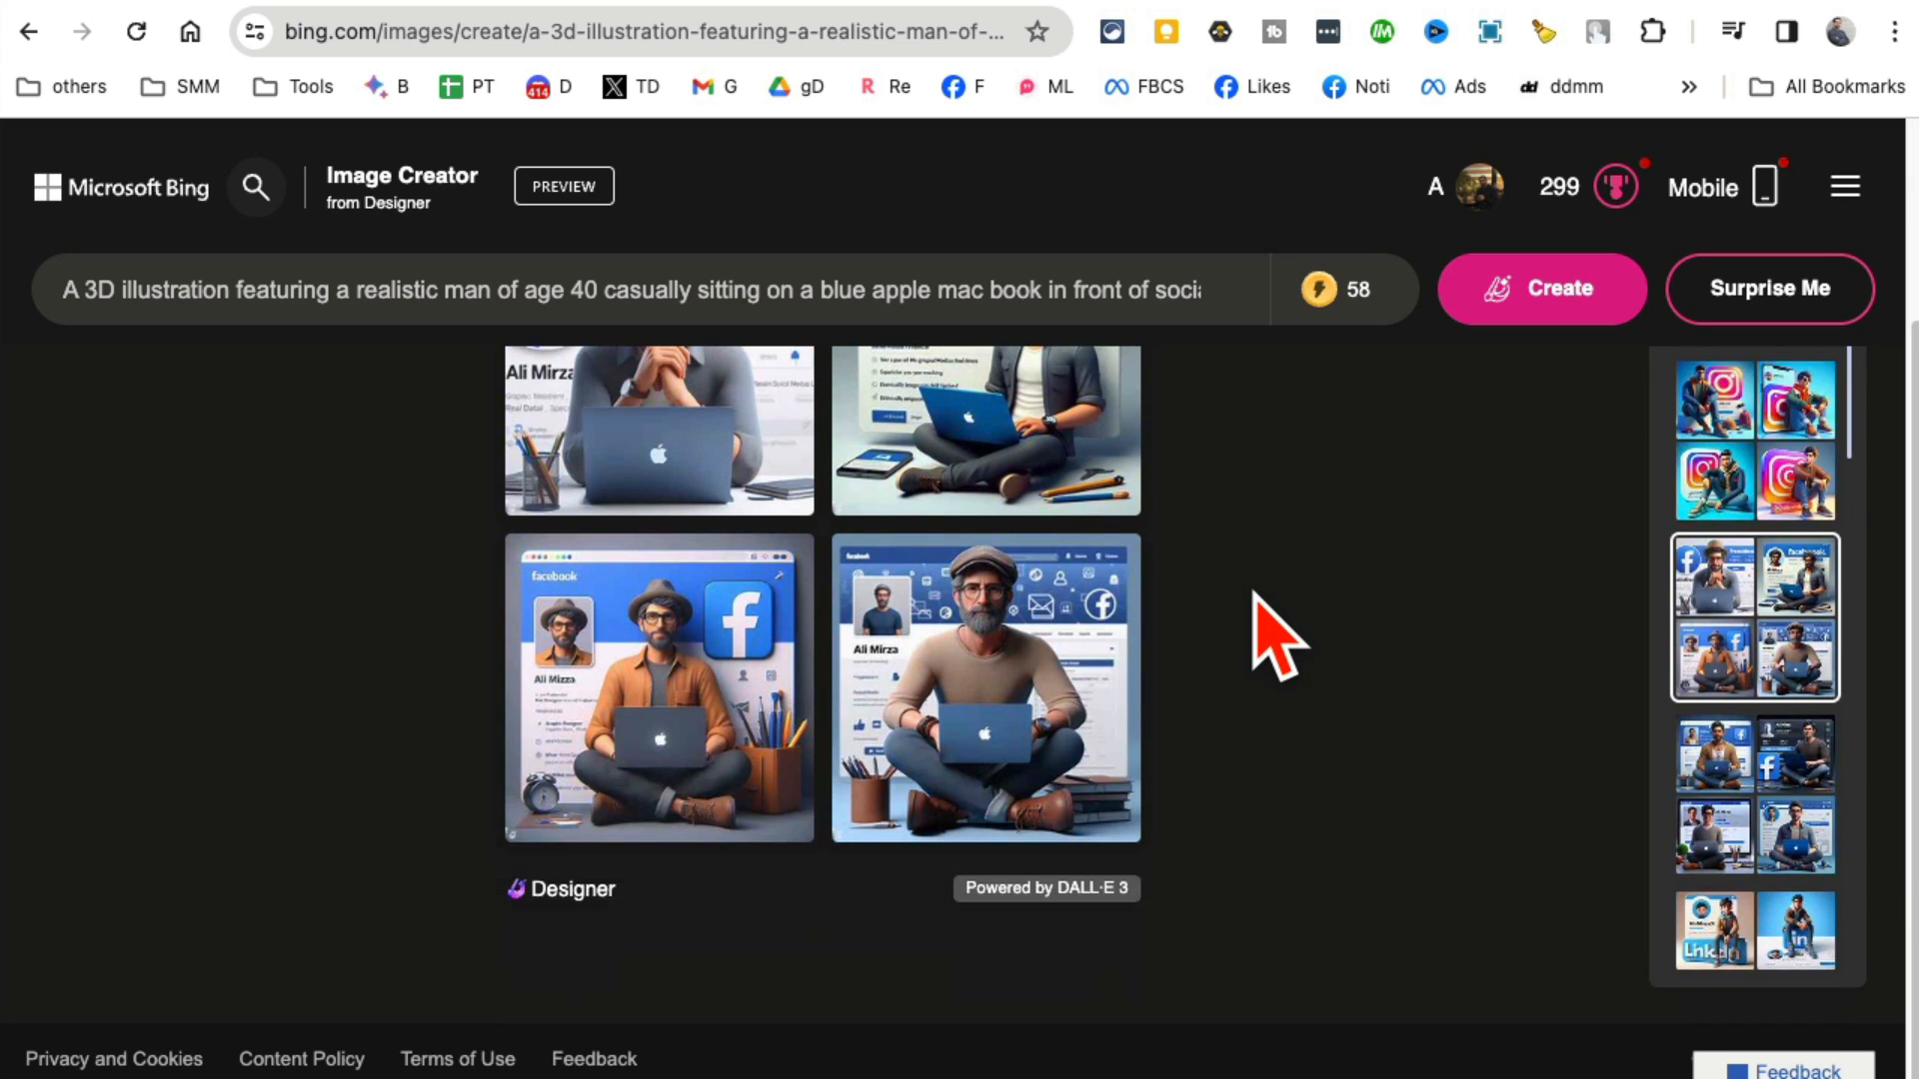
scroll("up", 3)
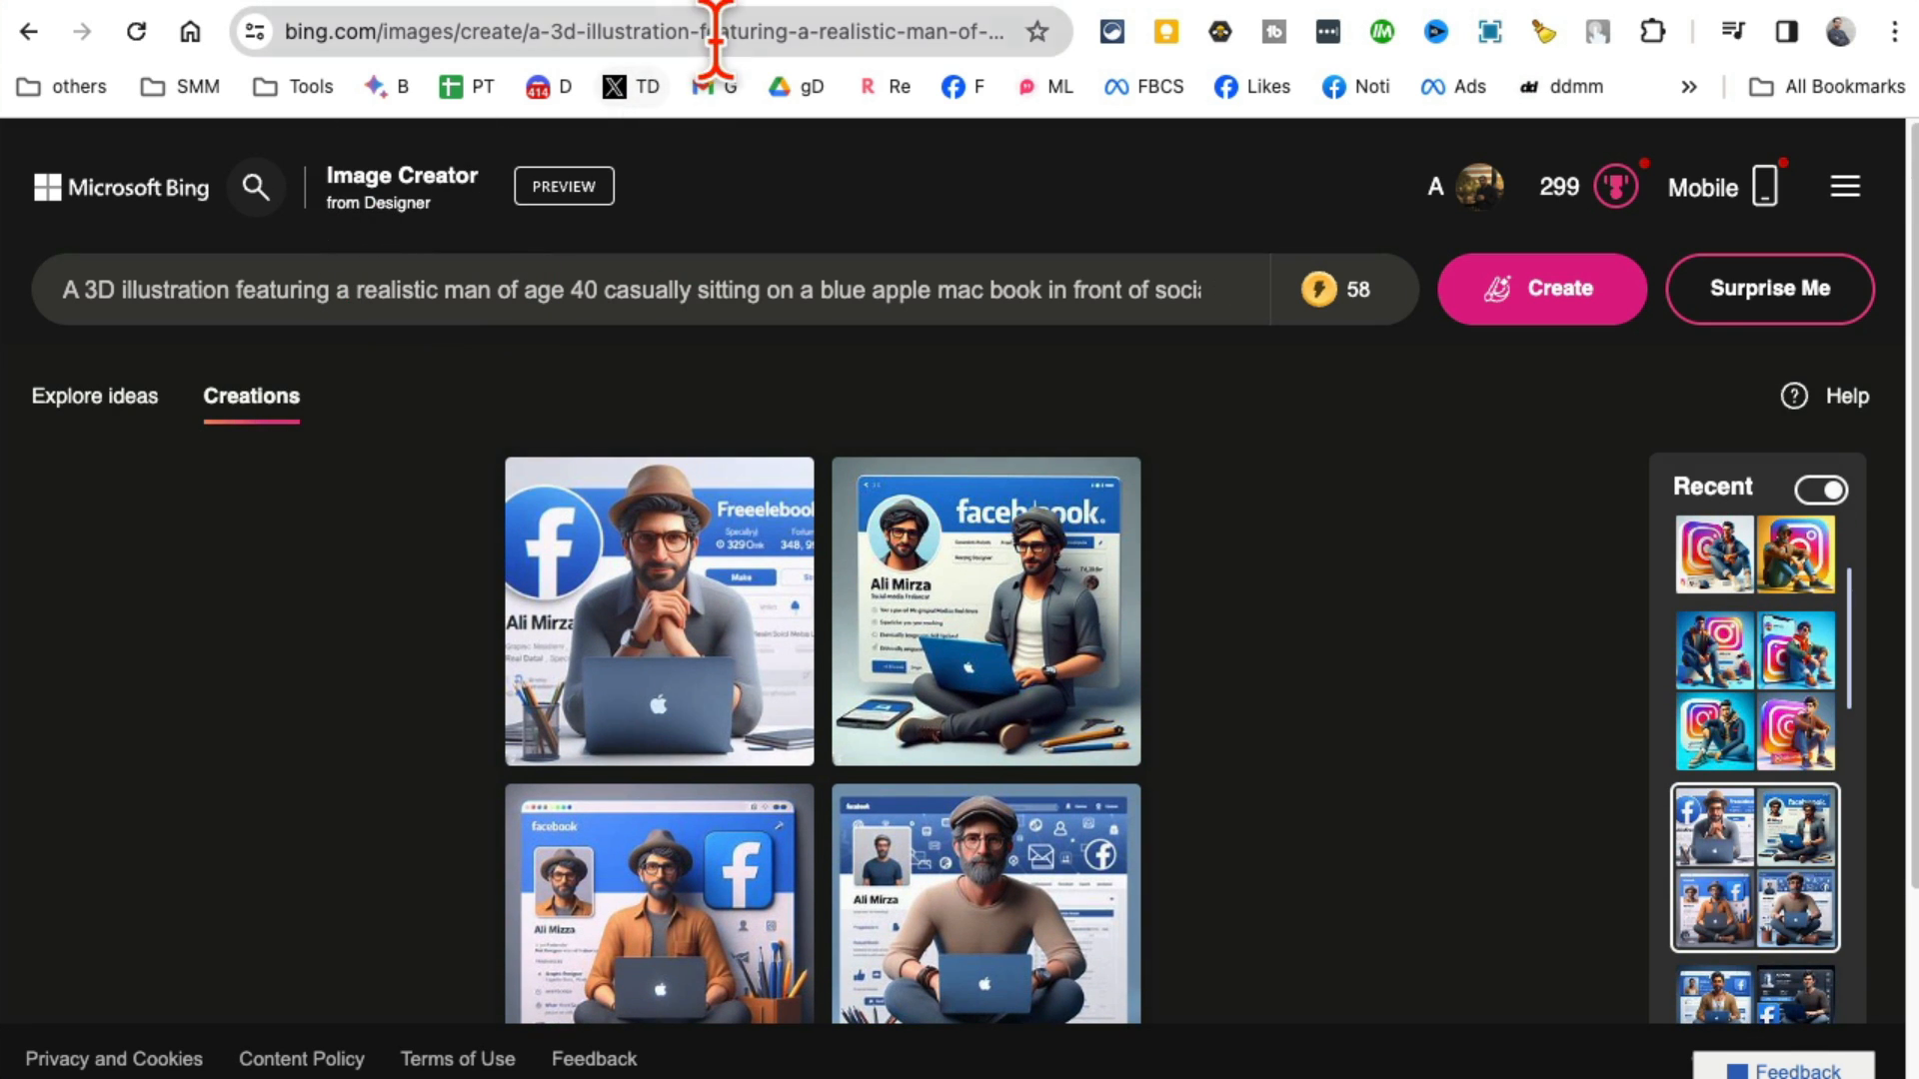
mouse_move(1173, 55)
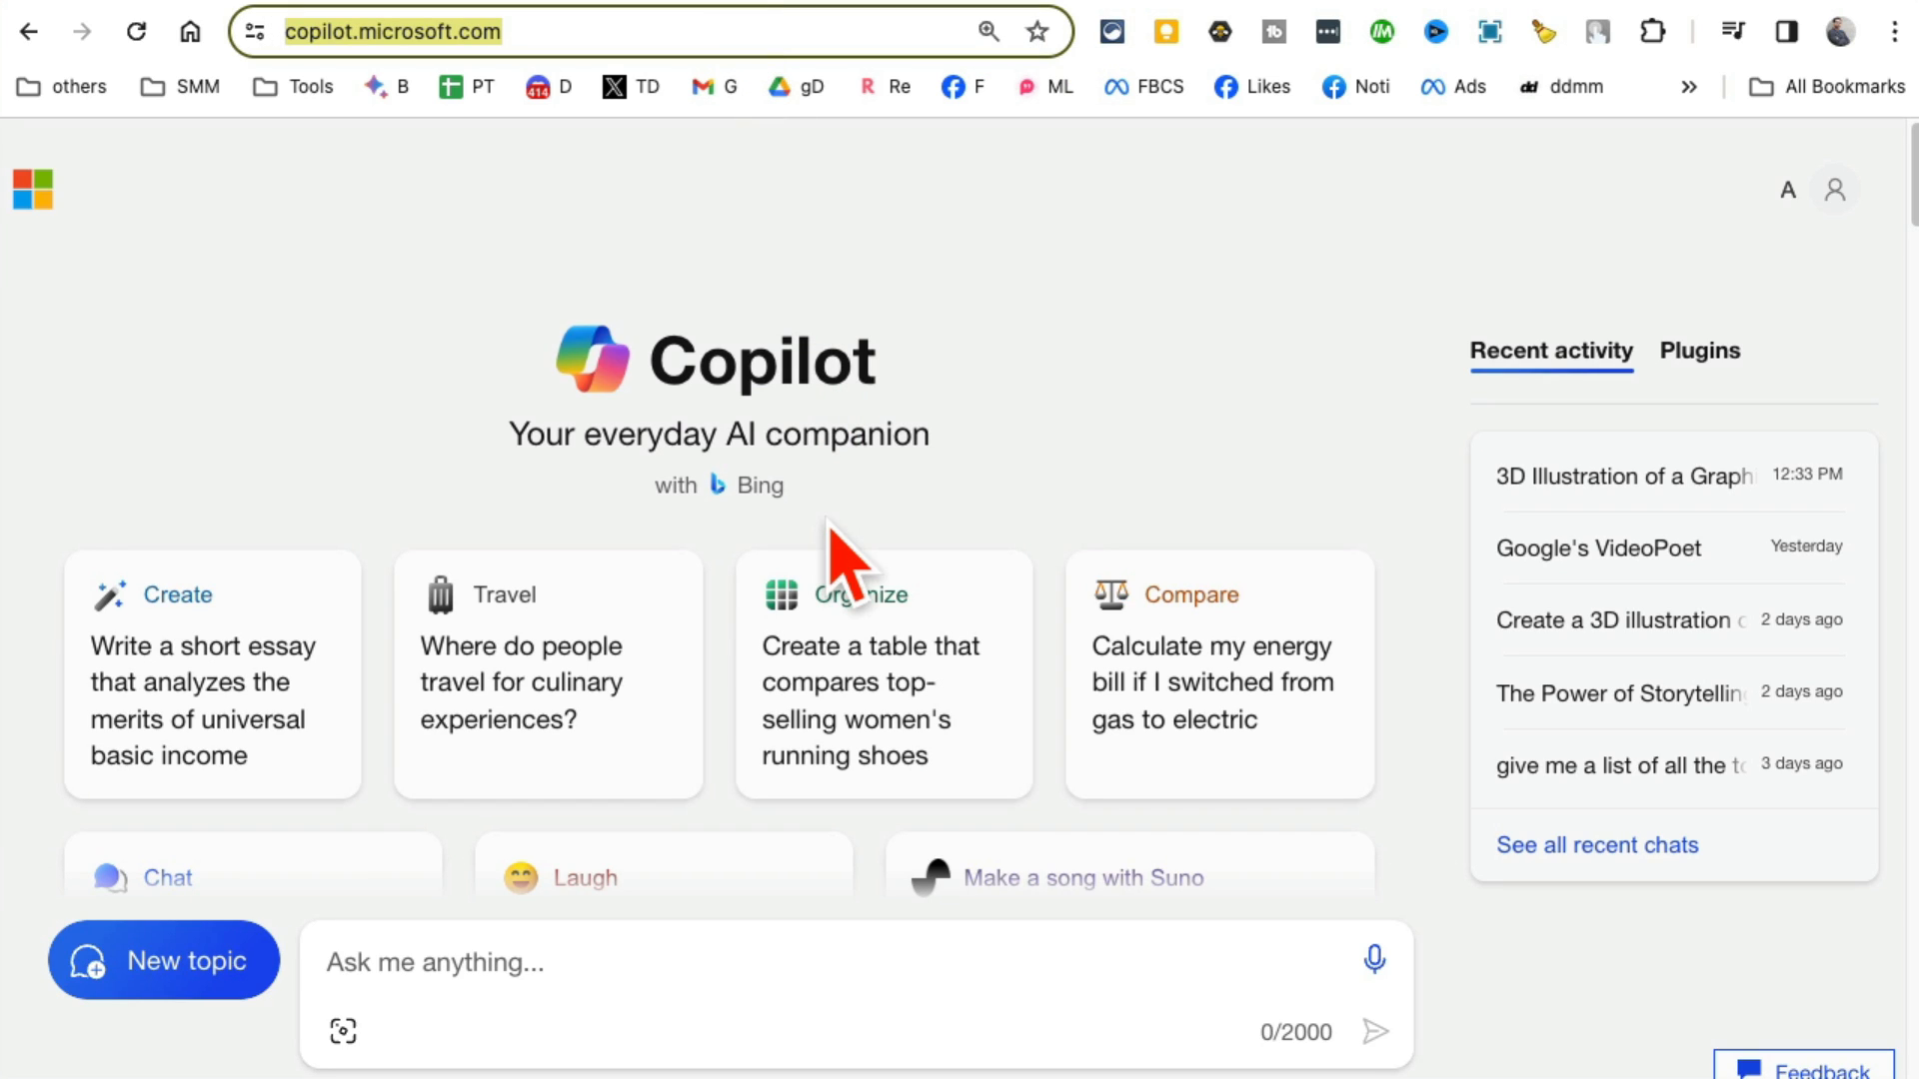
Go to copilot.microsoft.com and scroll past the suggestion cards toward Recent activity
double_click(759, 360)
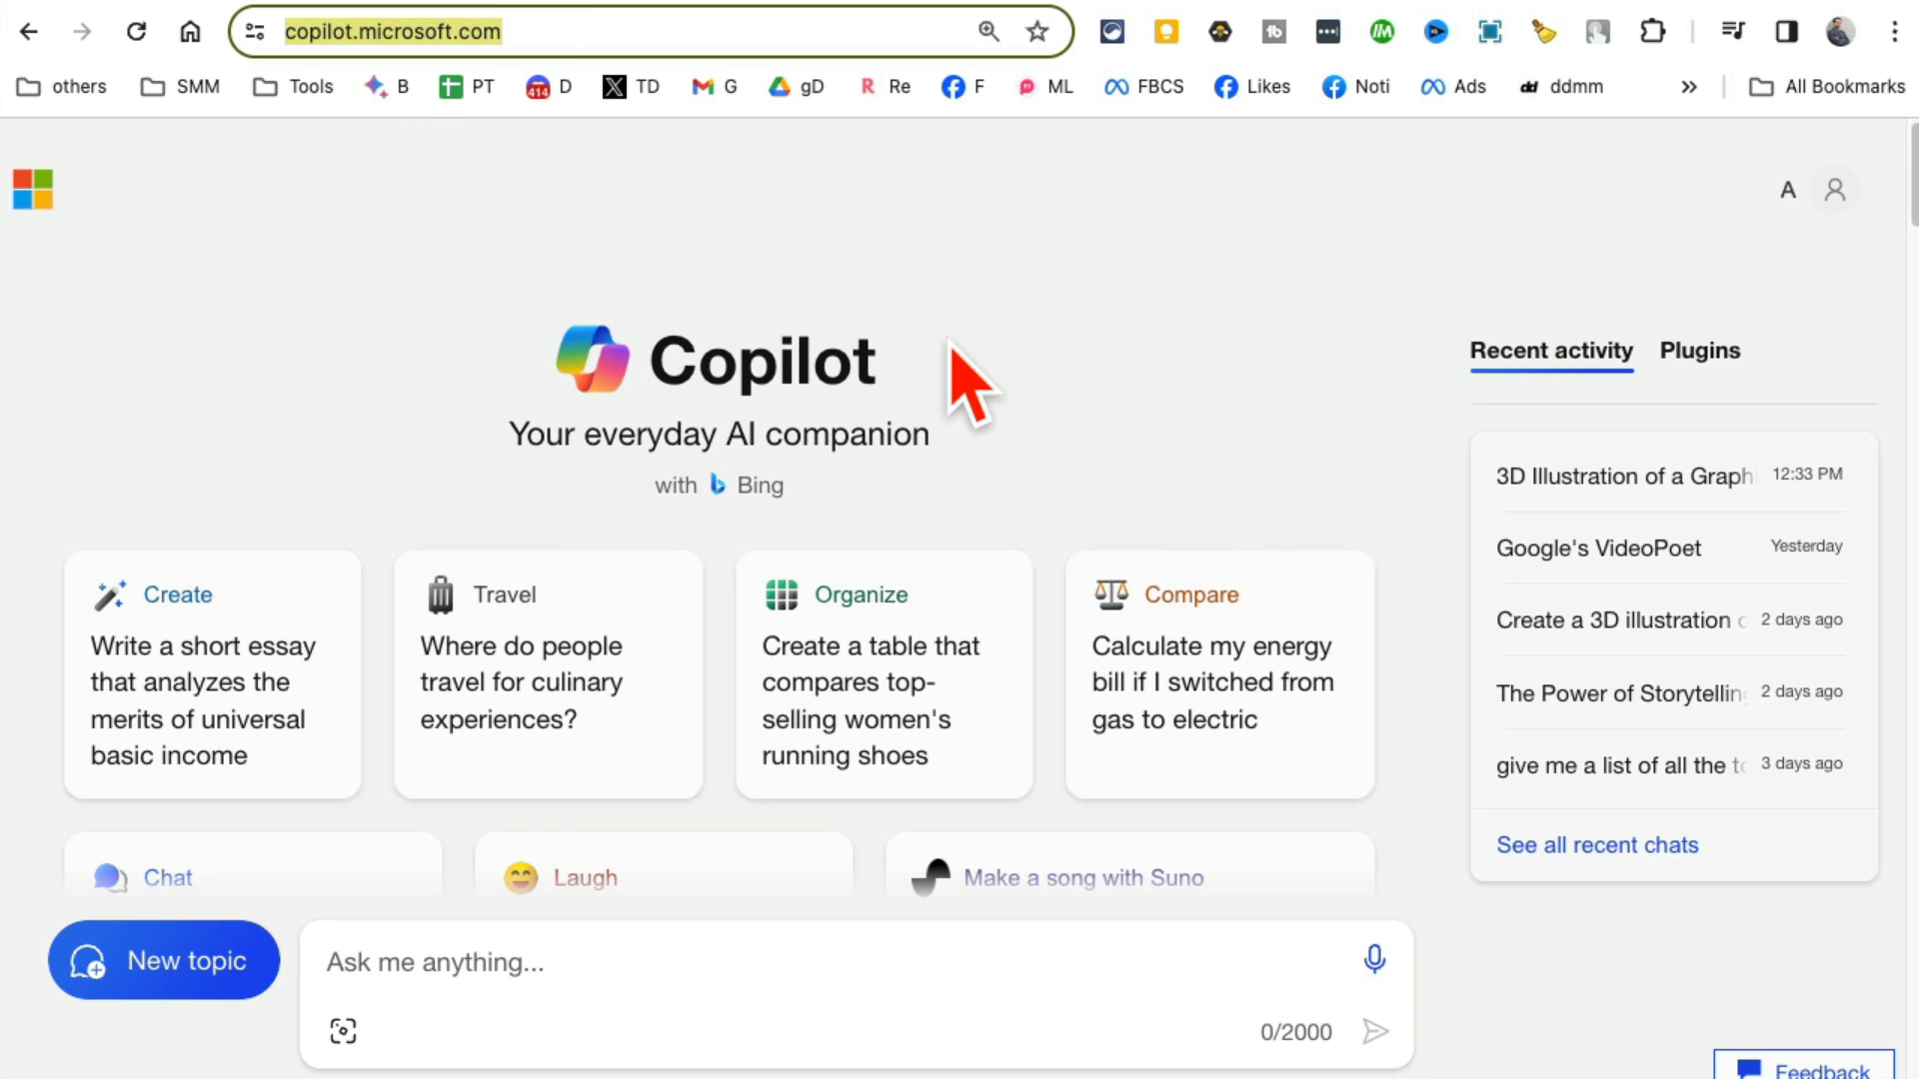
mouse_move(801, 263)
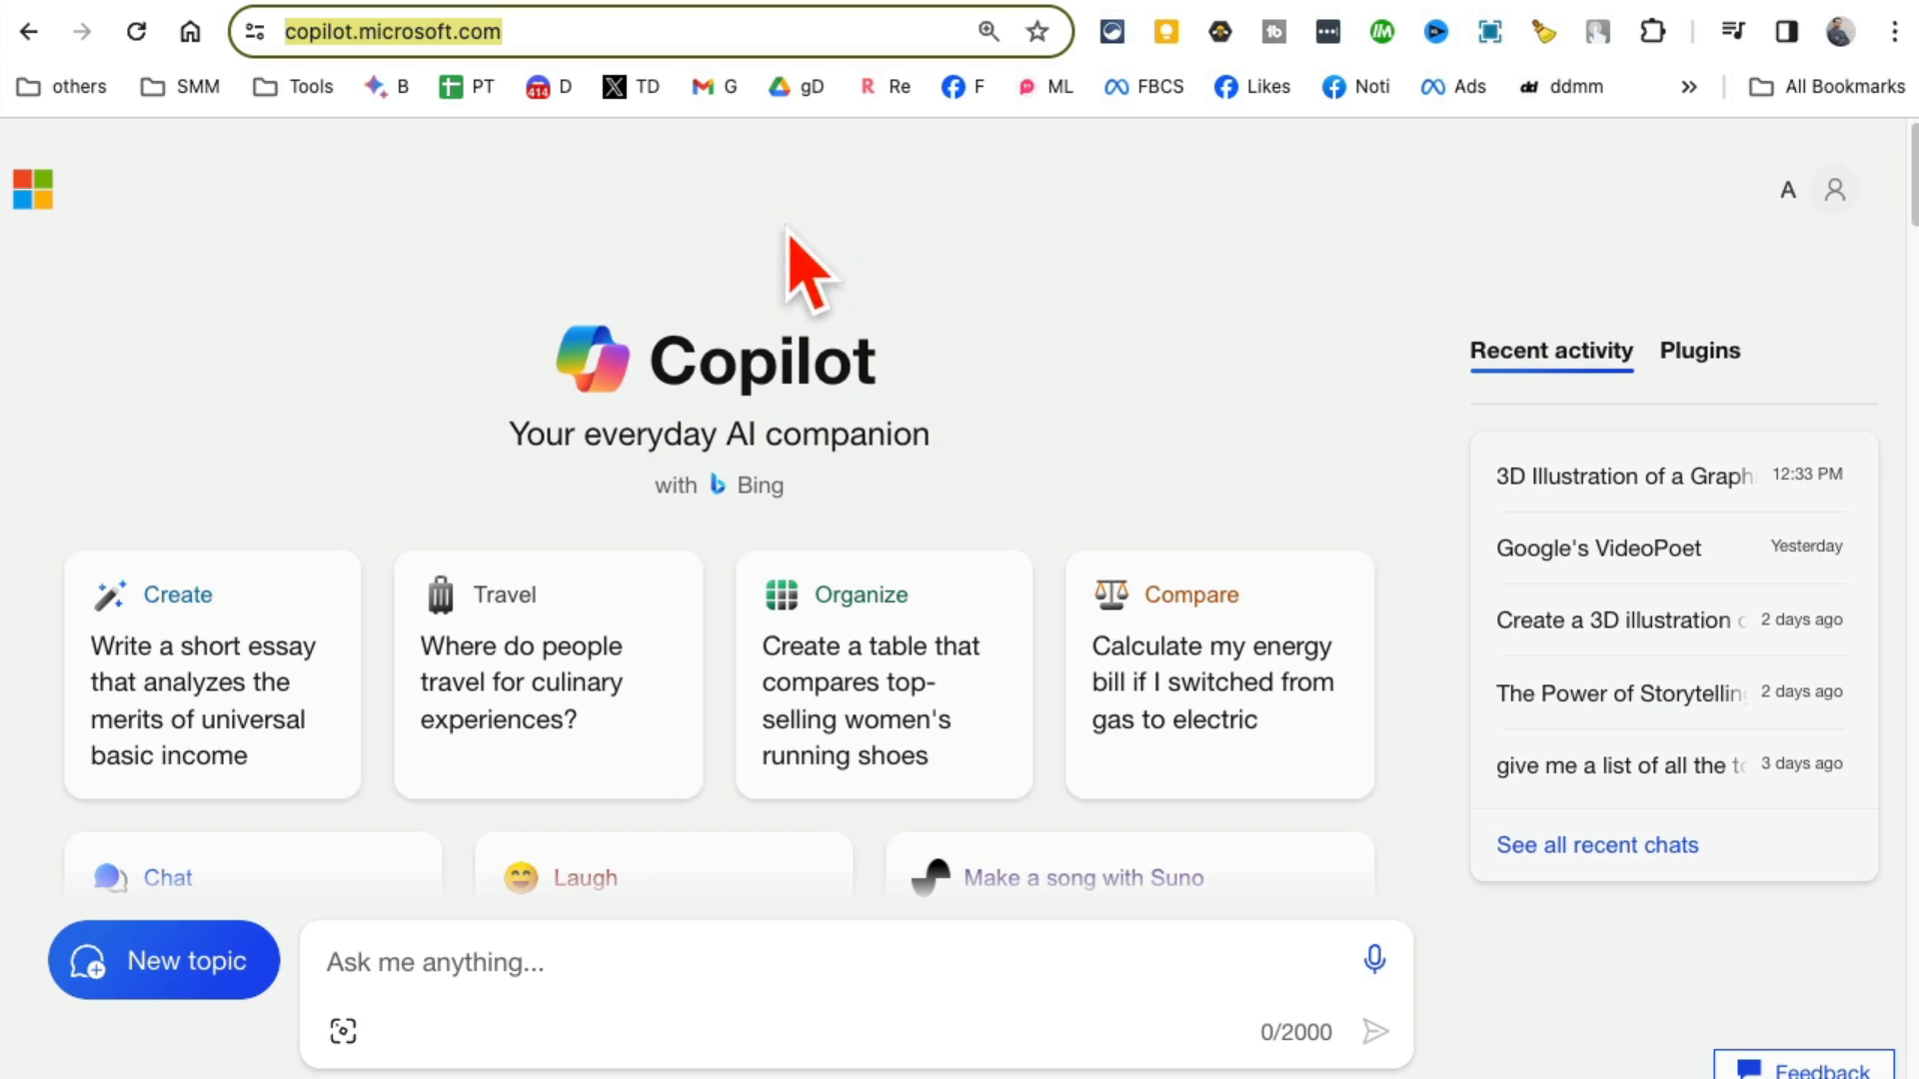
mouse_move(595, 241)
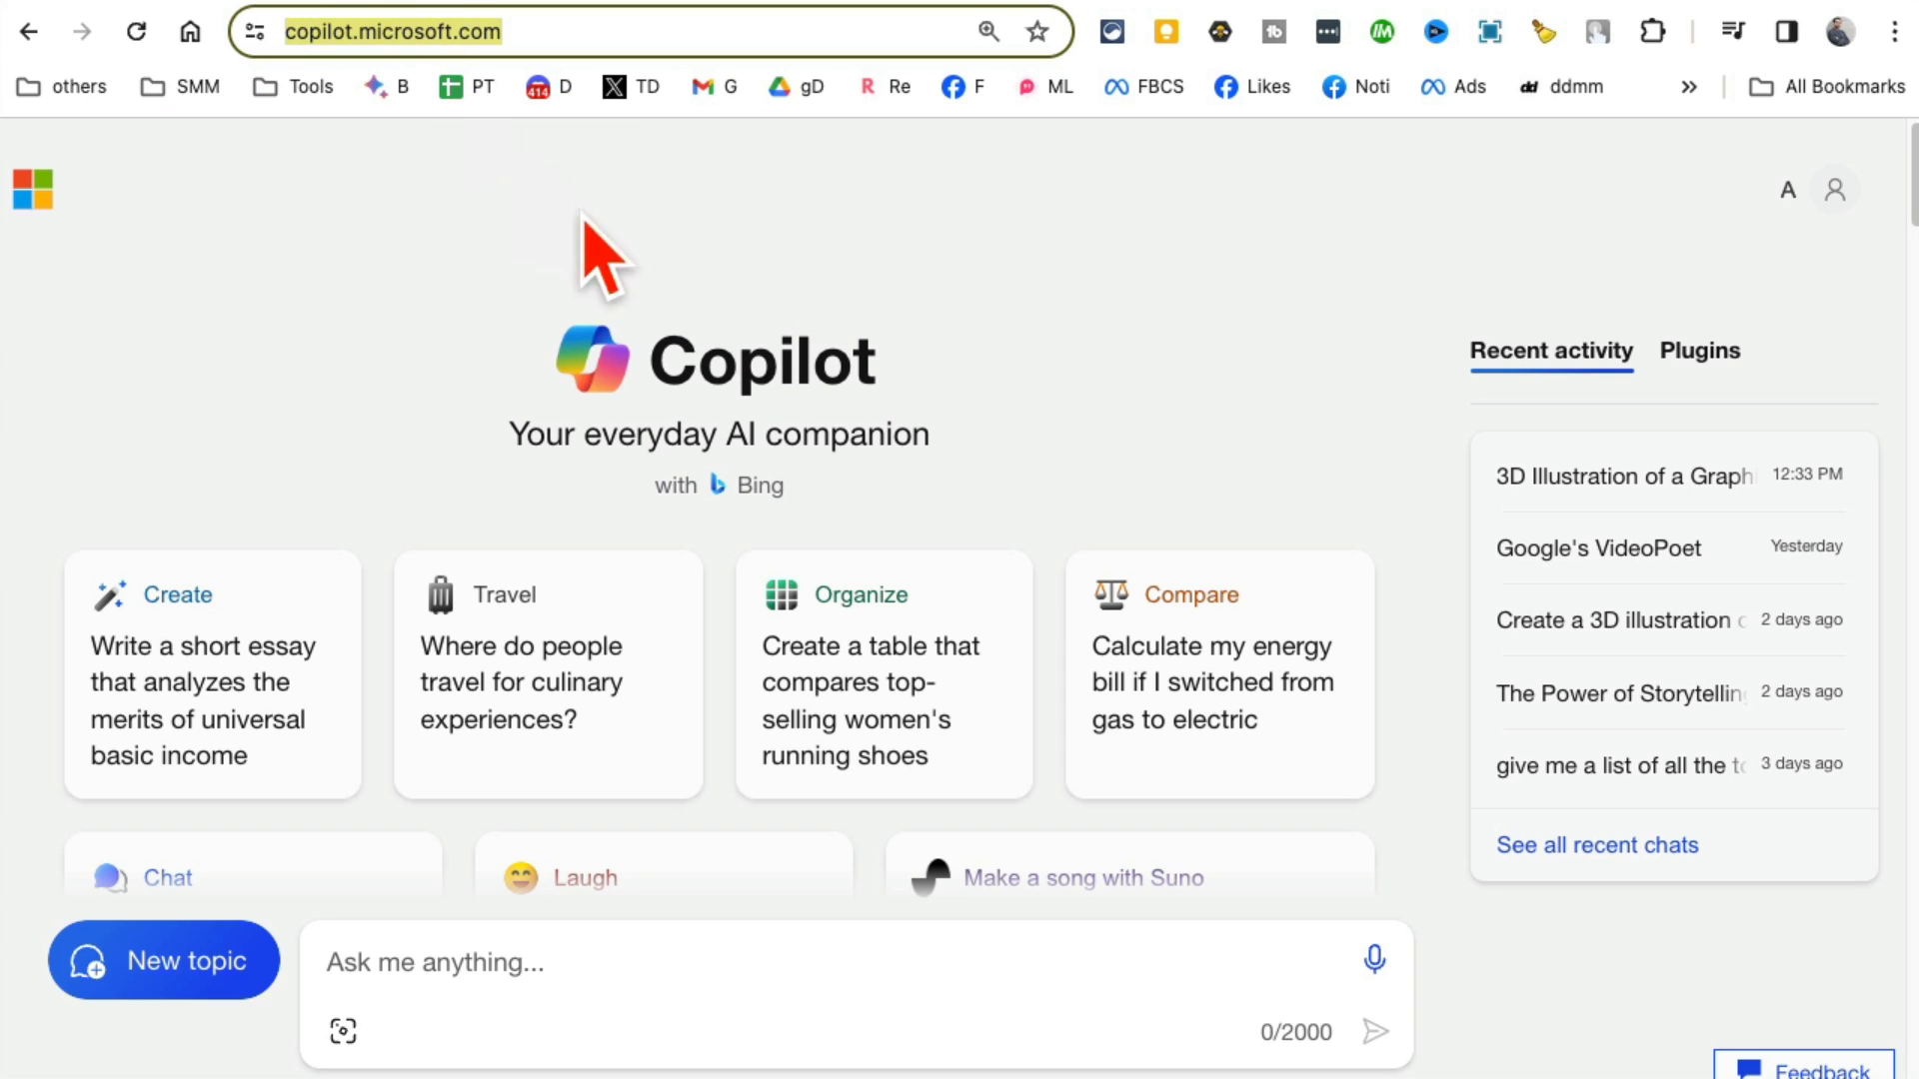
mouse_move(746, 370)
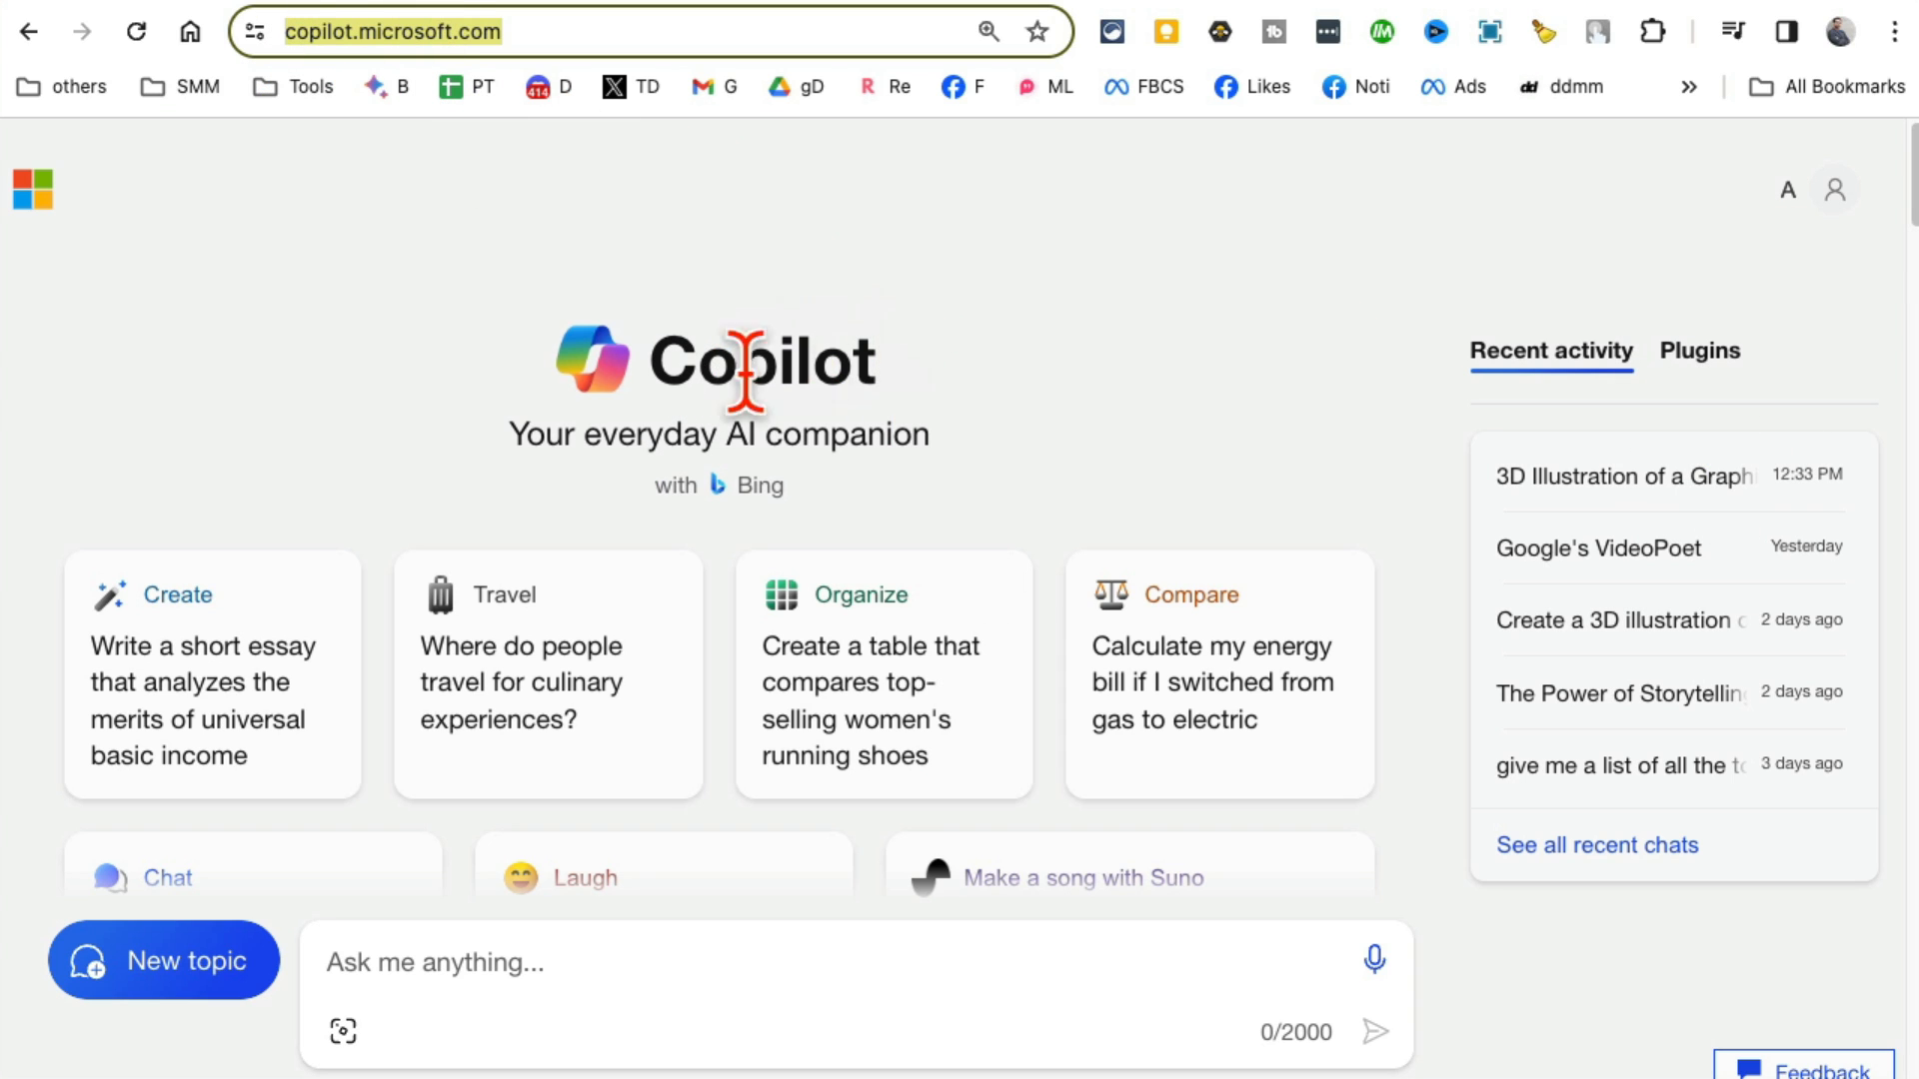
mouse_move(697, 343)
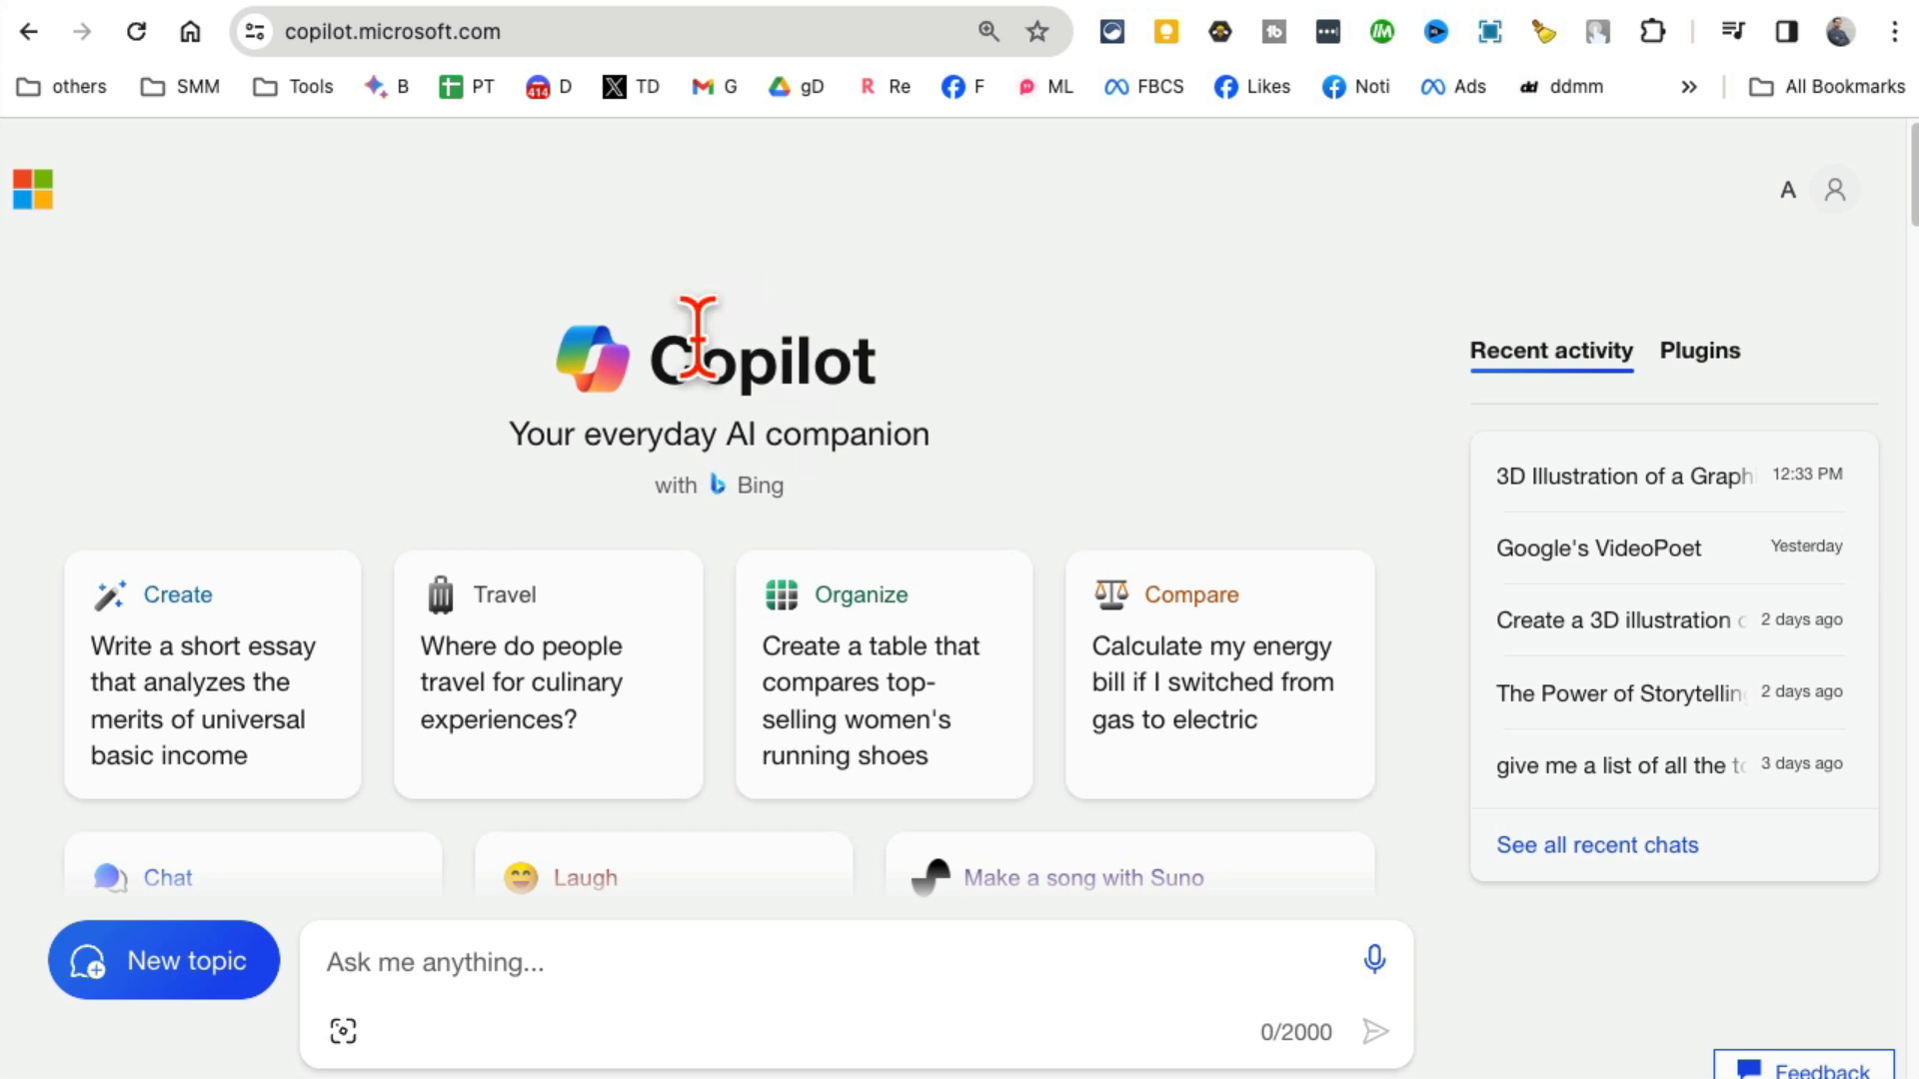
mouse_move(961, 49)
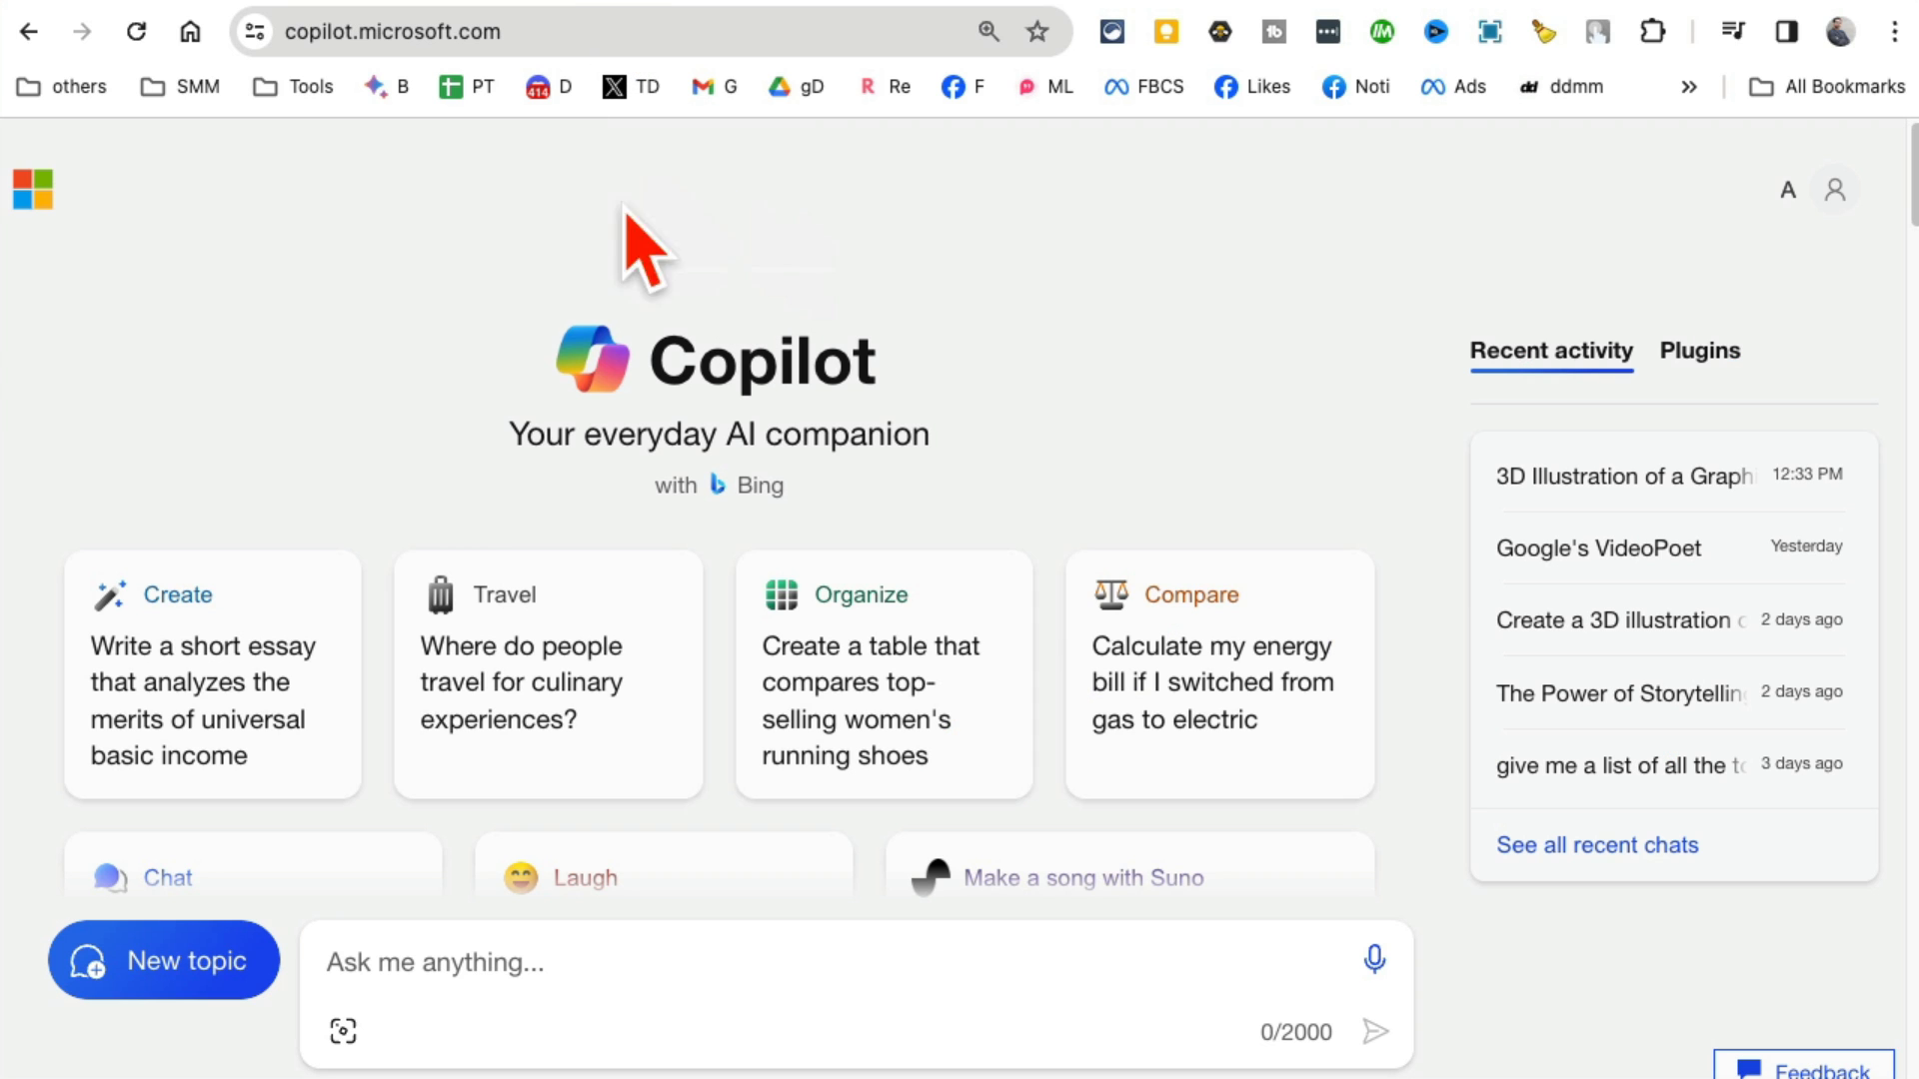
scroll("down", 3)
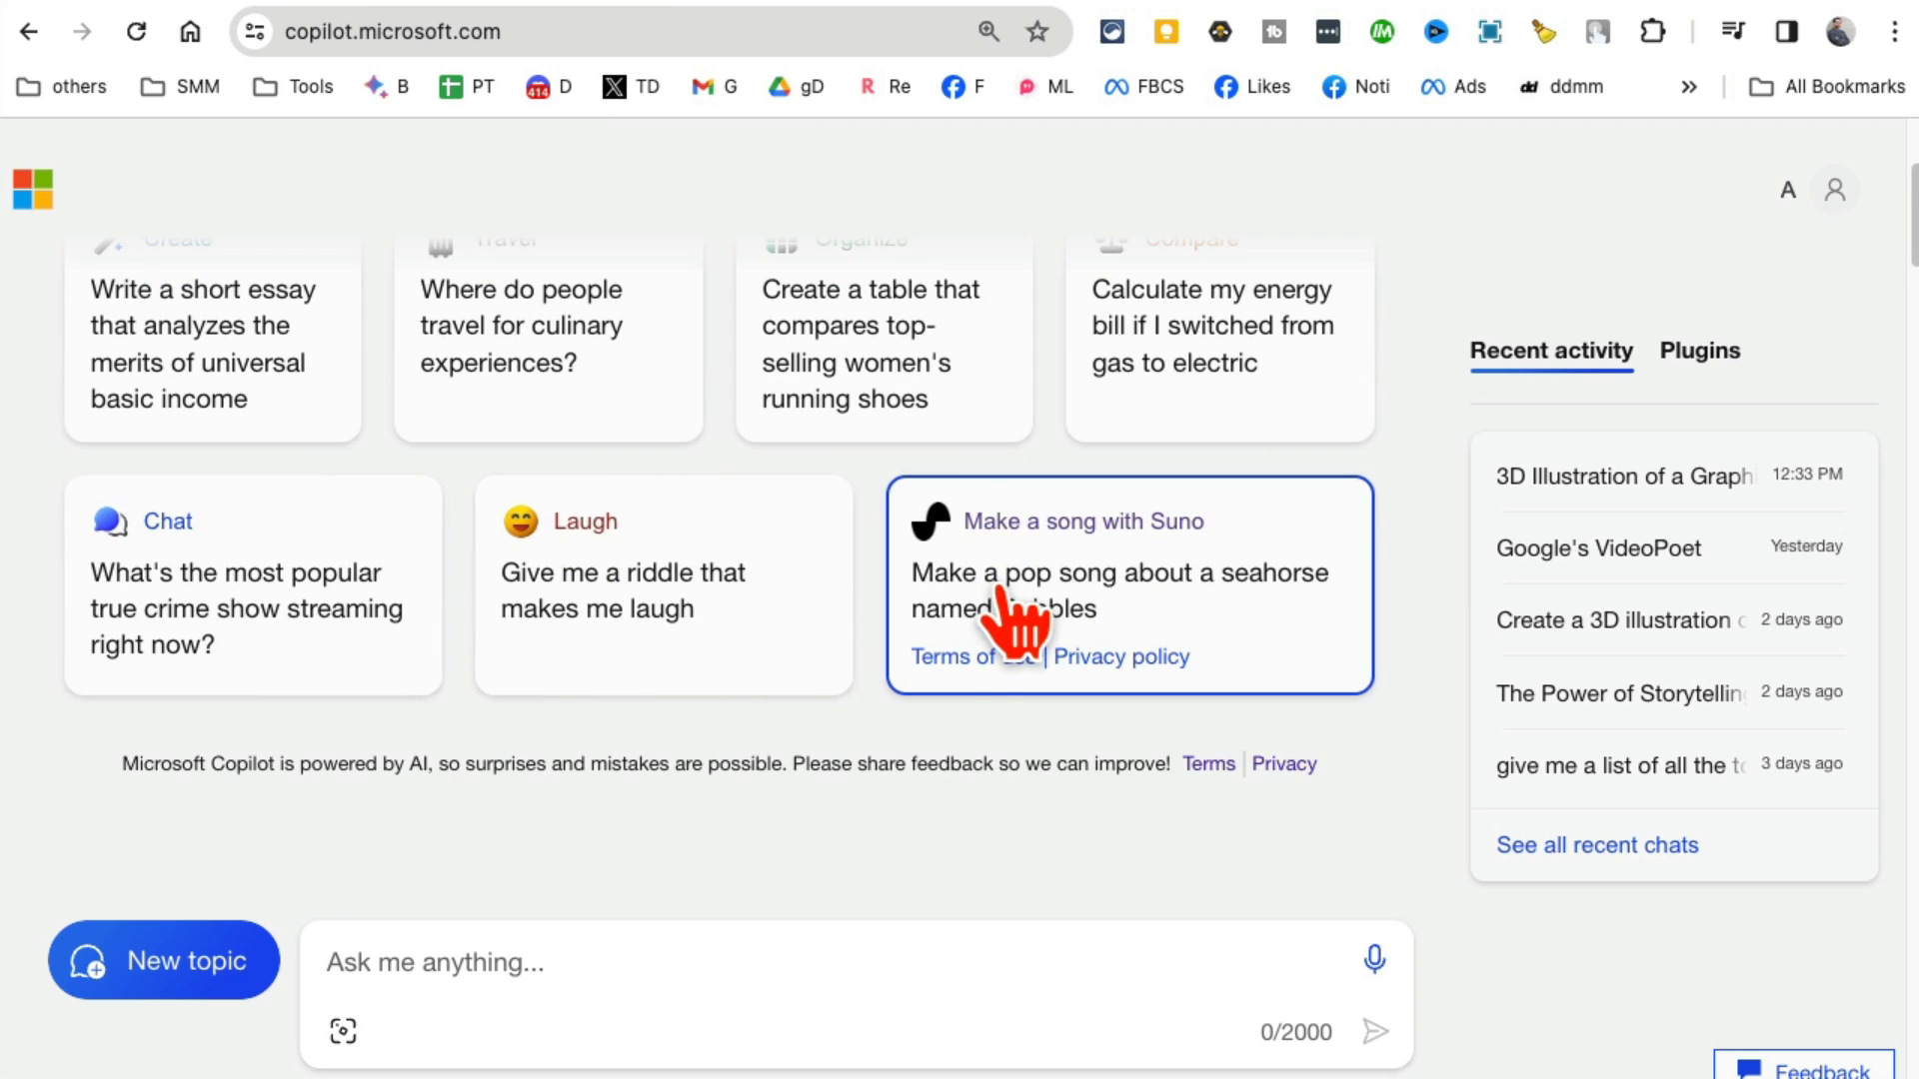
mouse_move(845, 630)
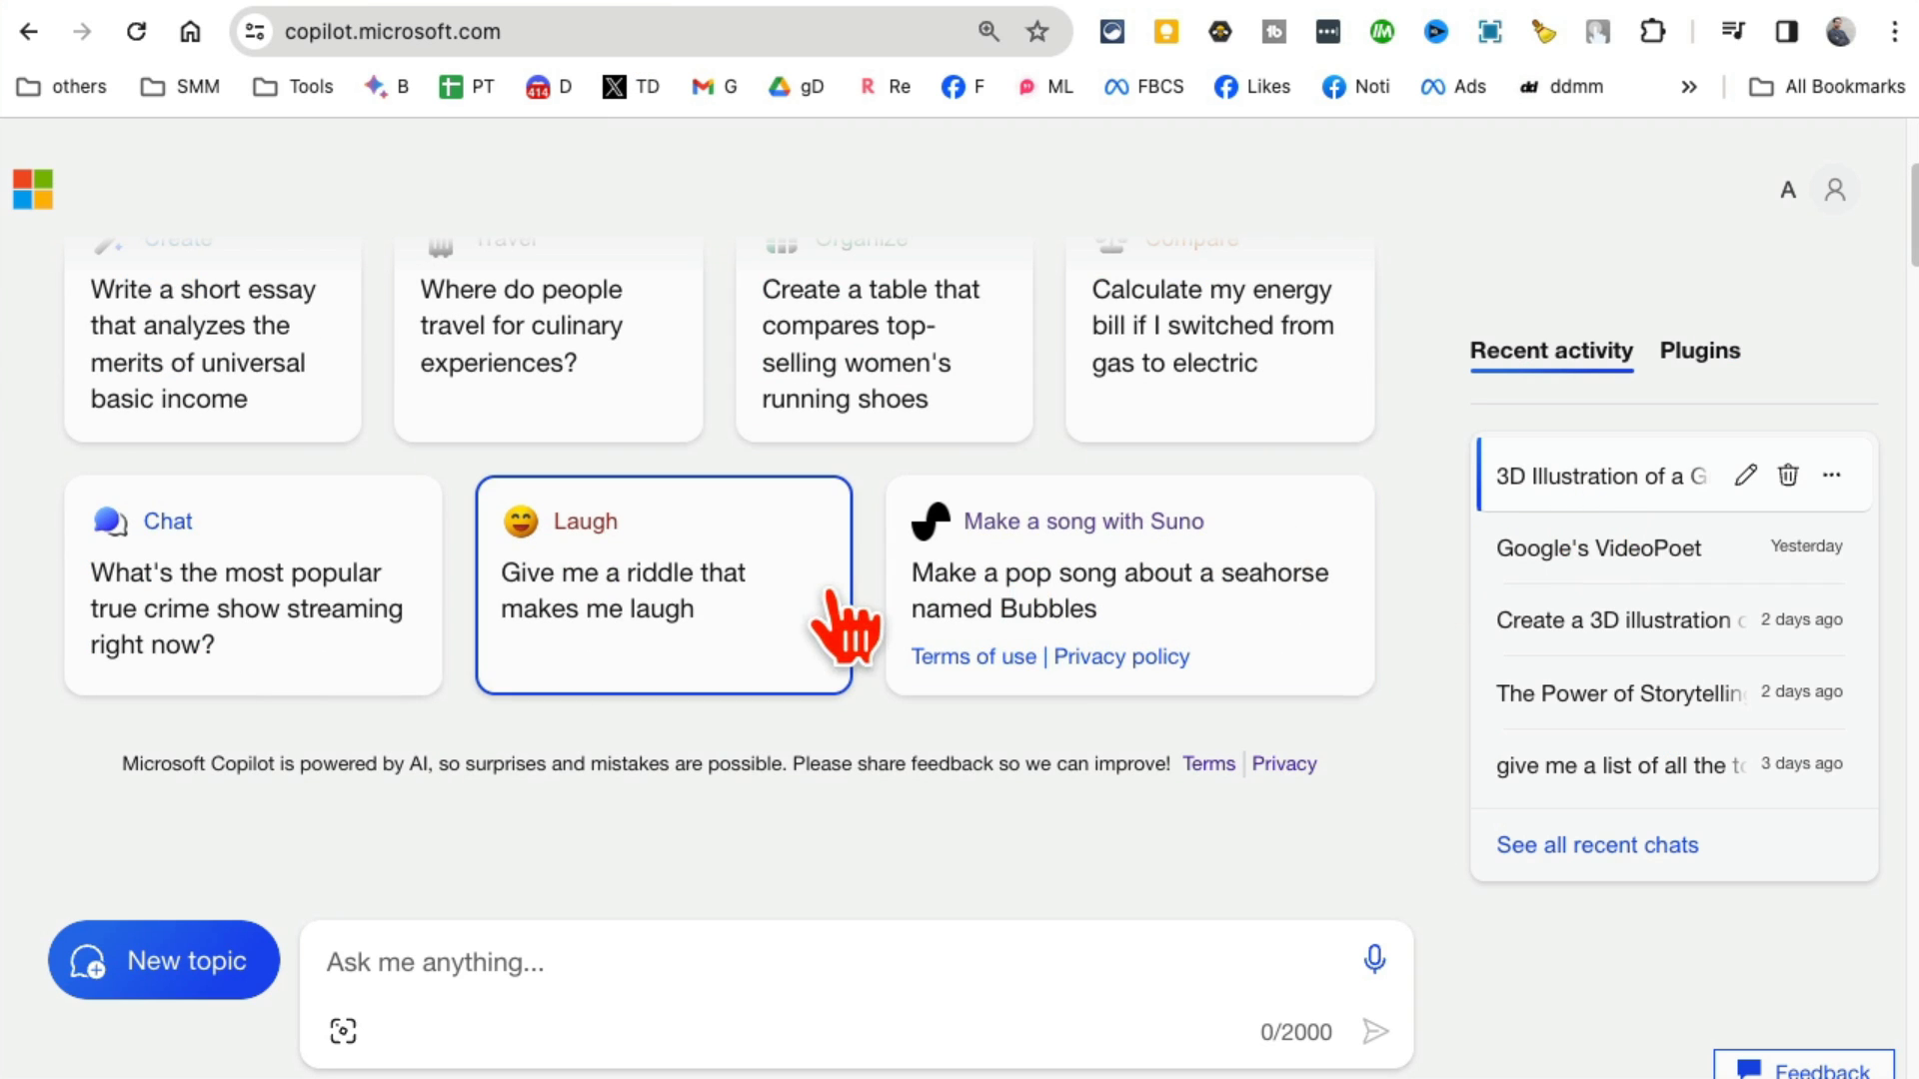
mouse_move(1419, 539)
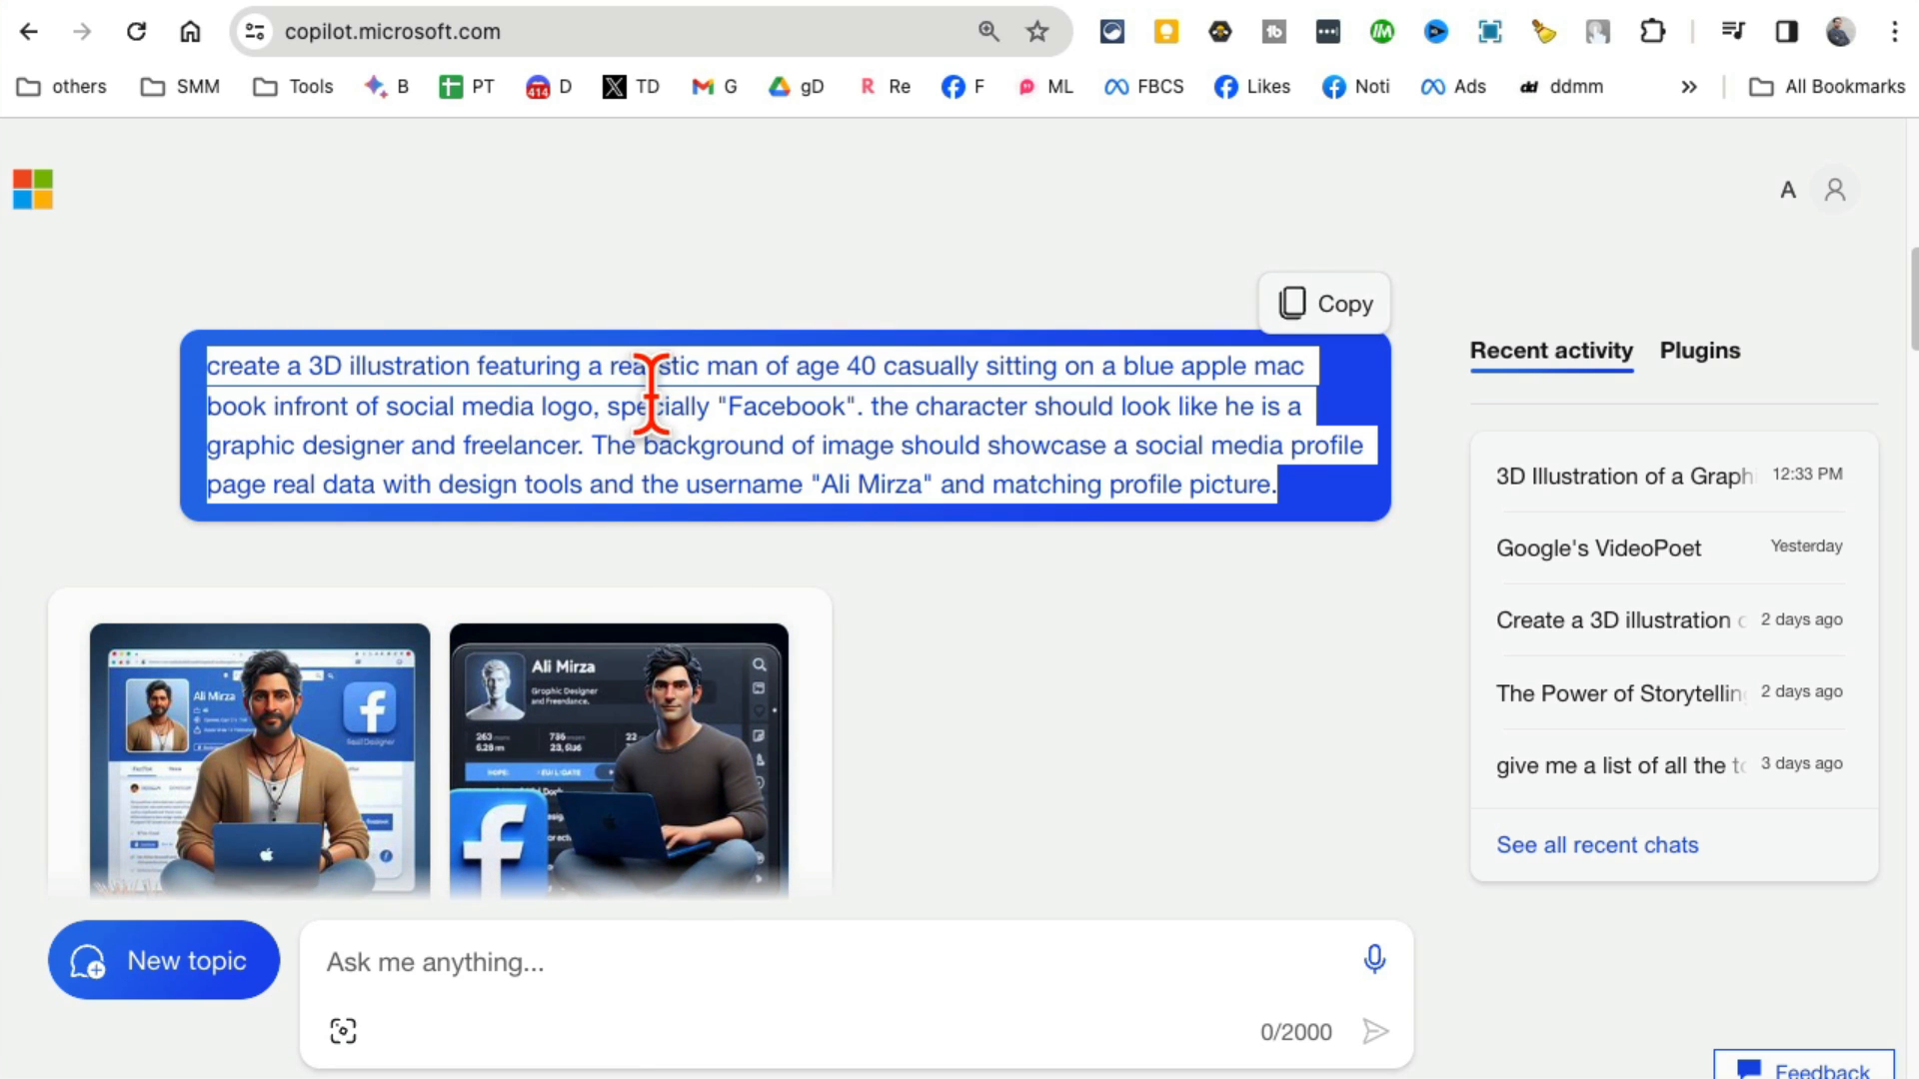
mouse_move(1119, 631)
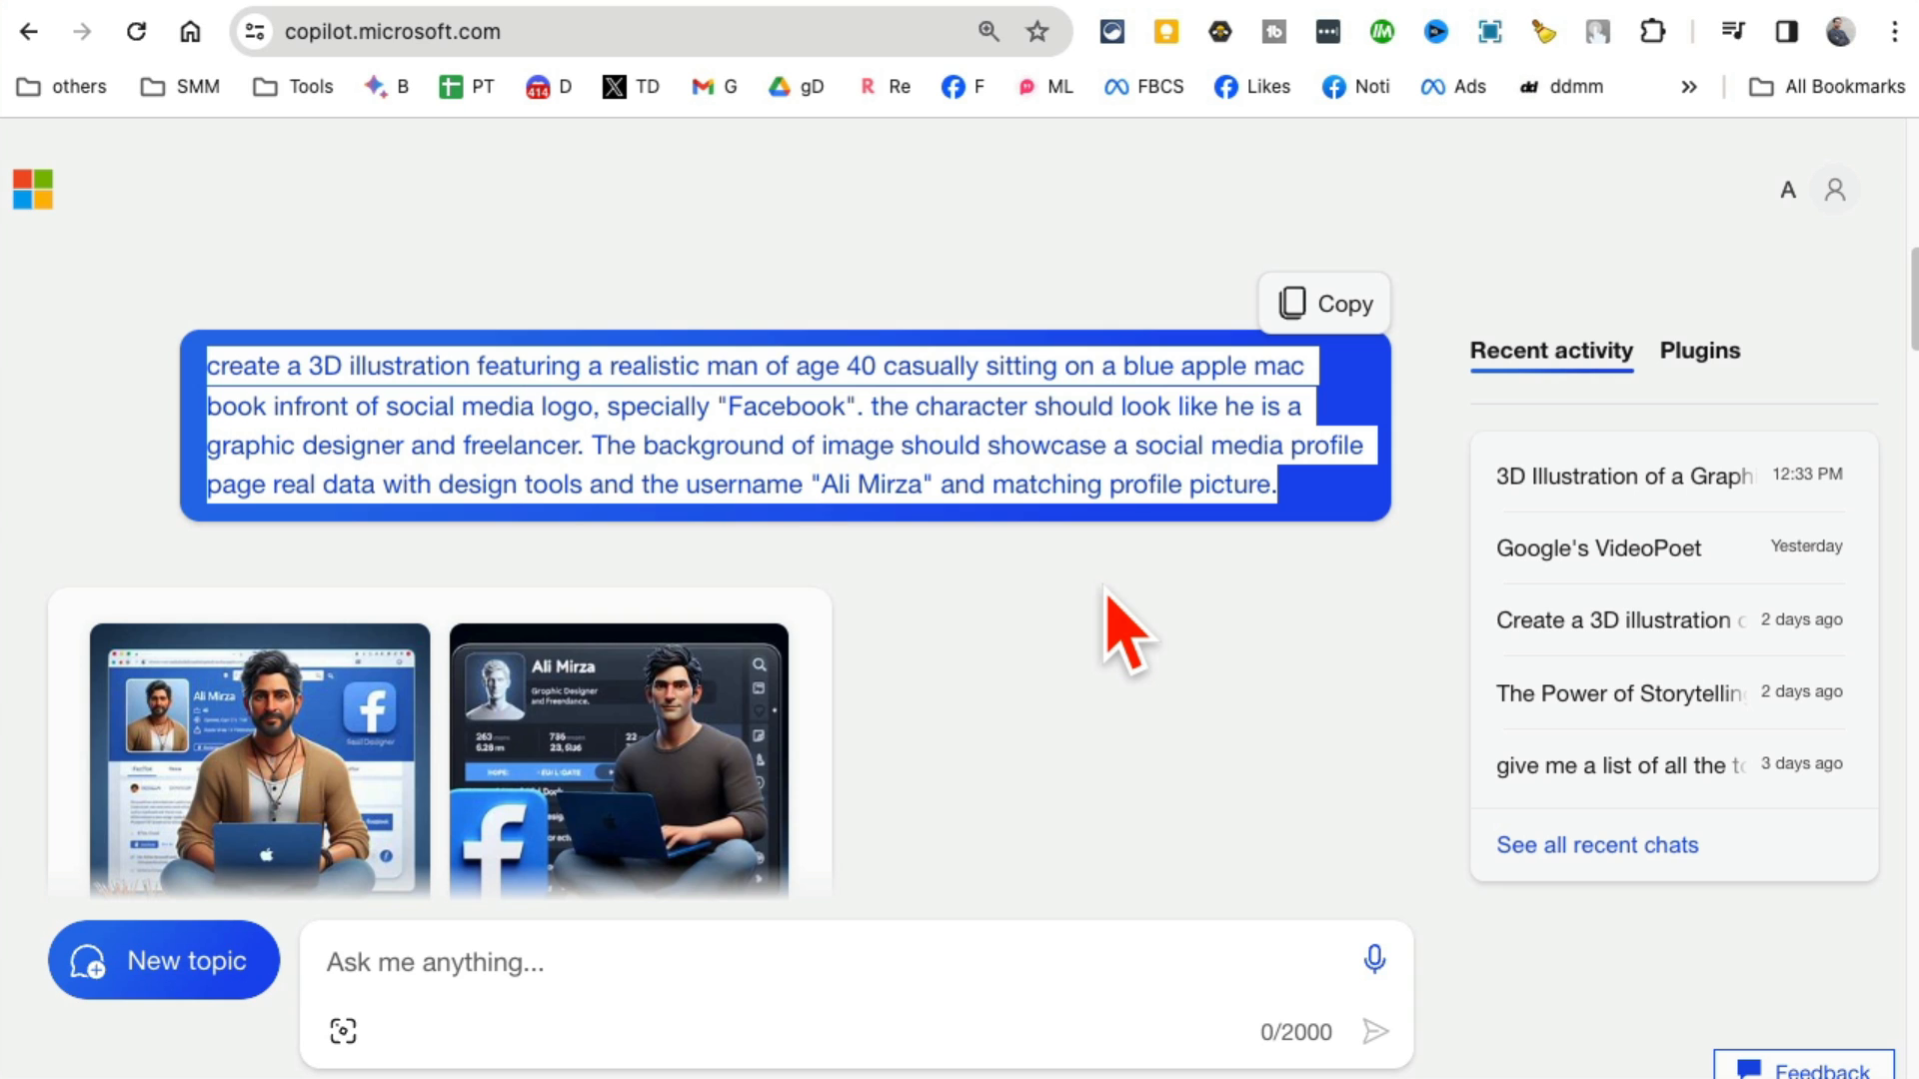
mouse_move(1095, 404)
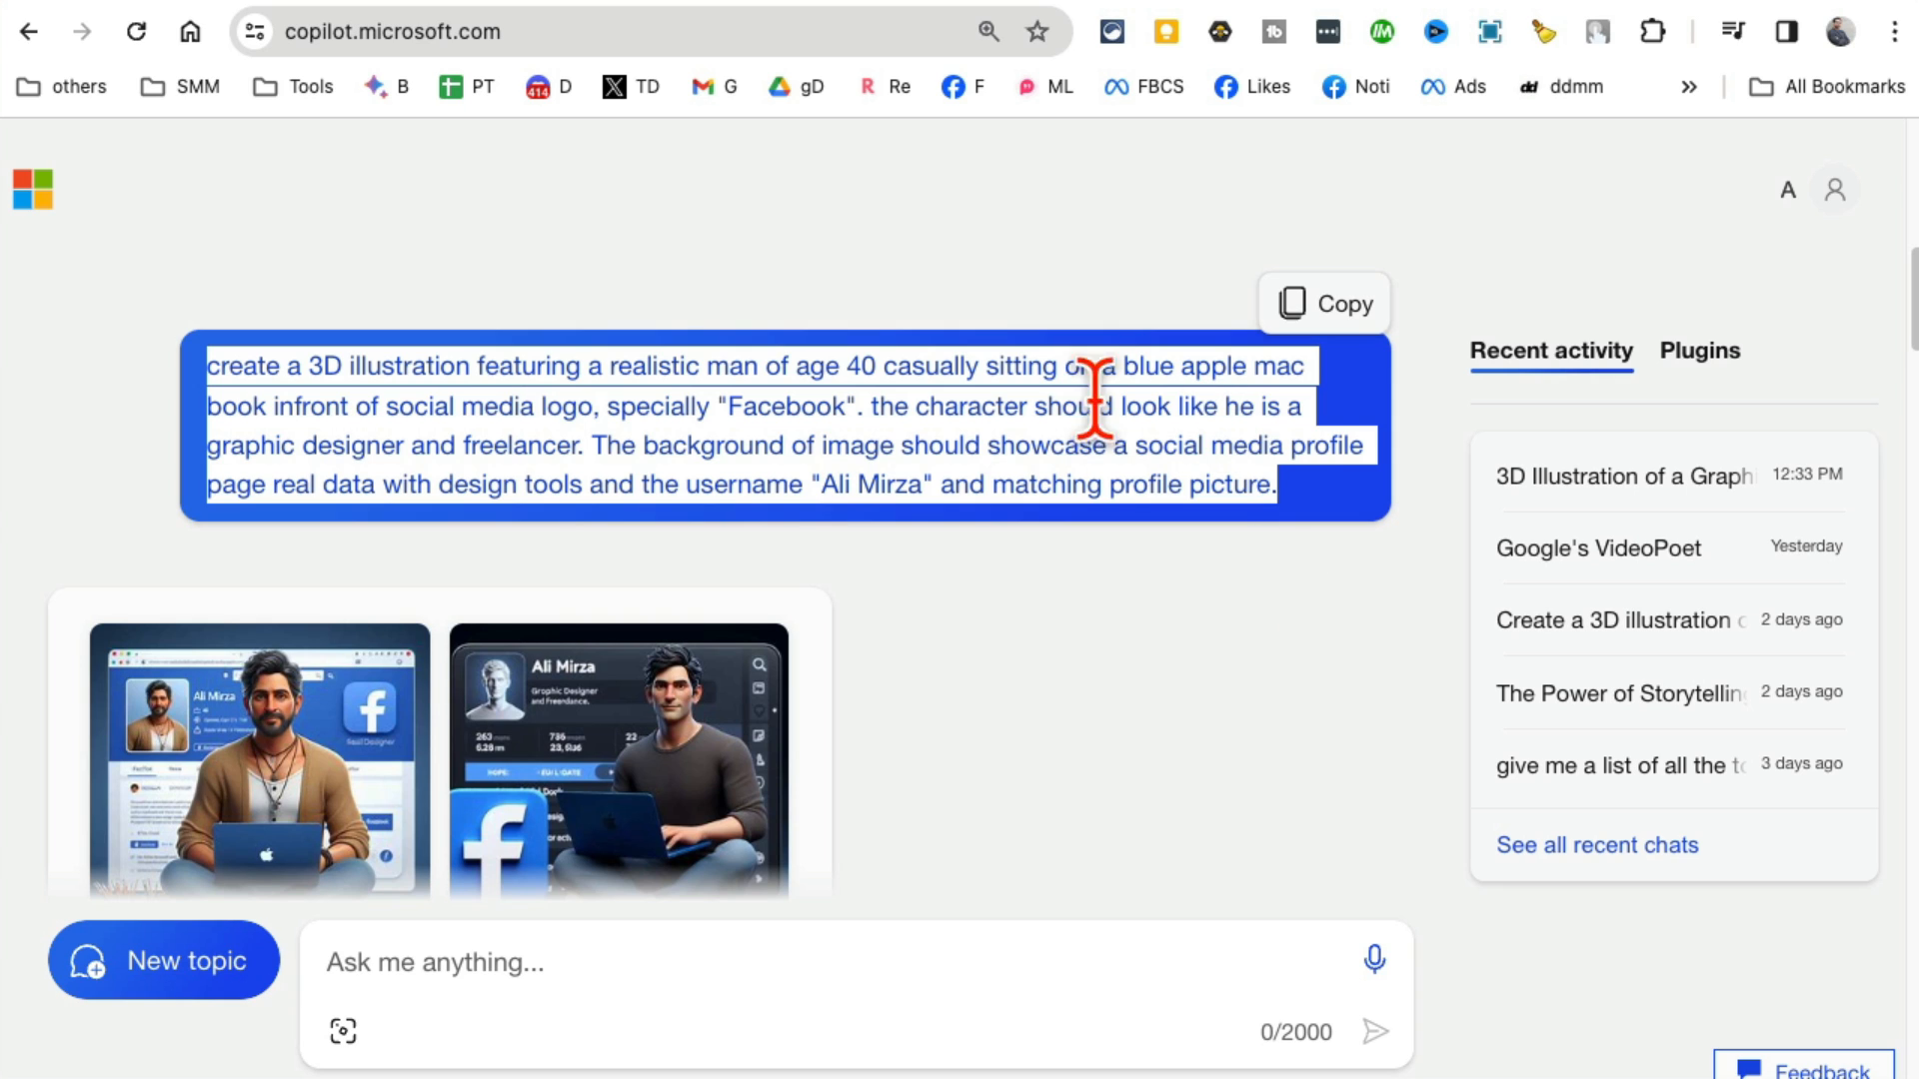
double_click(1231, 484)
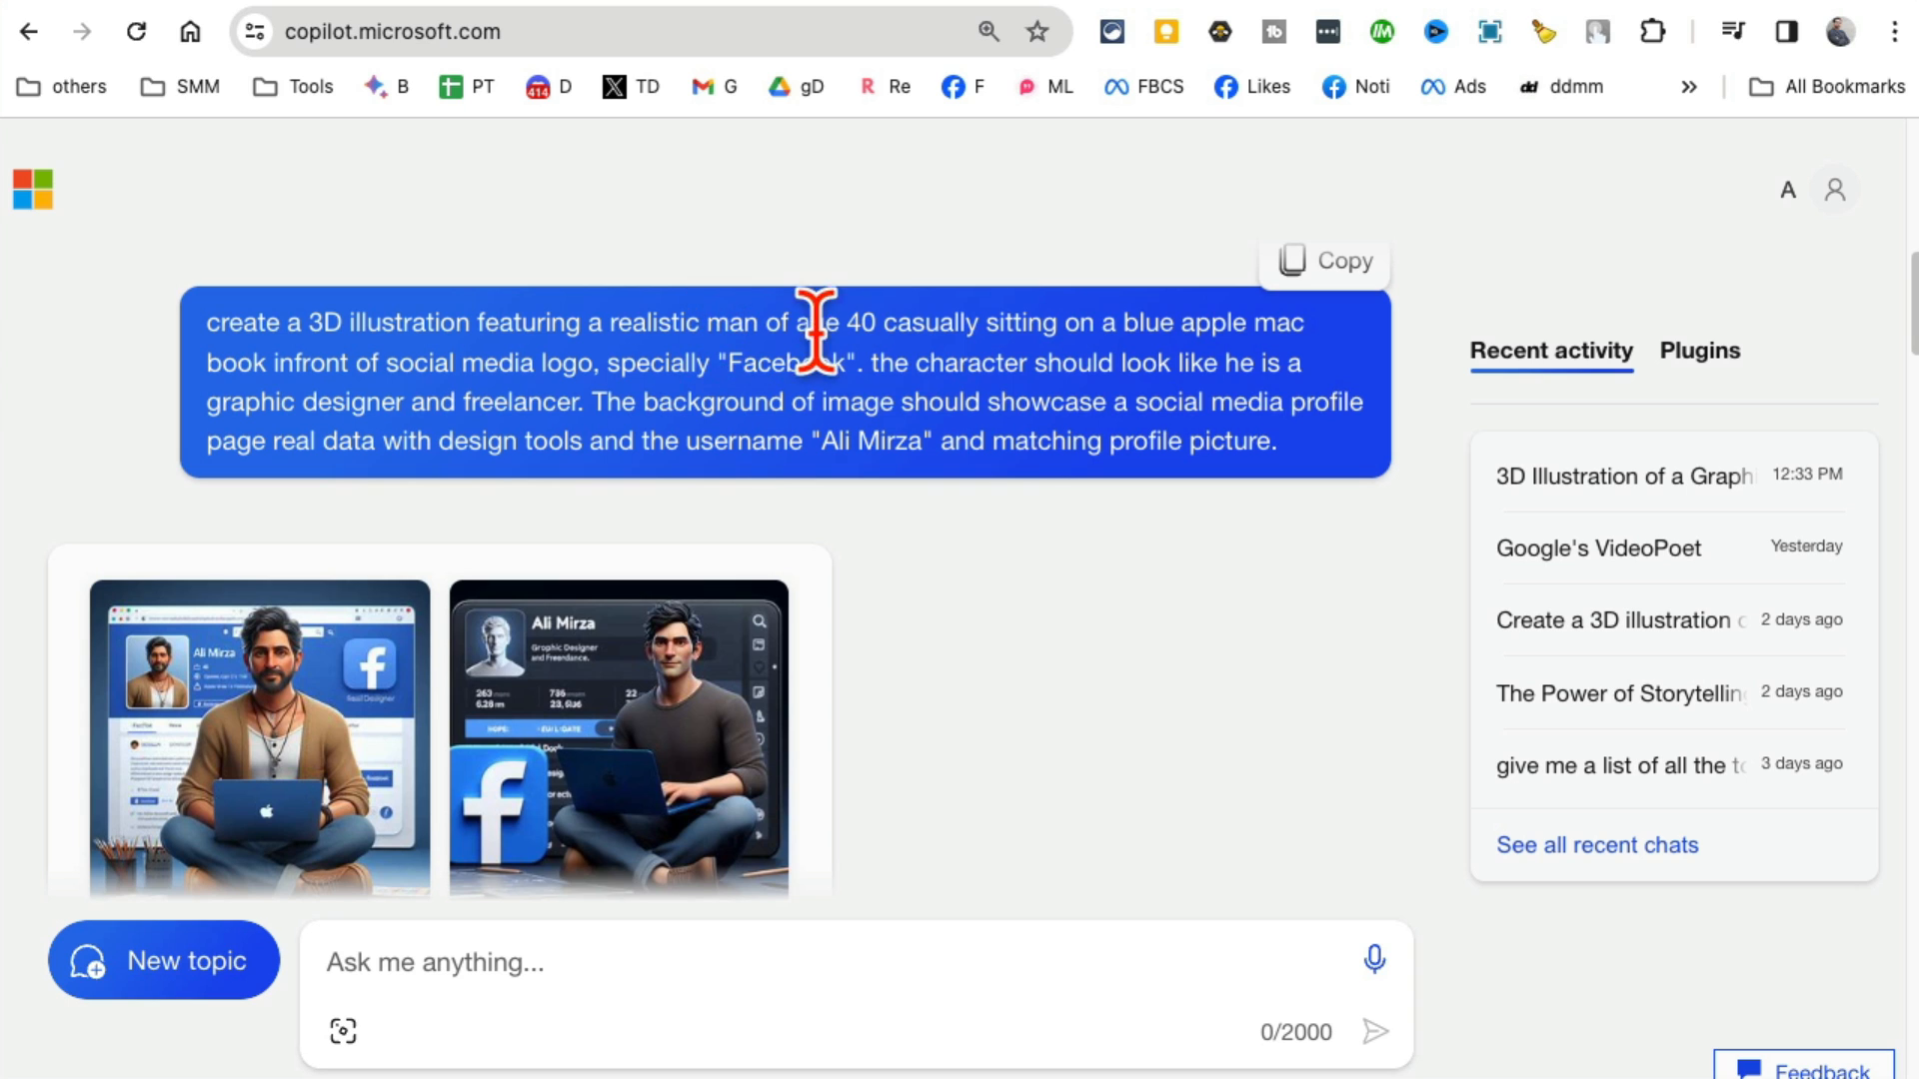
mouse_move(588, 362)
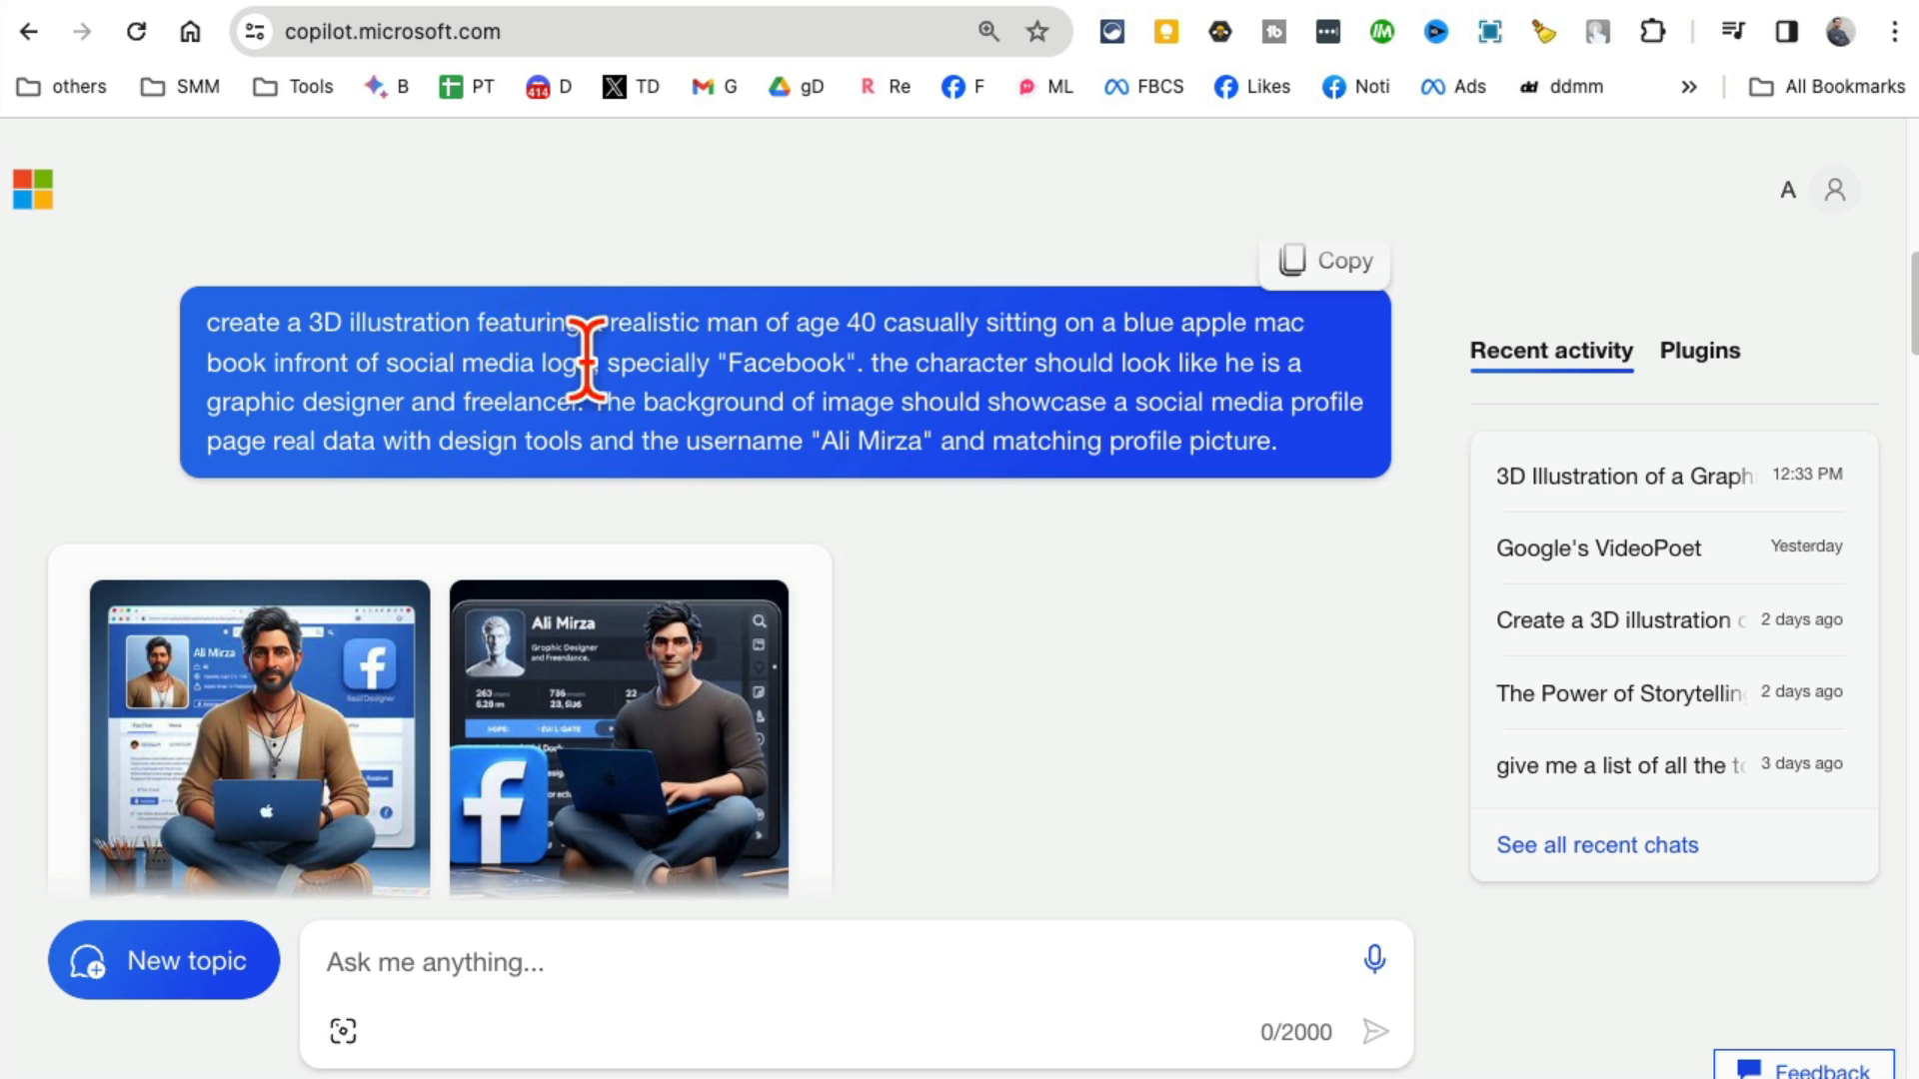
double_click(785, 364)
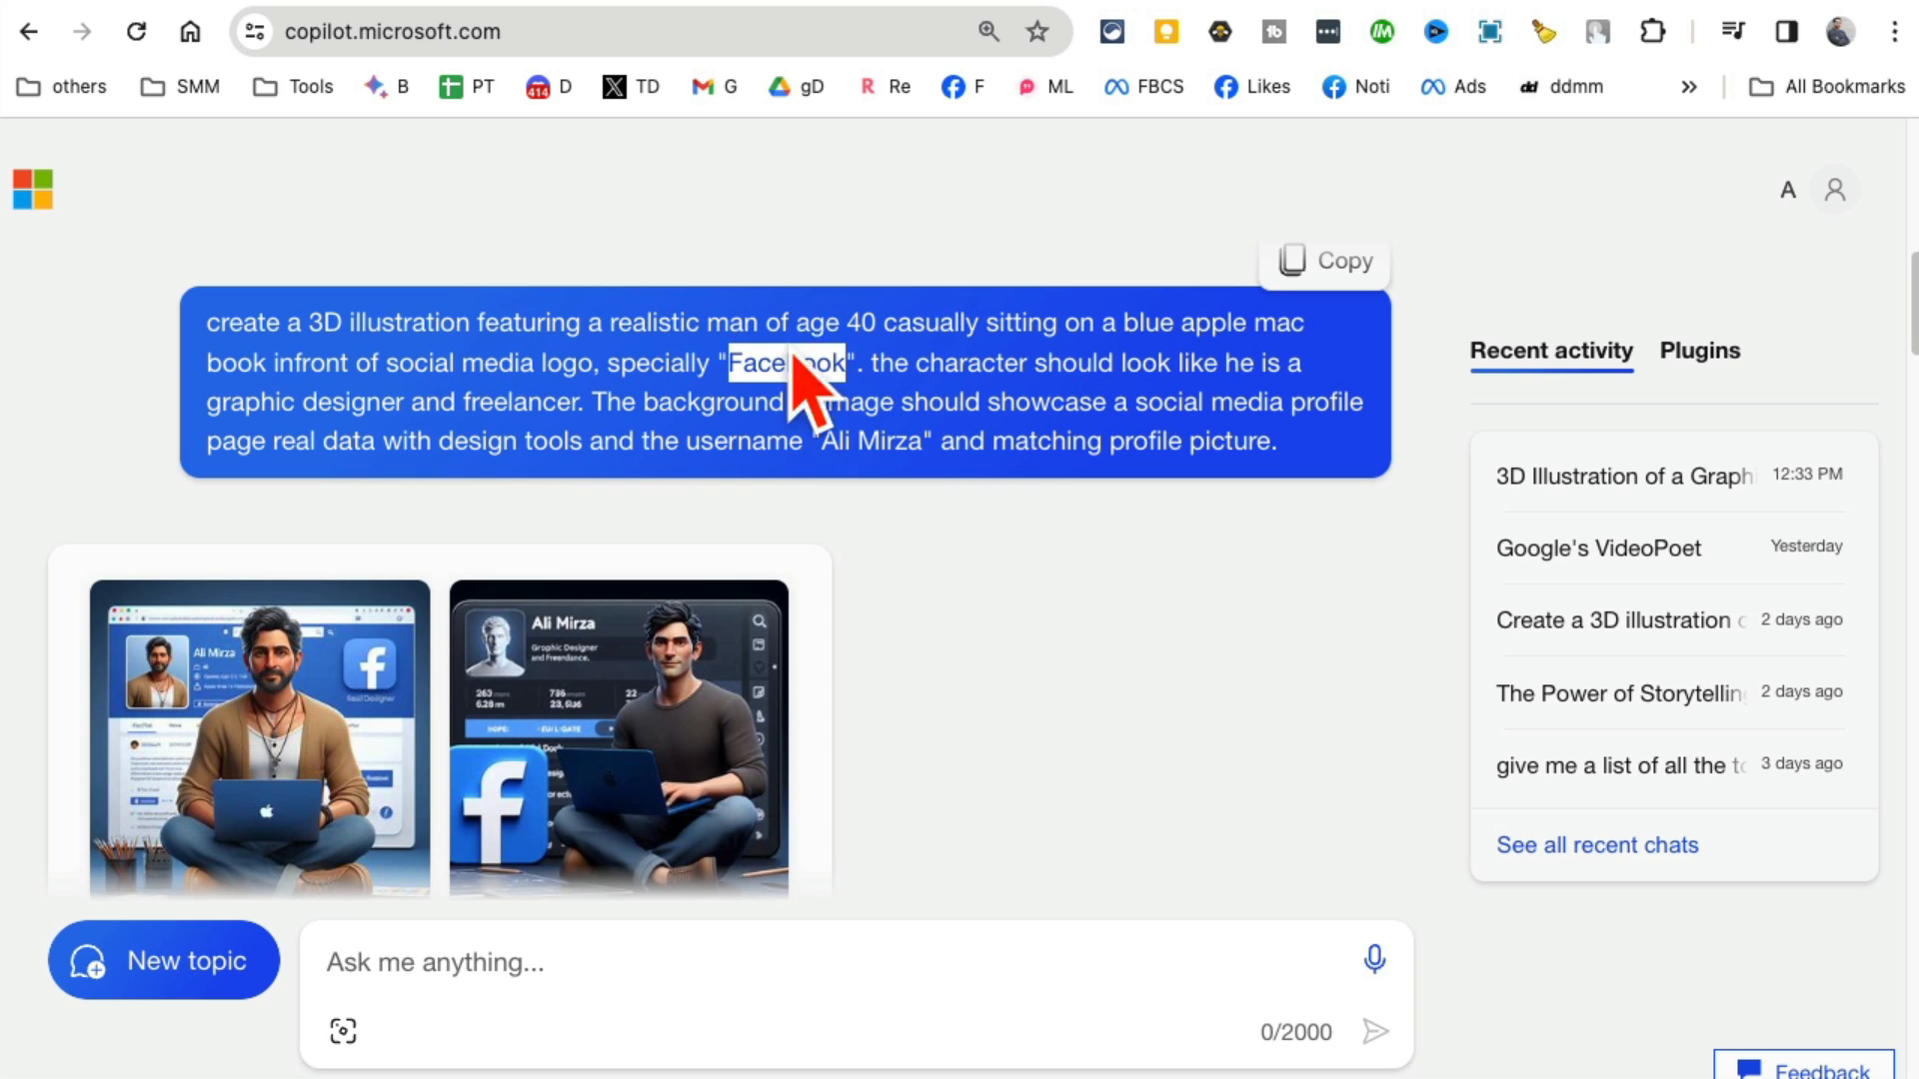
mouse_move(790, 373)
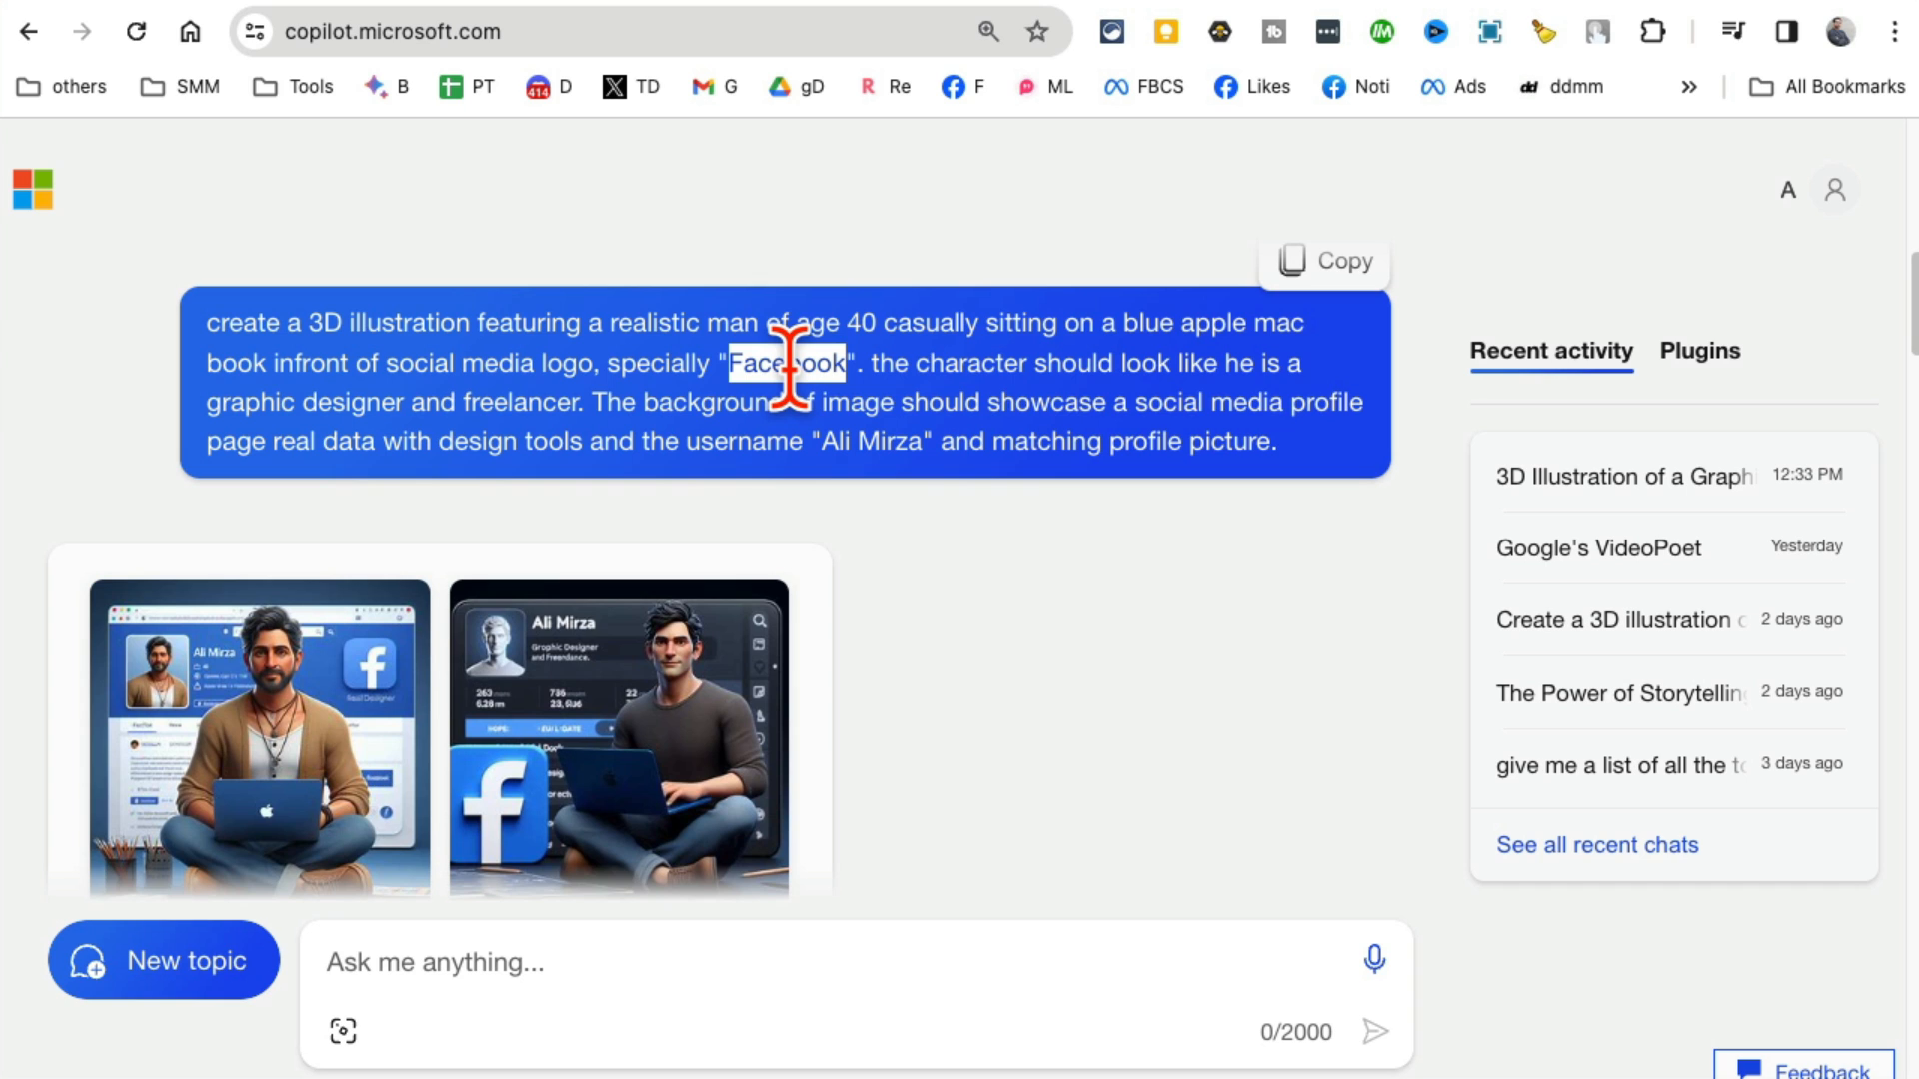
mouse_move(683, 442)
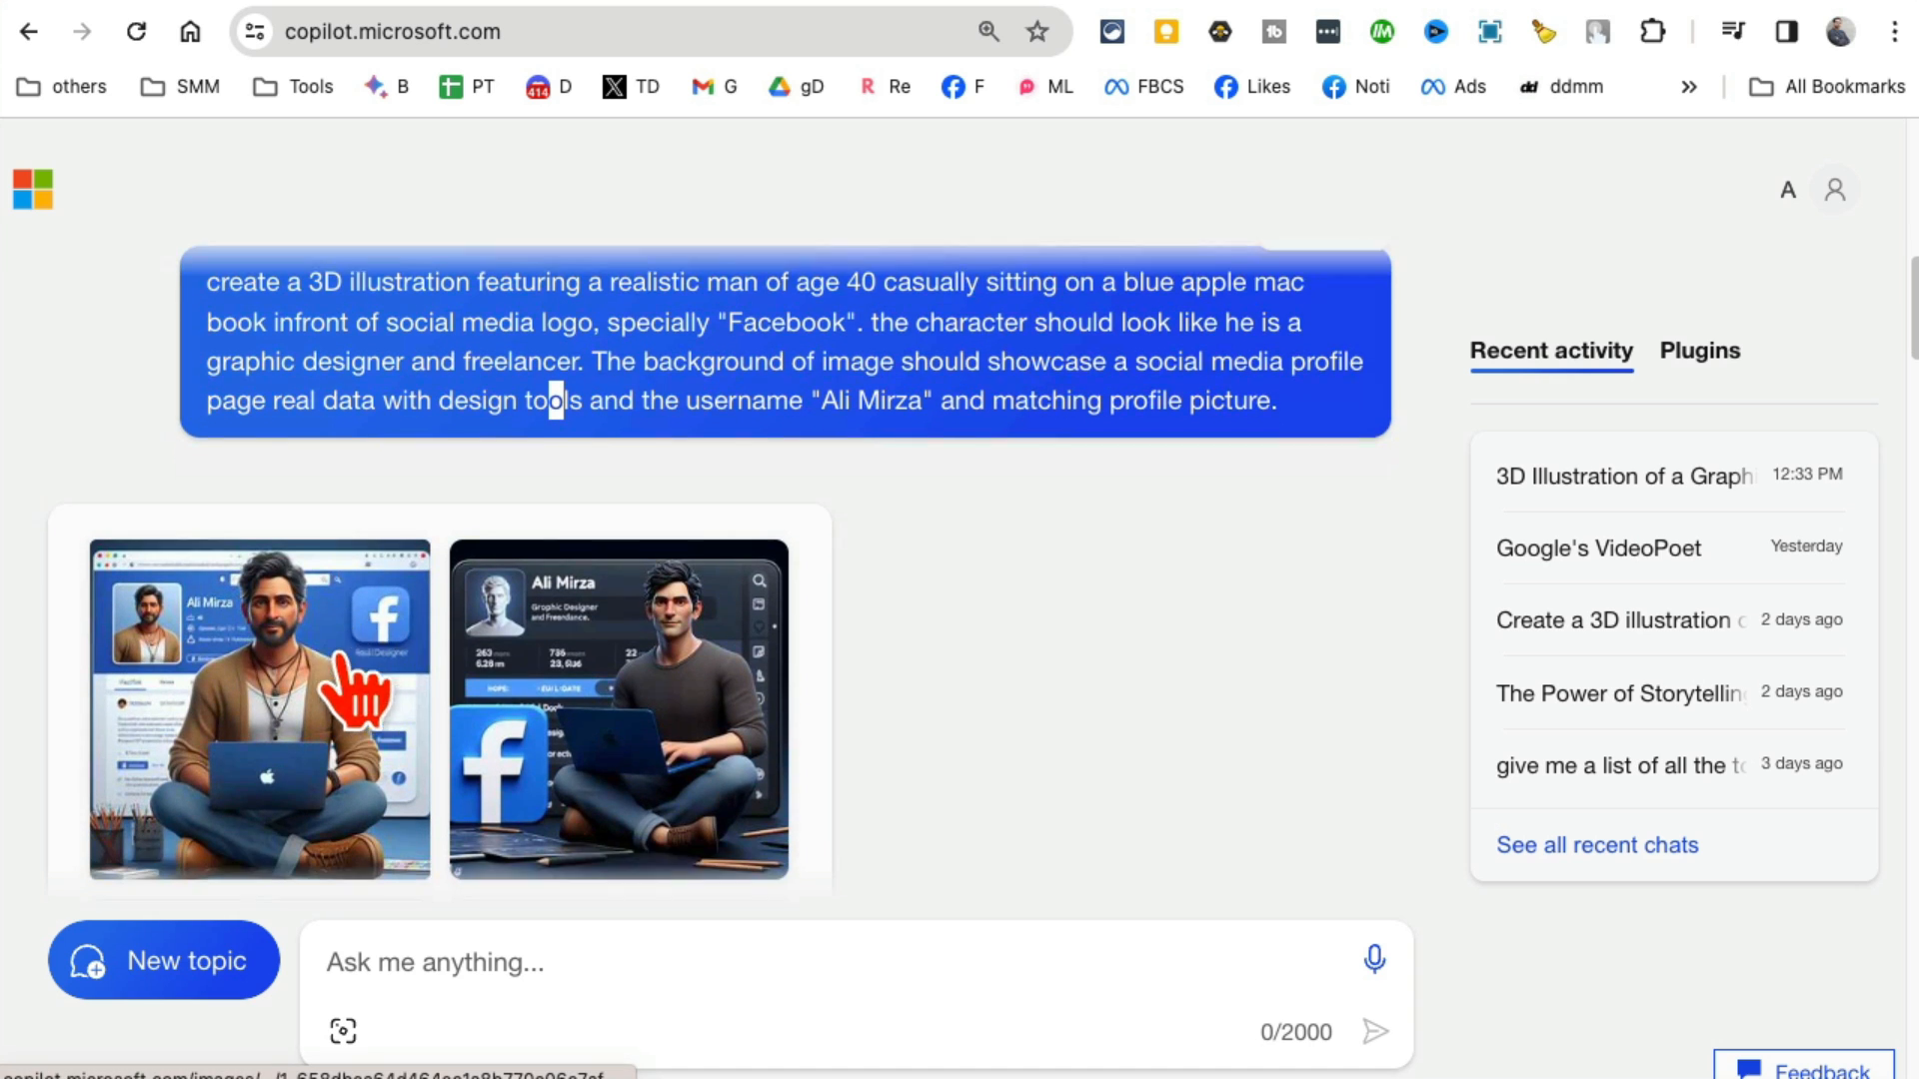
left_click(257, 710)
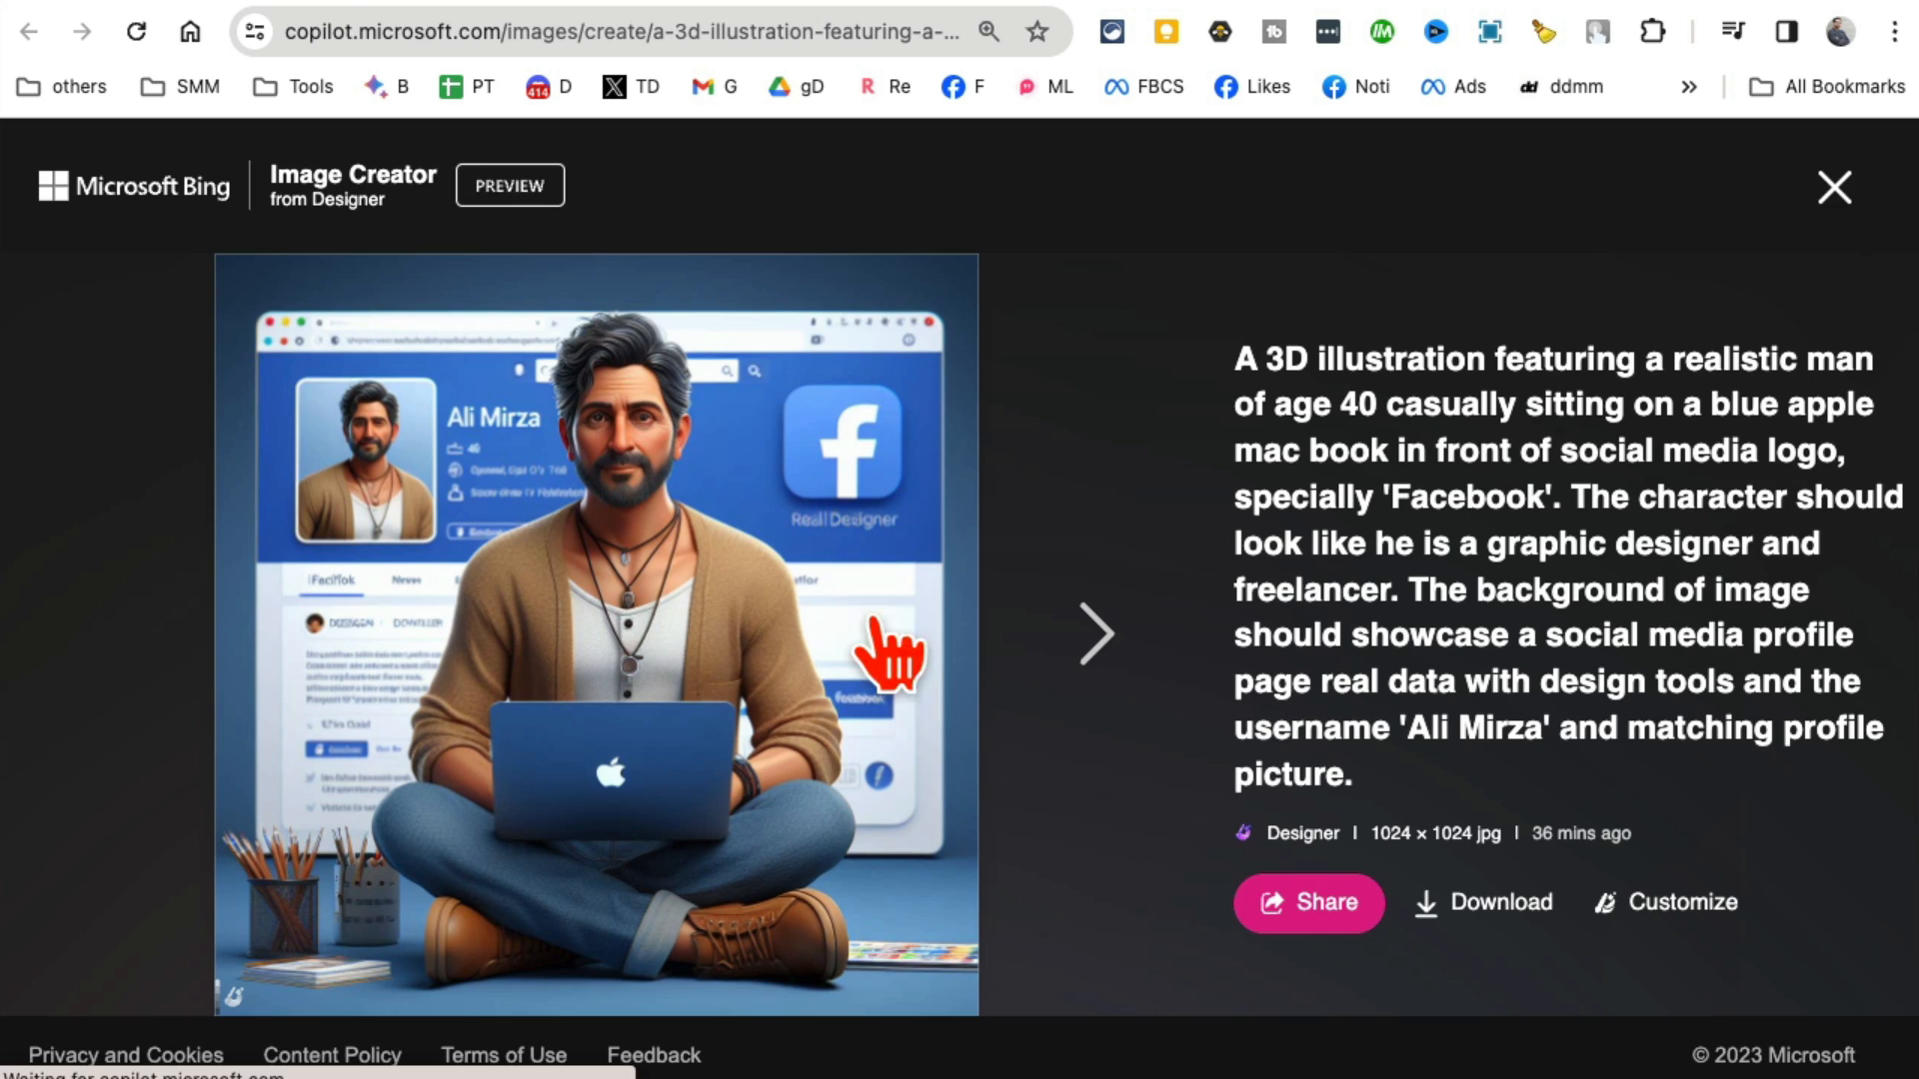
left_click(1832, 187)
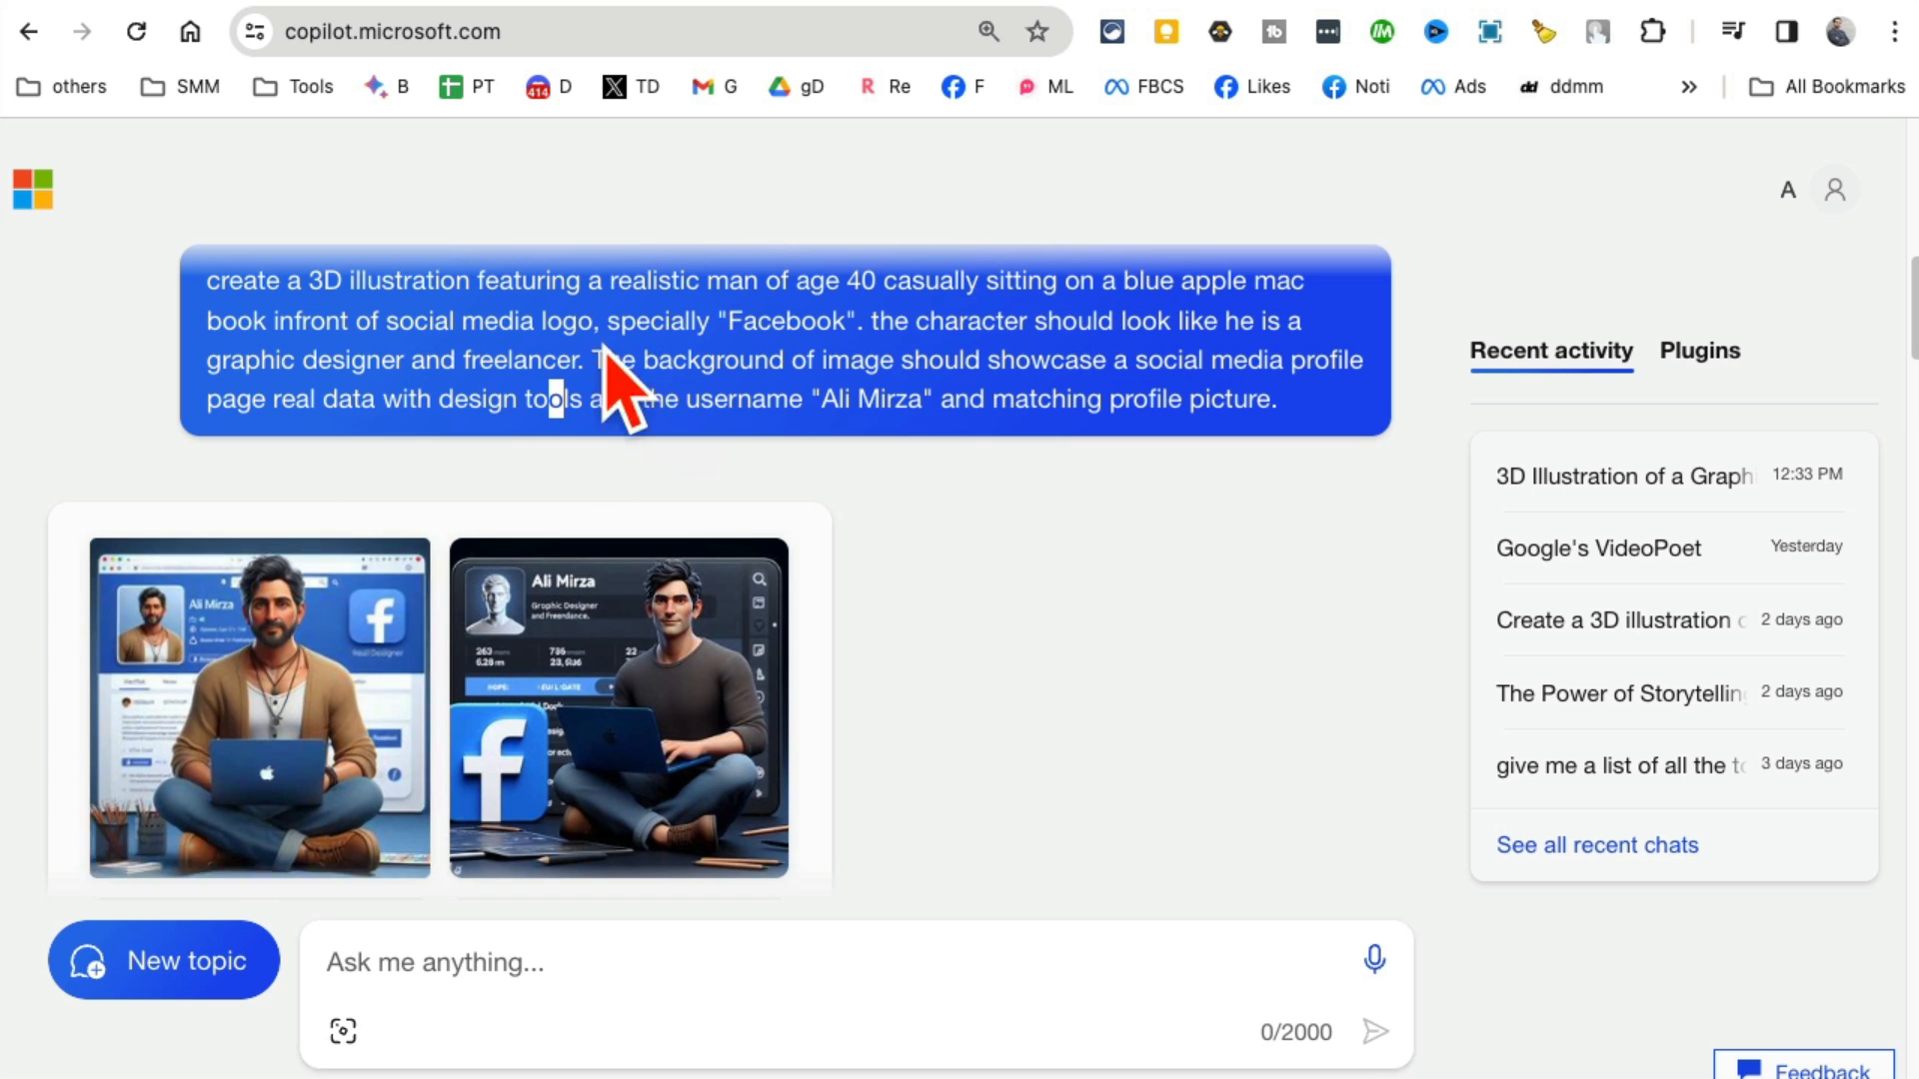
left_click(261, 707)
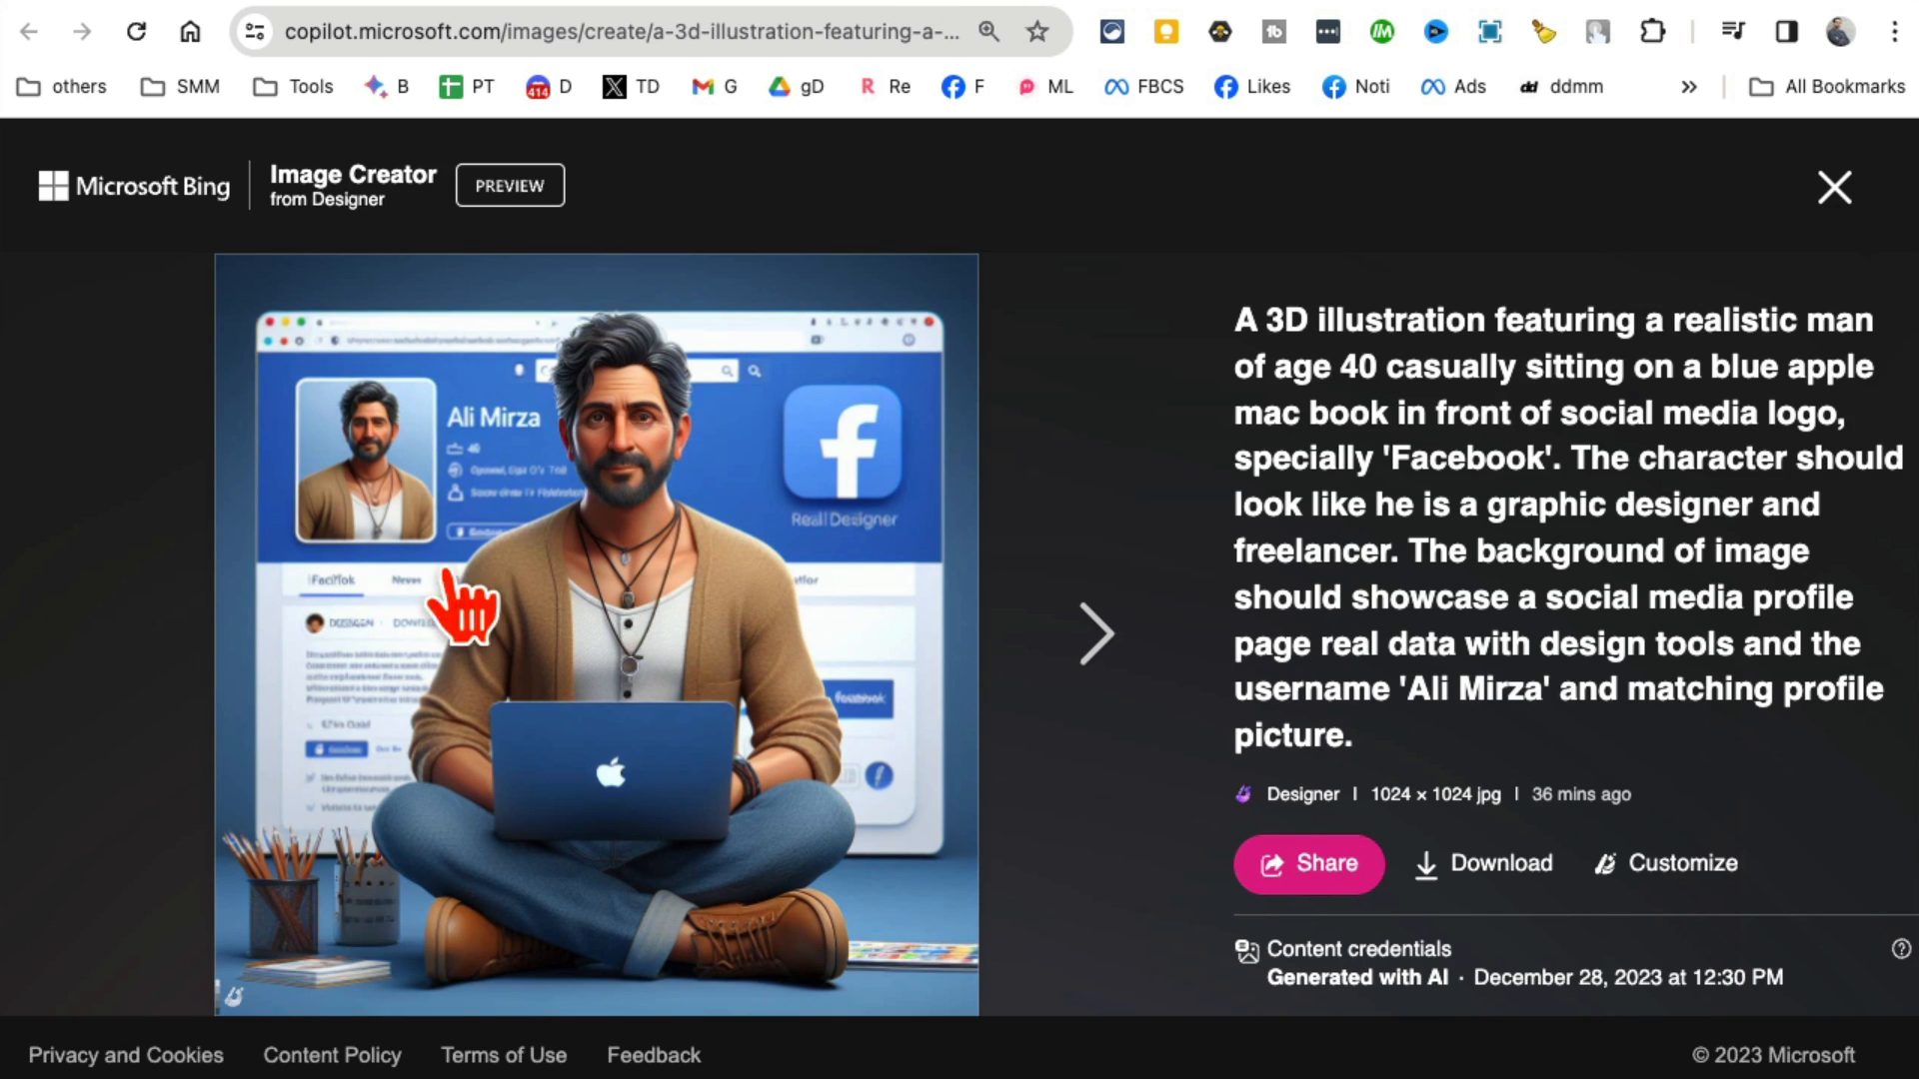
mouse_move(469, 267)
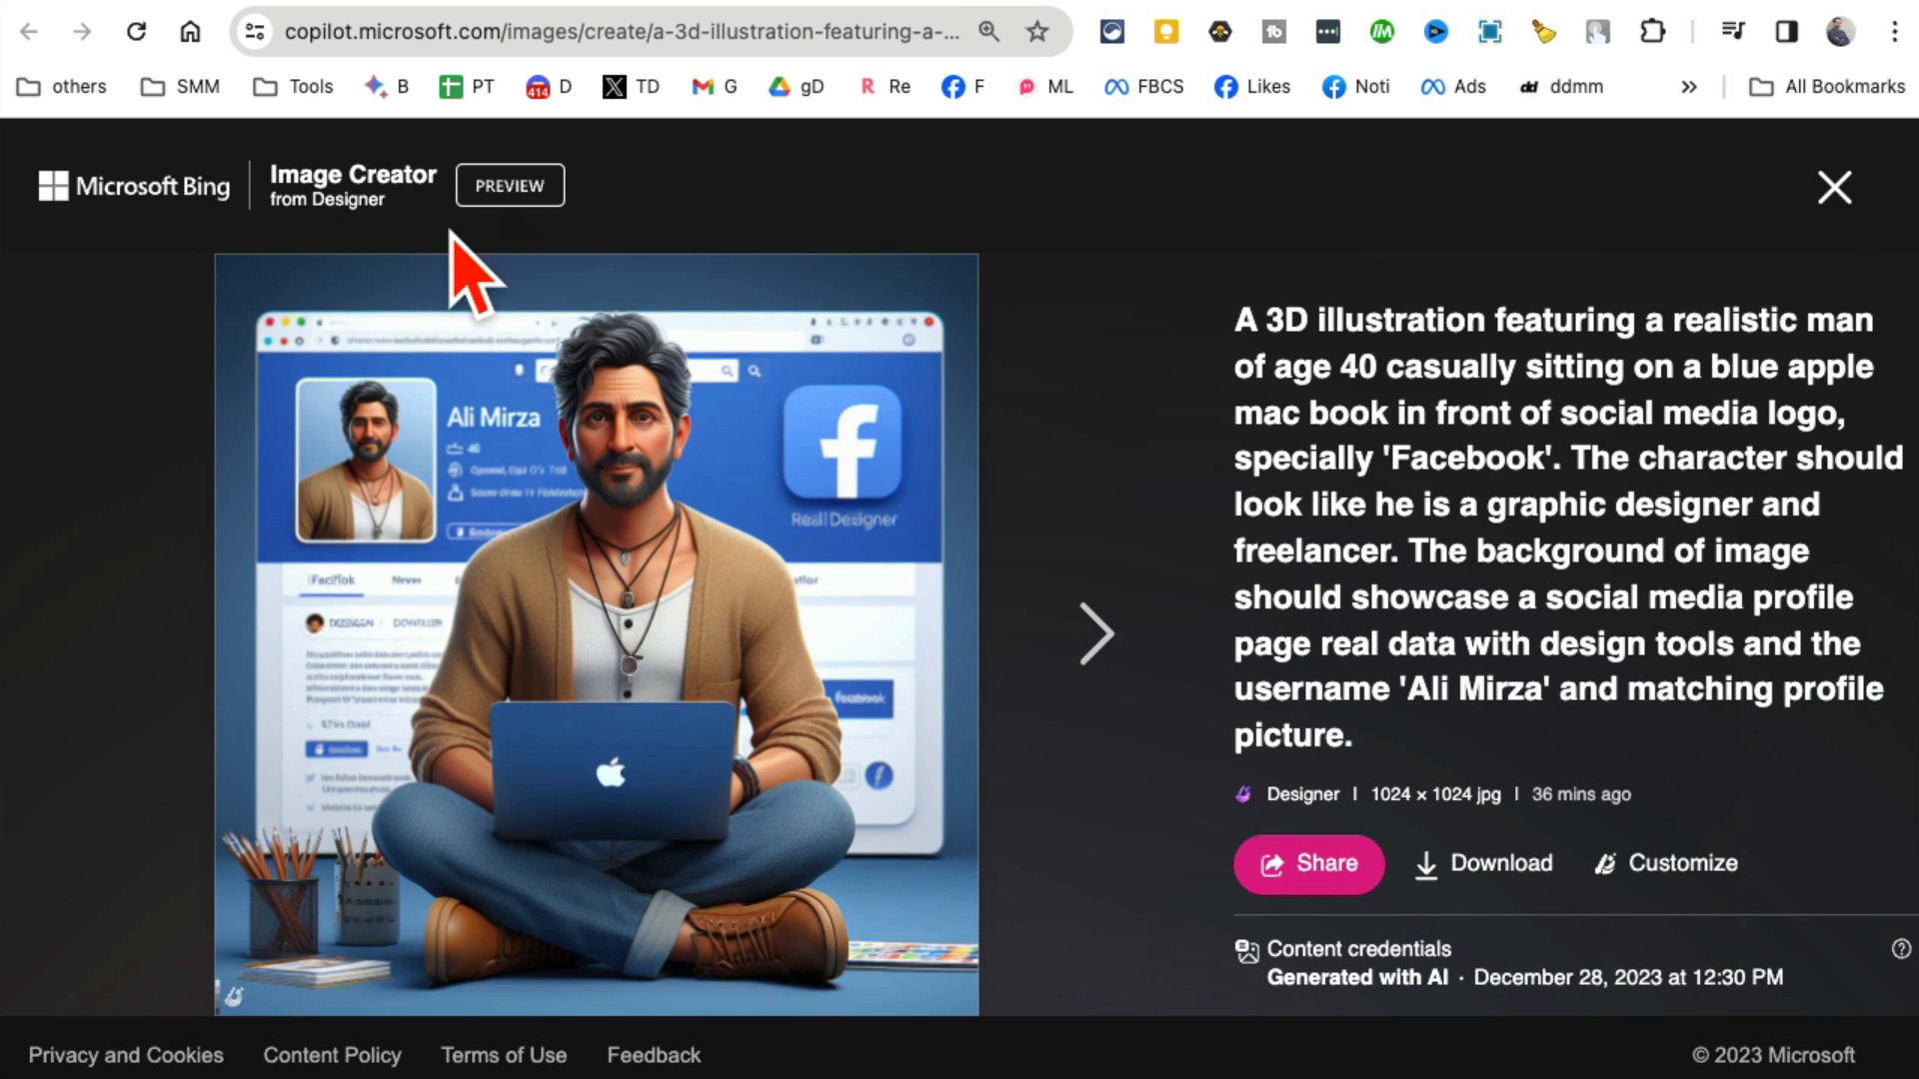
left_click(1833, 187)
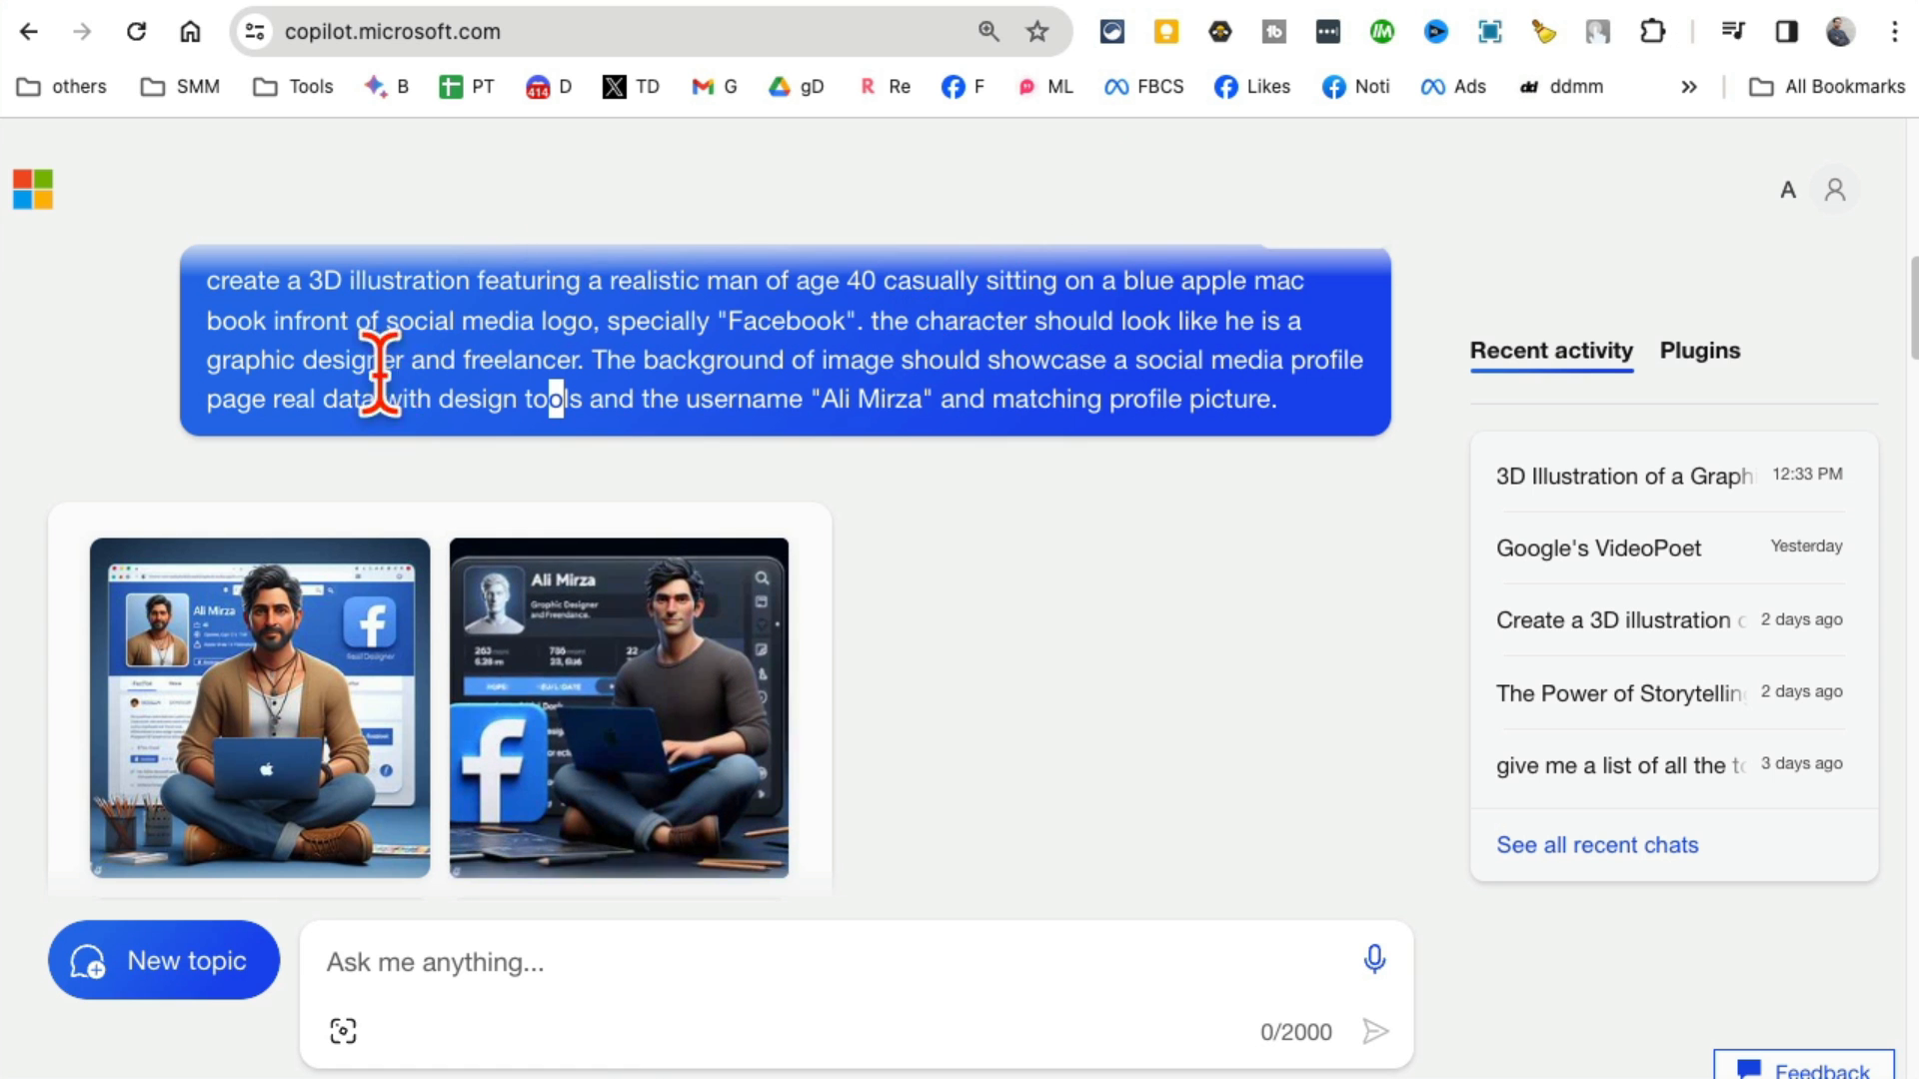
mouse_move(1075, 617)
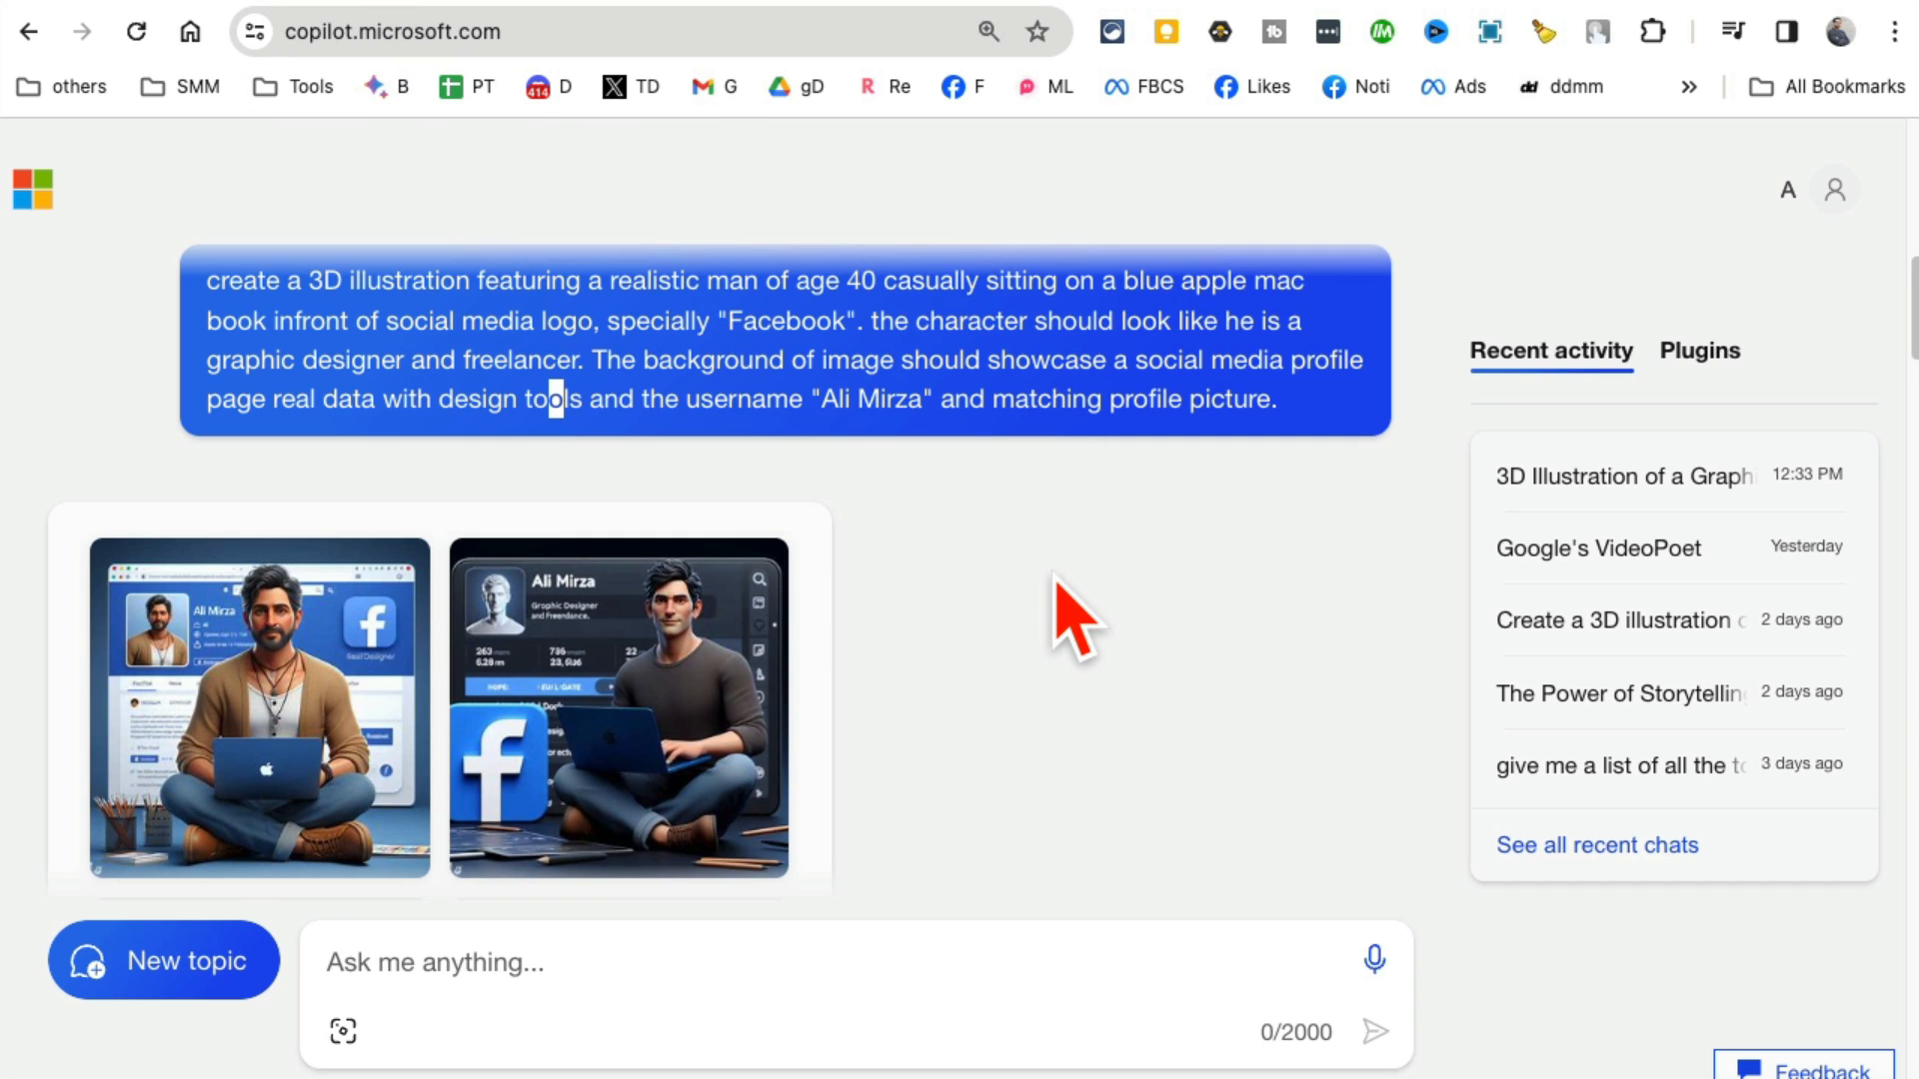
scroll("down", 3)
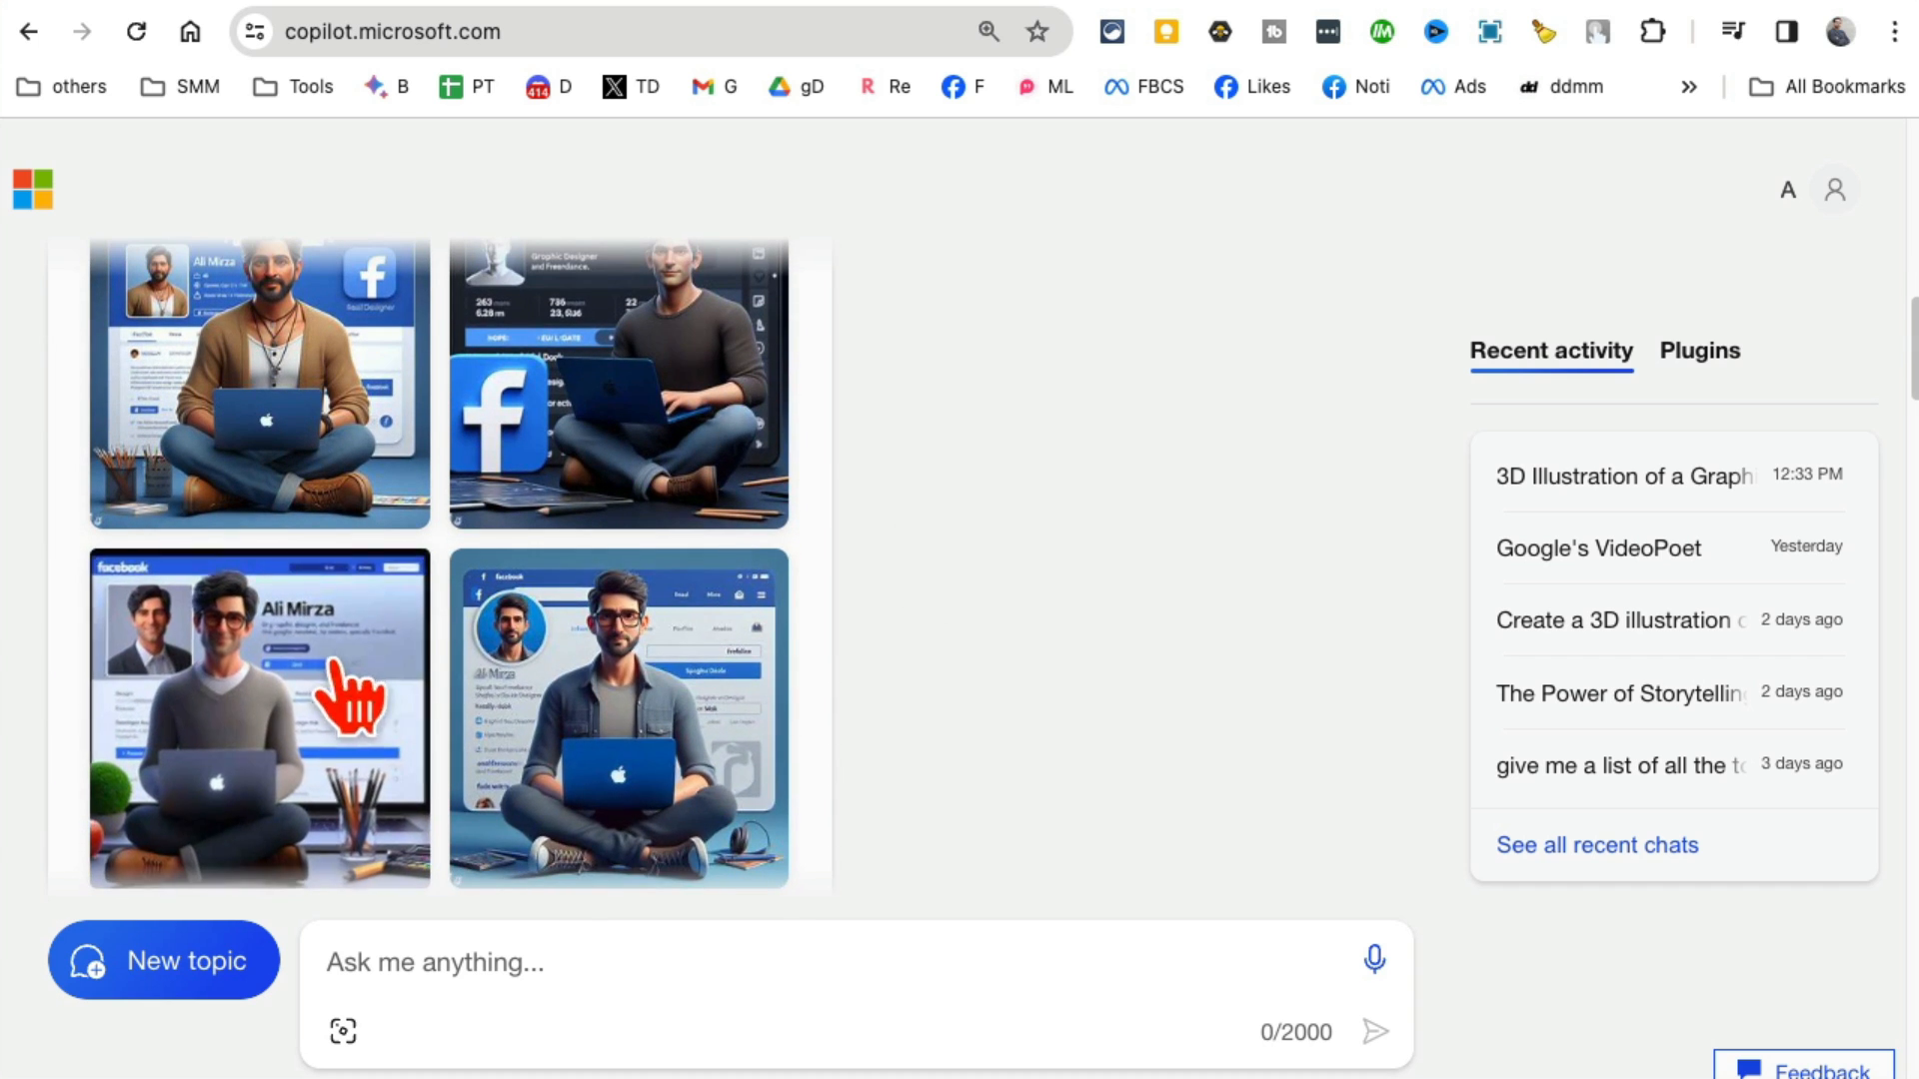
left_click(258, 719)
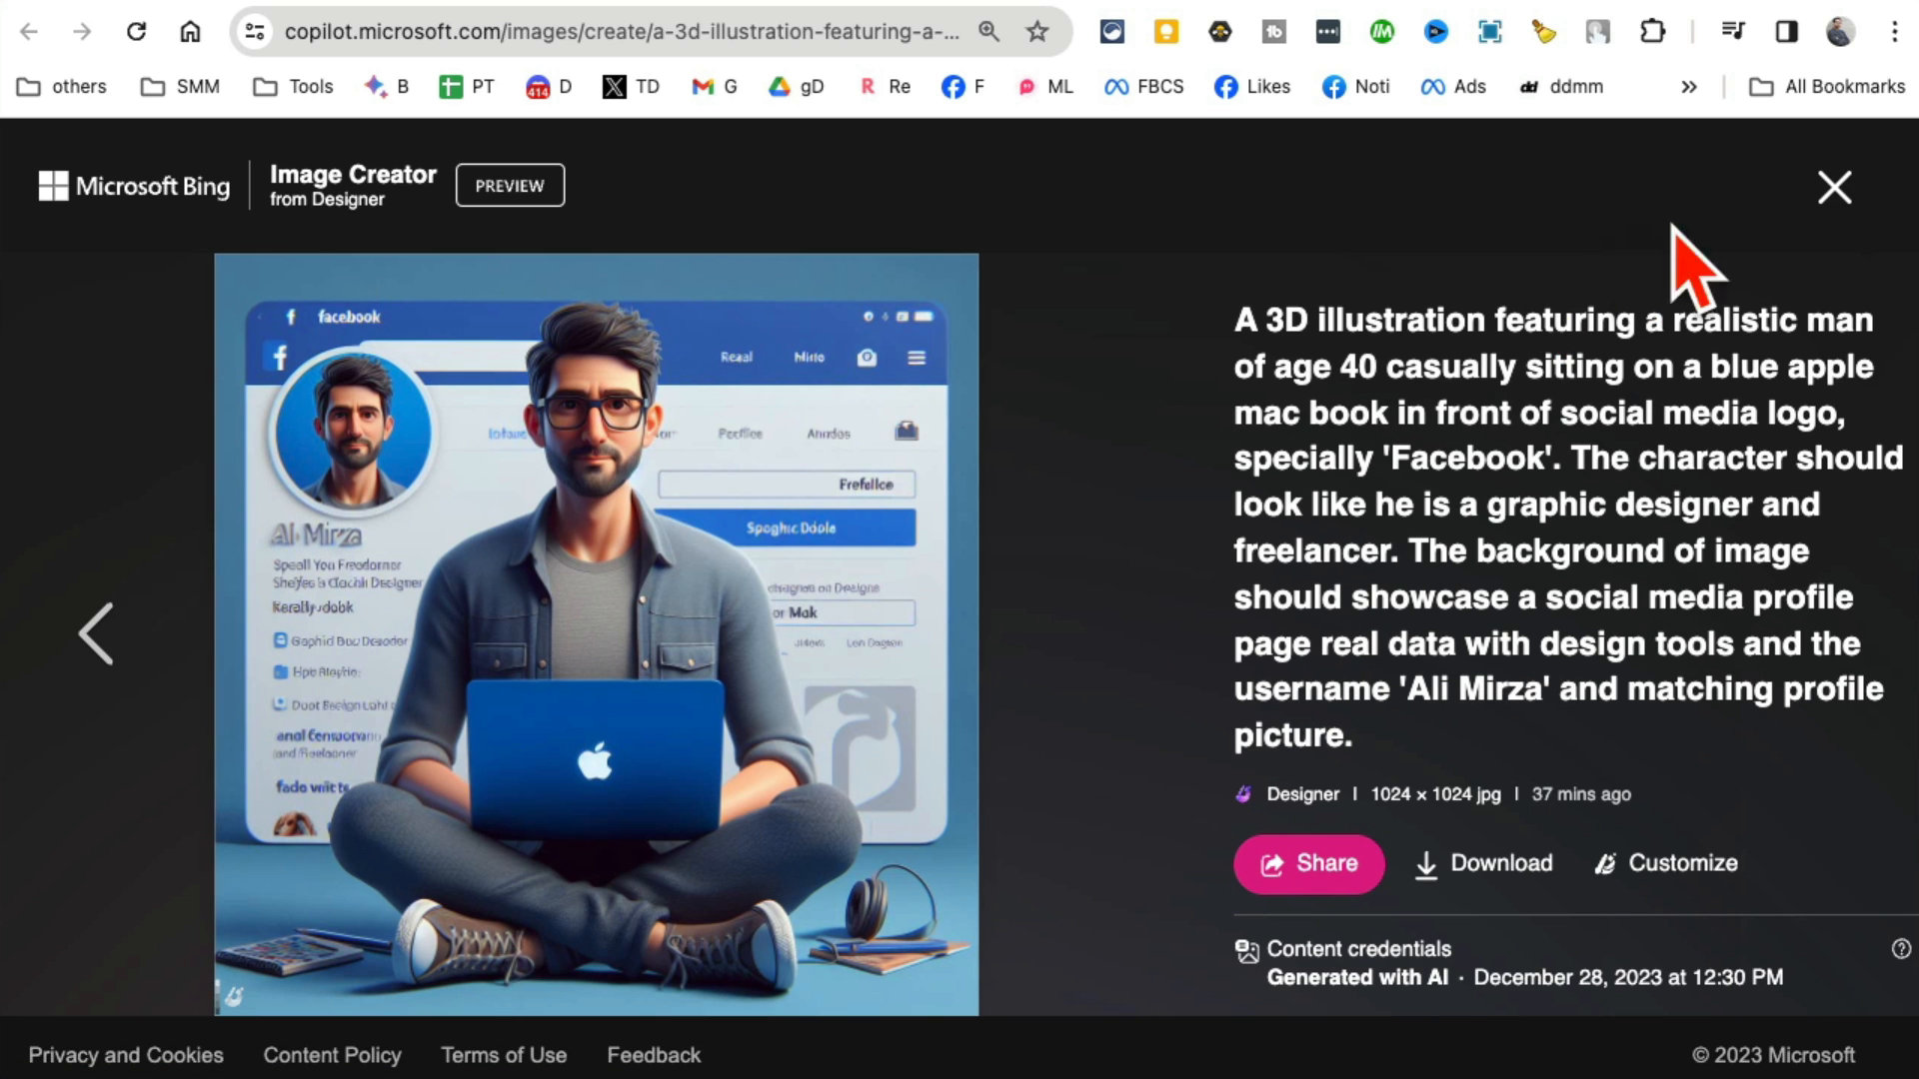
left_click(1832, 187)
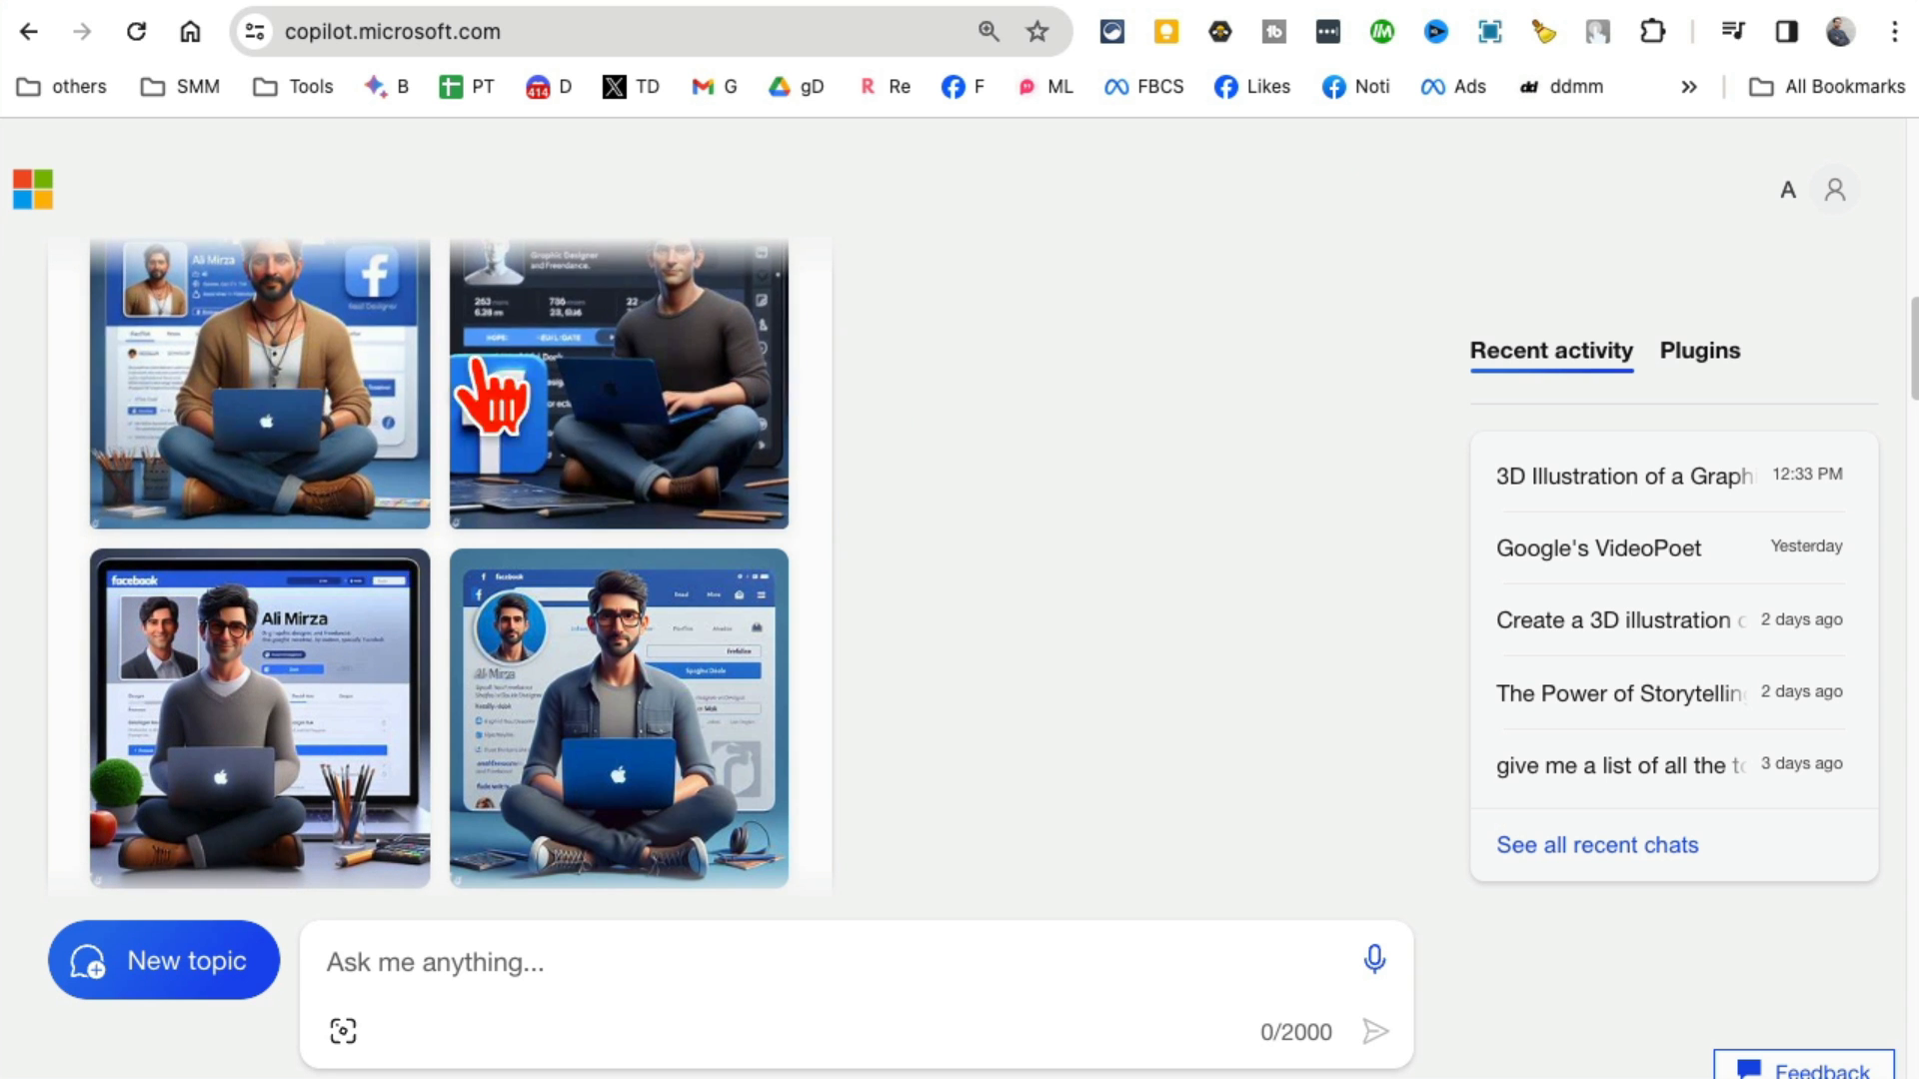
scroll("down", 3)
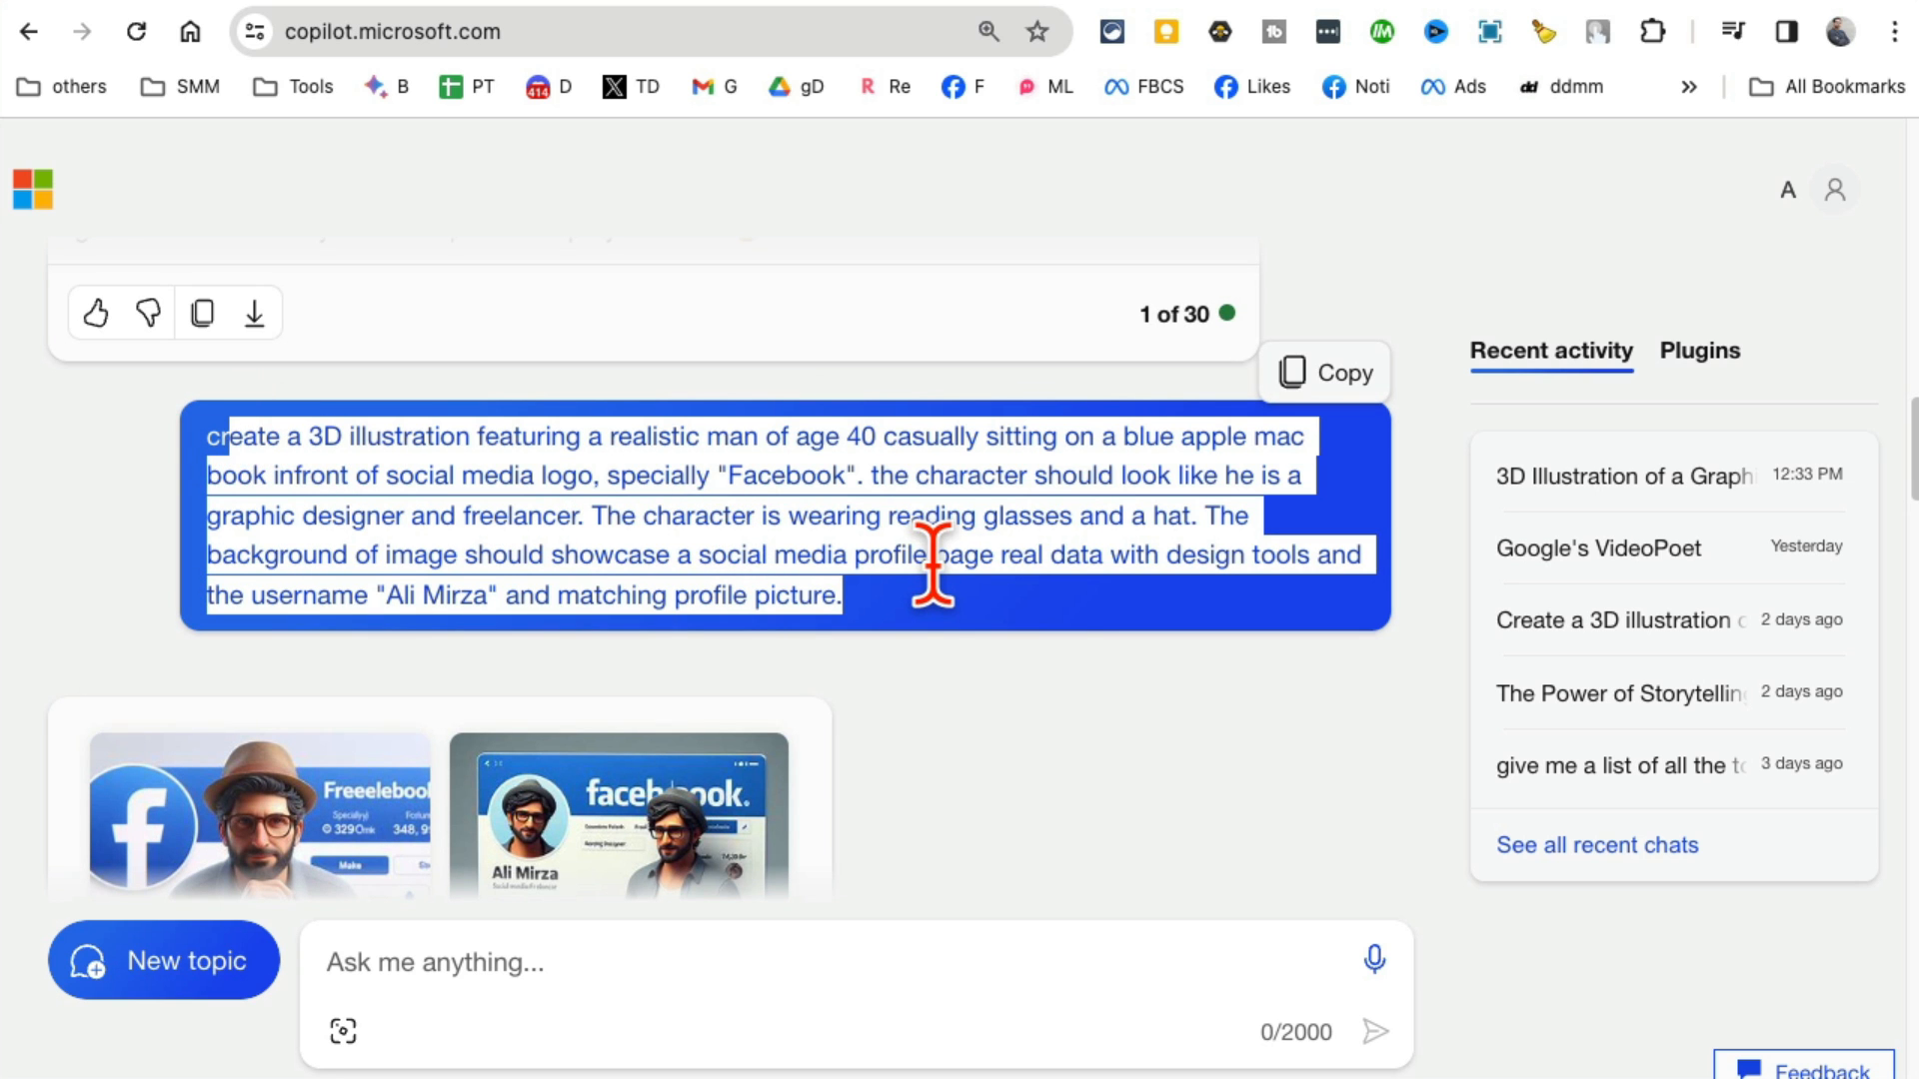
Highlight AliMirza2k in the Instagram prompt and scroll down to its generated images
scroll("down", 3)
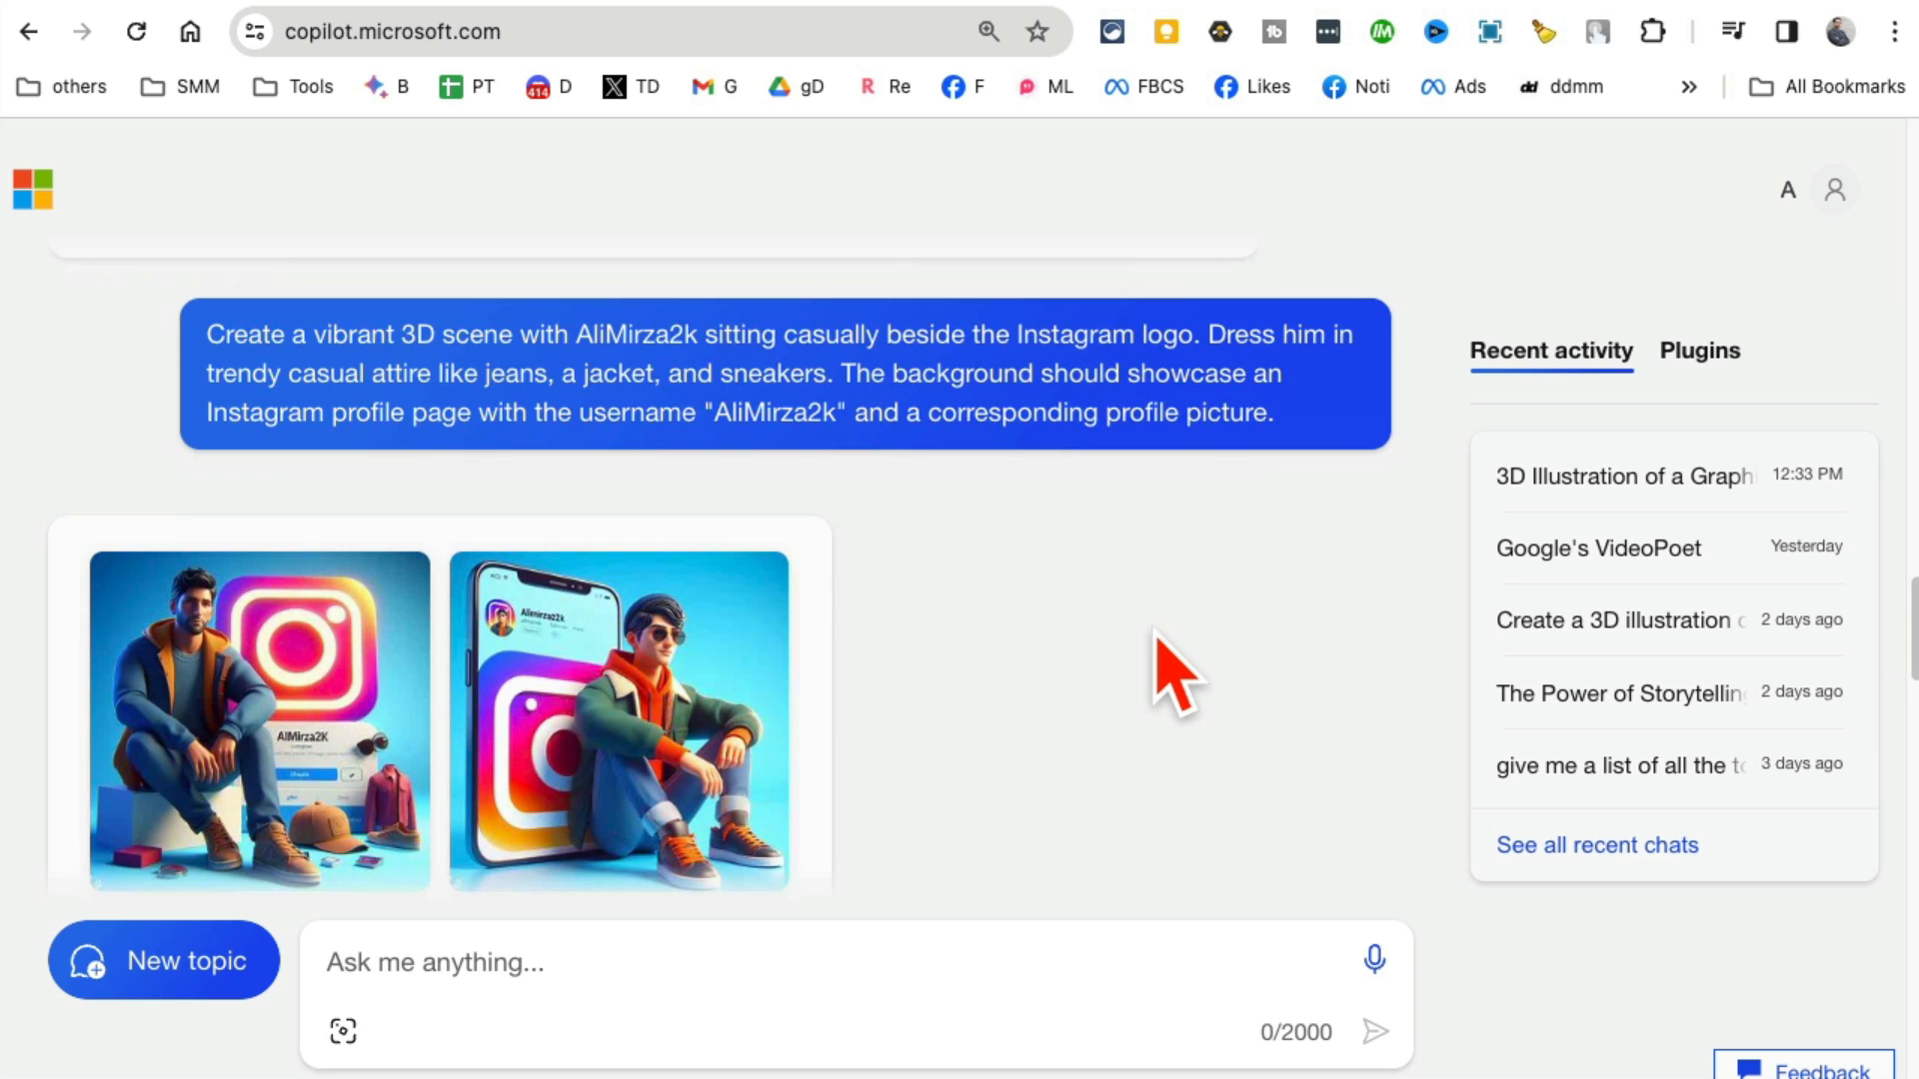
scroll("down", 3)
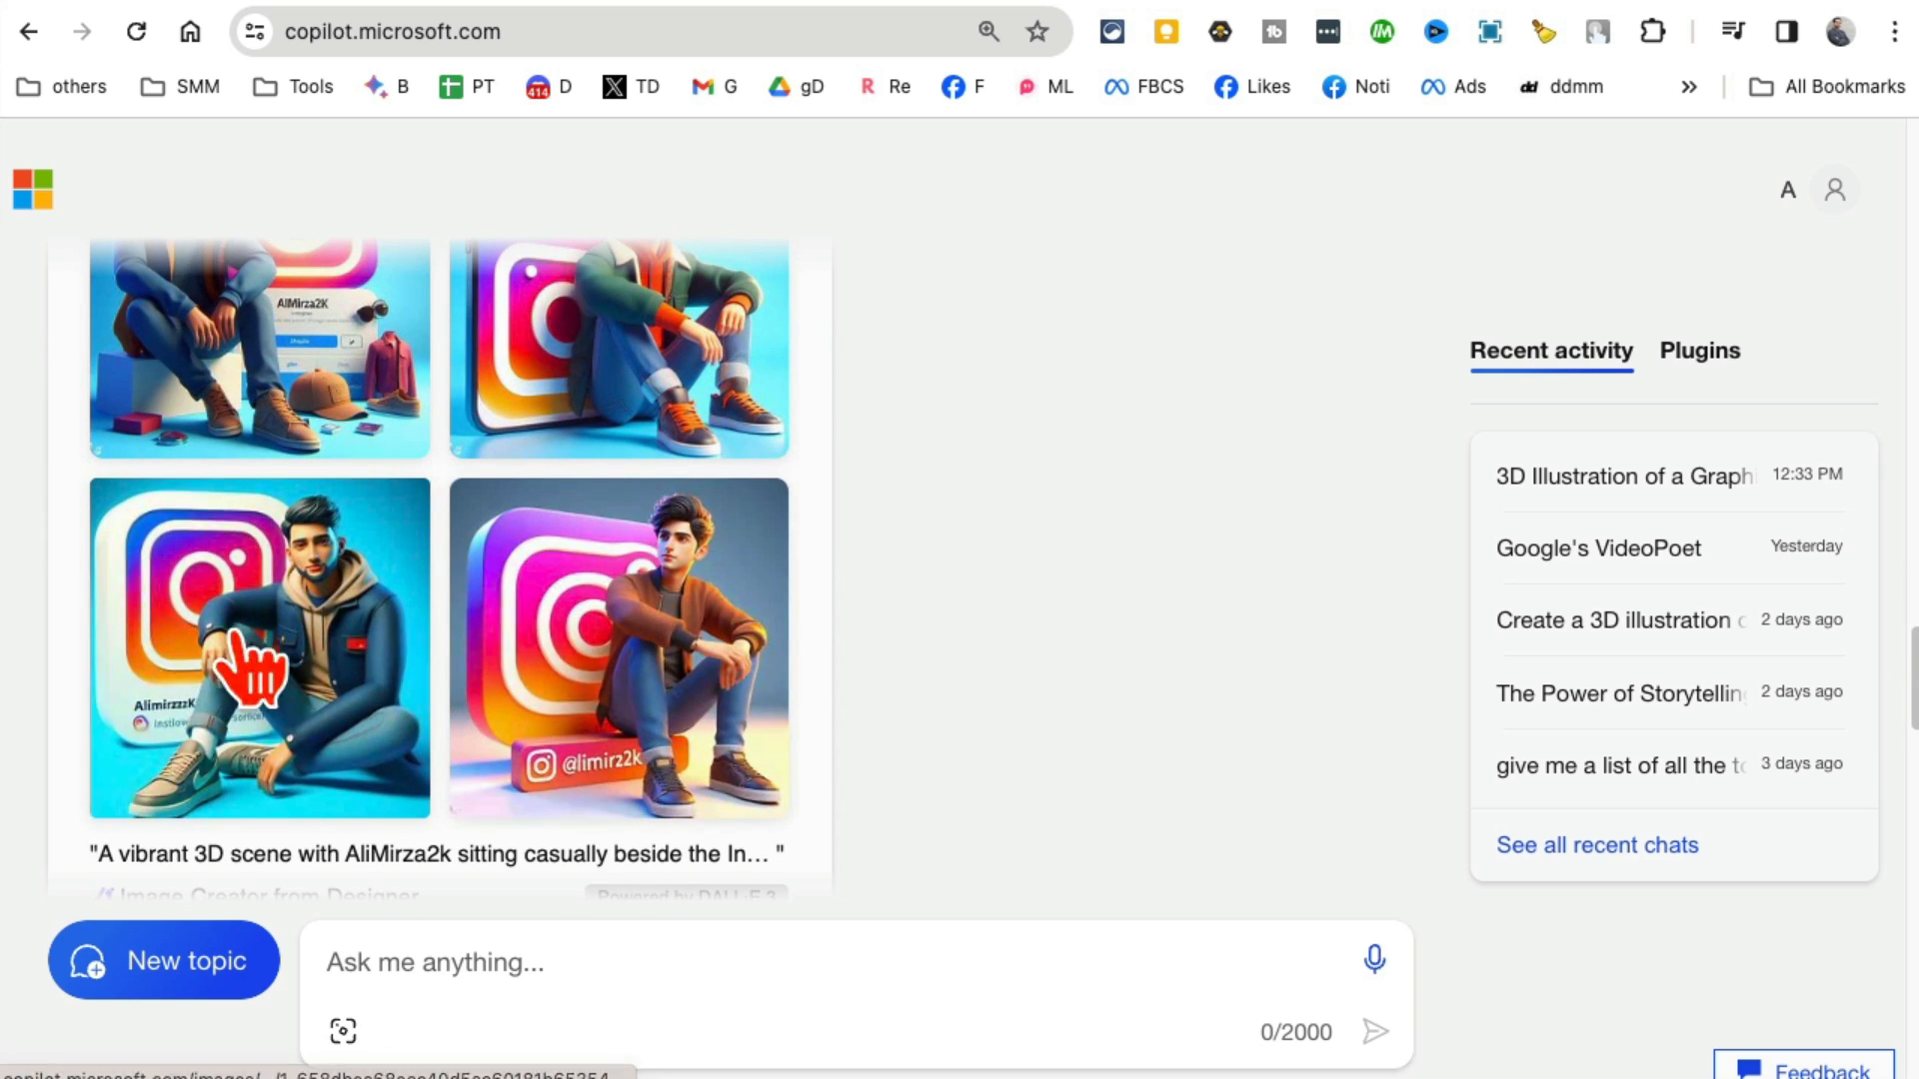
mouse_move(784, 642)
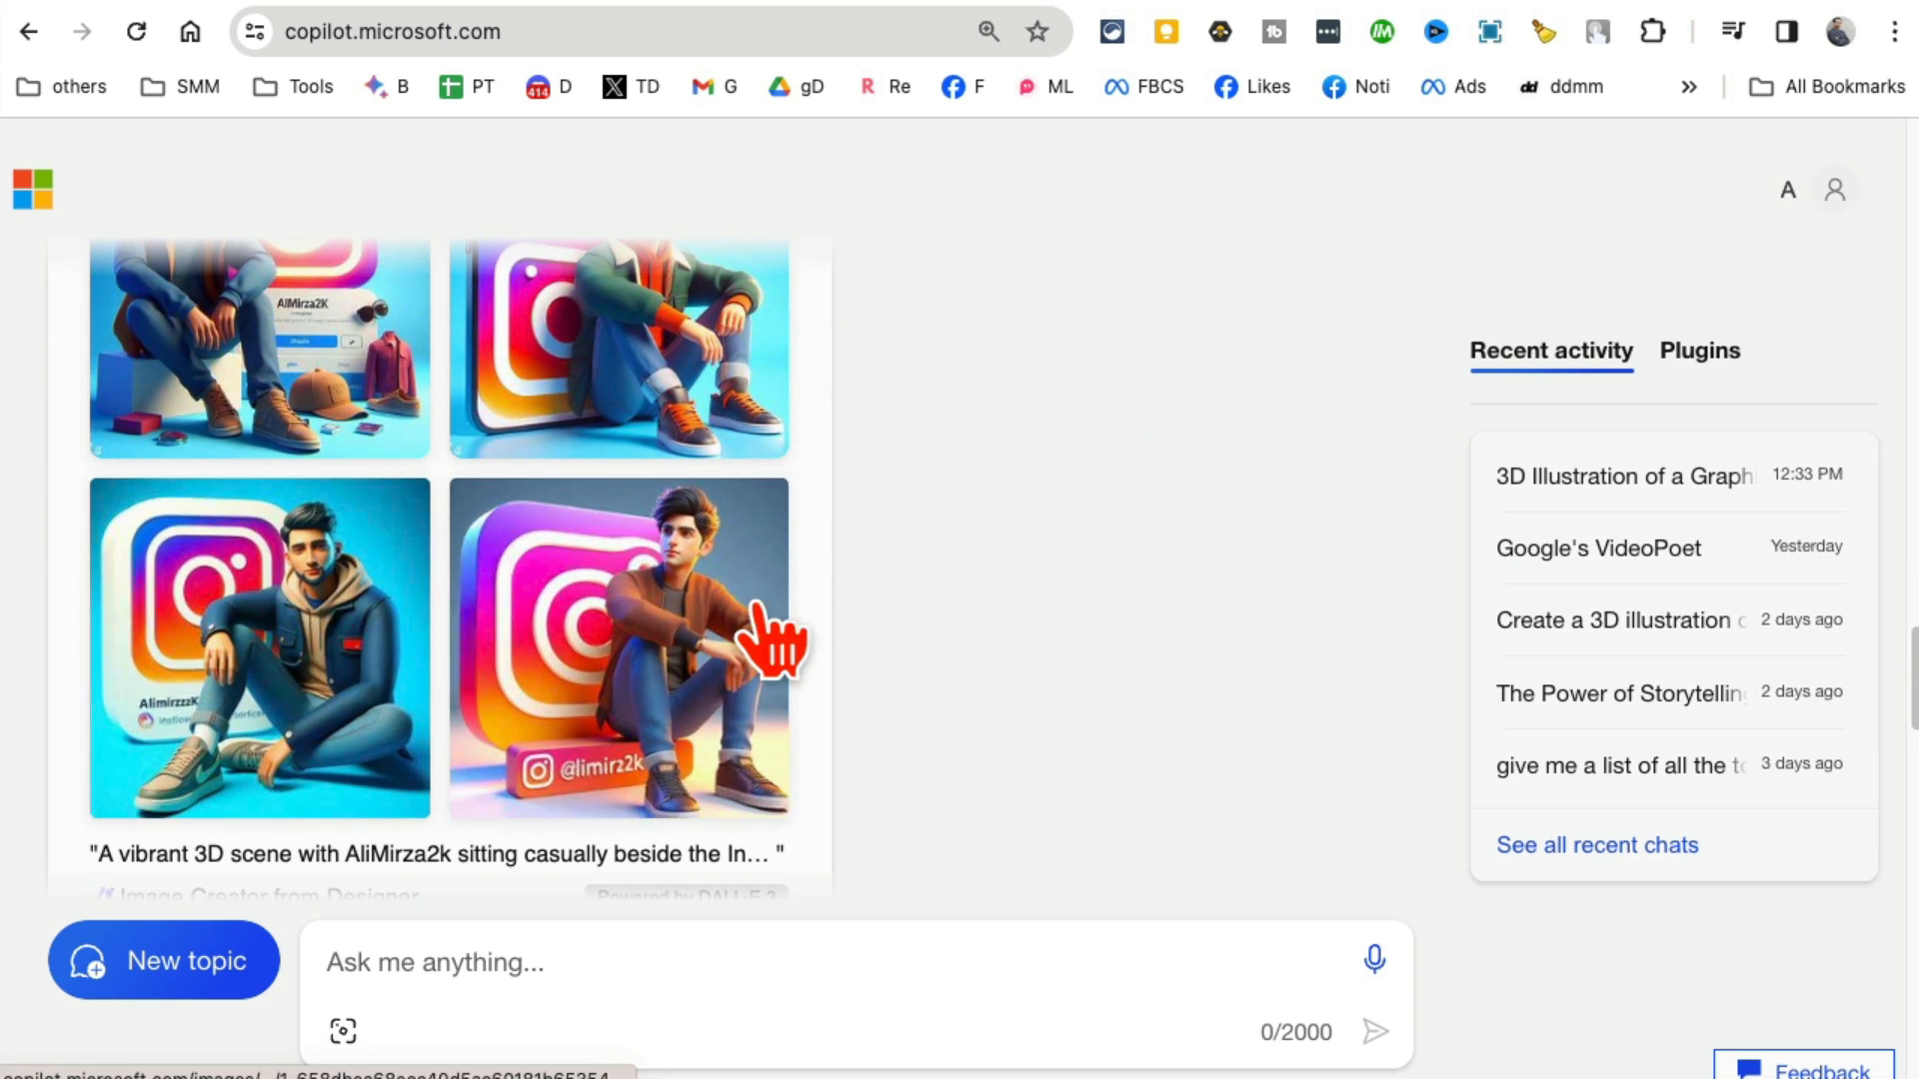
scroll("up", 3)
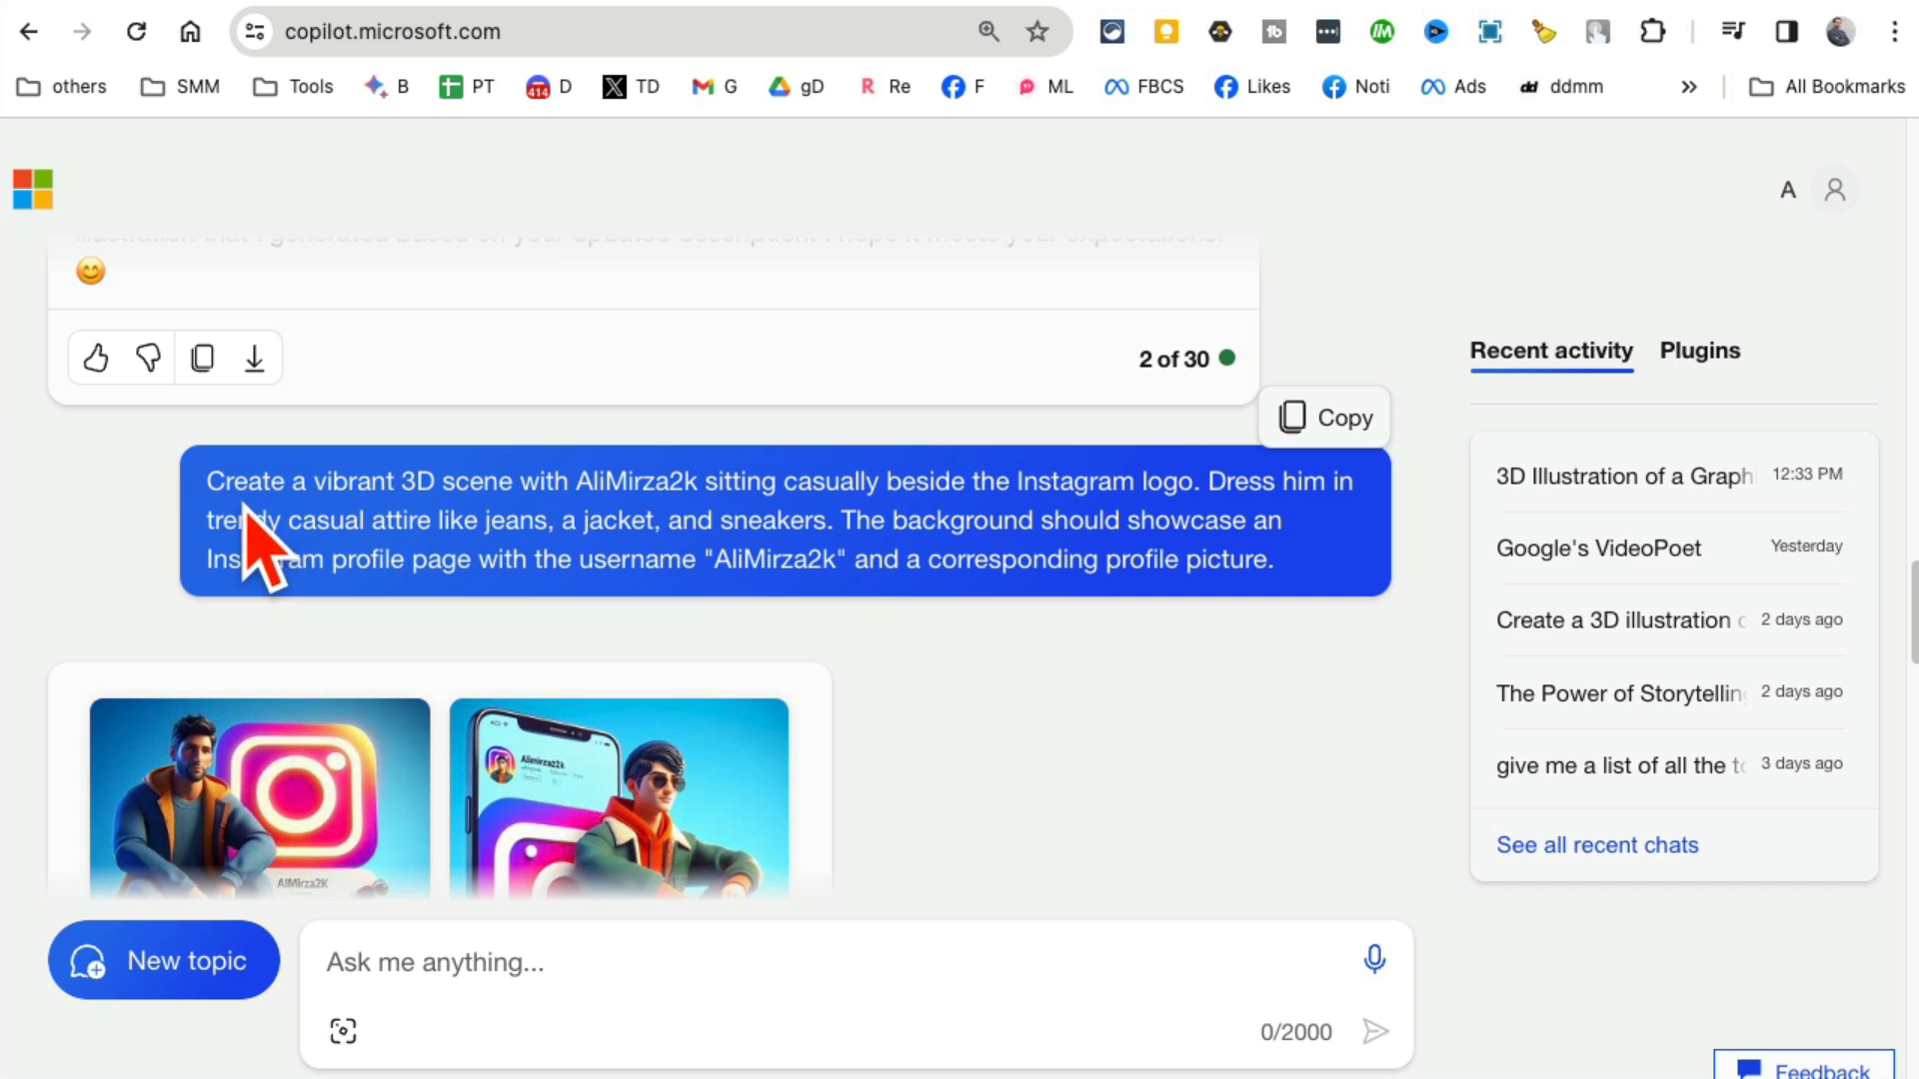
mouse_move(623, 544)
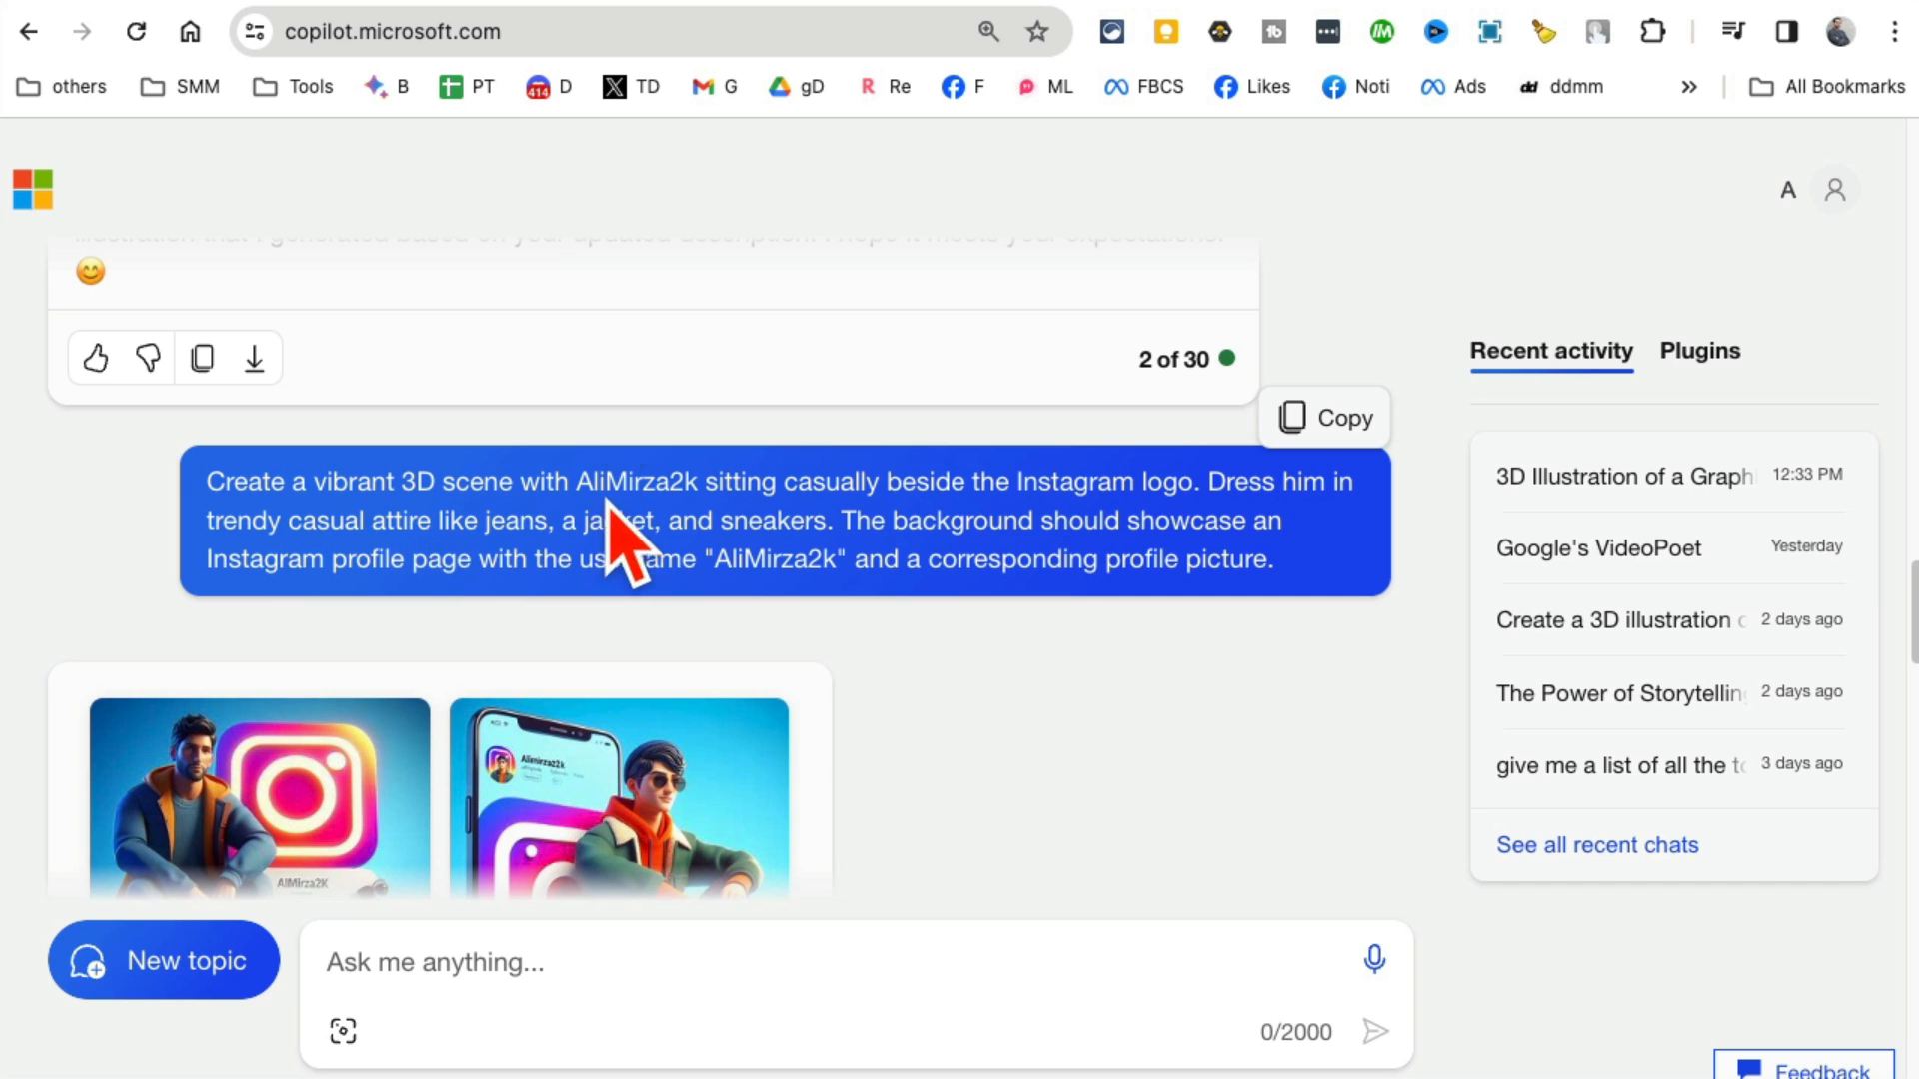
mouse_move(994, 511)
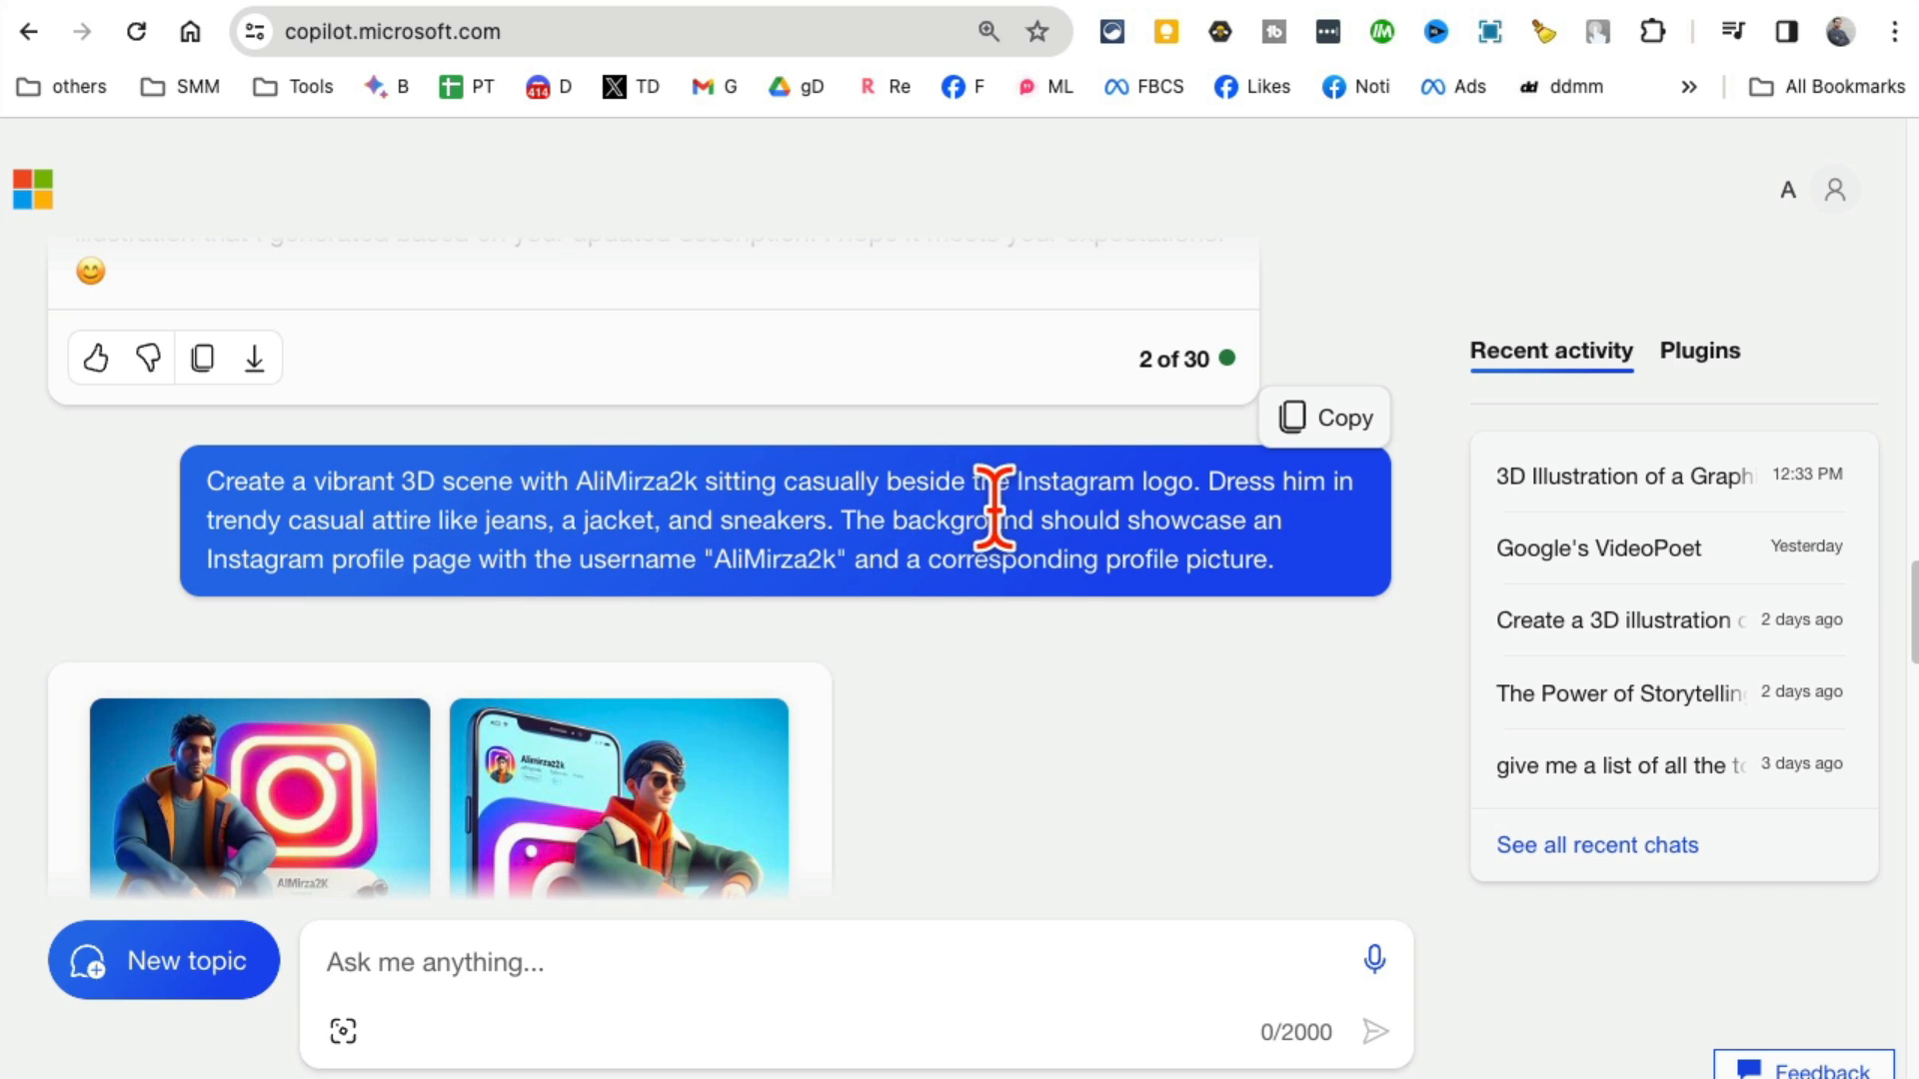
mouse_move(686, 588)
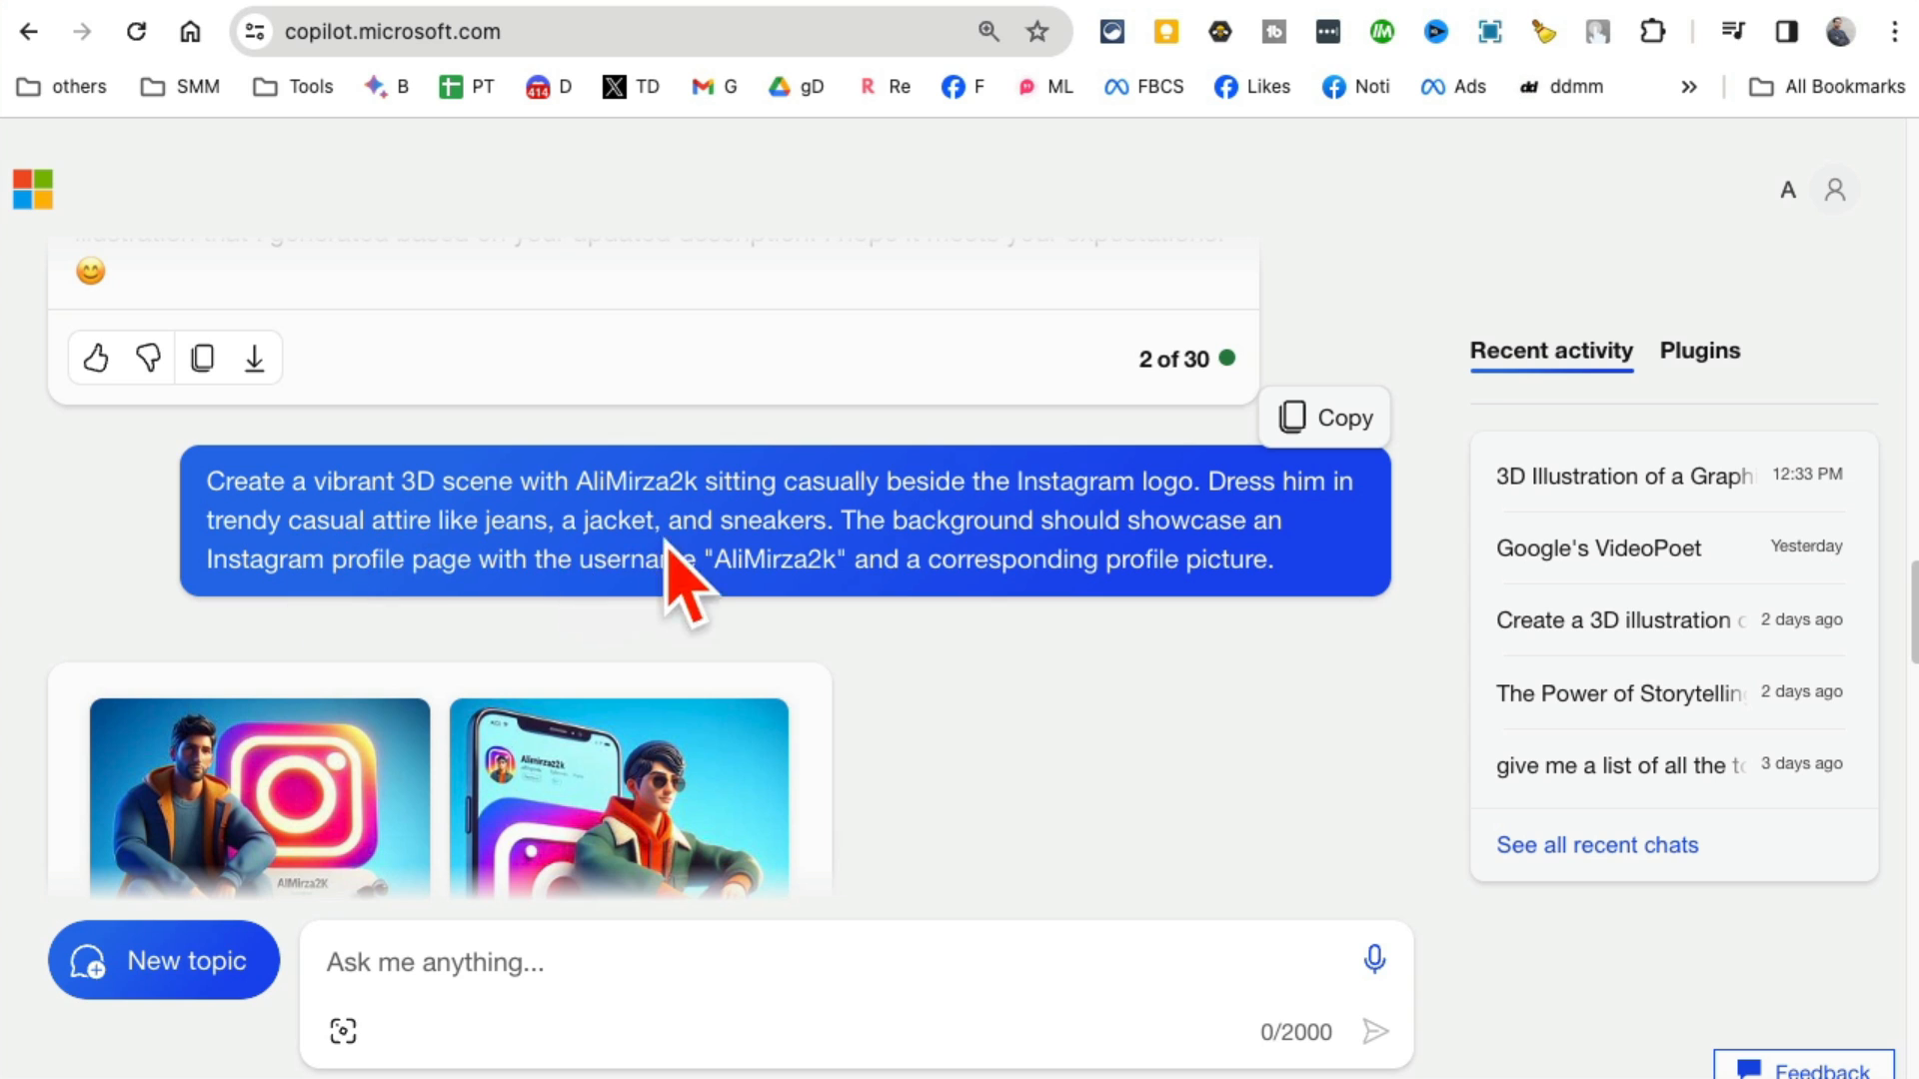
mouse_move(820, 551)
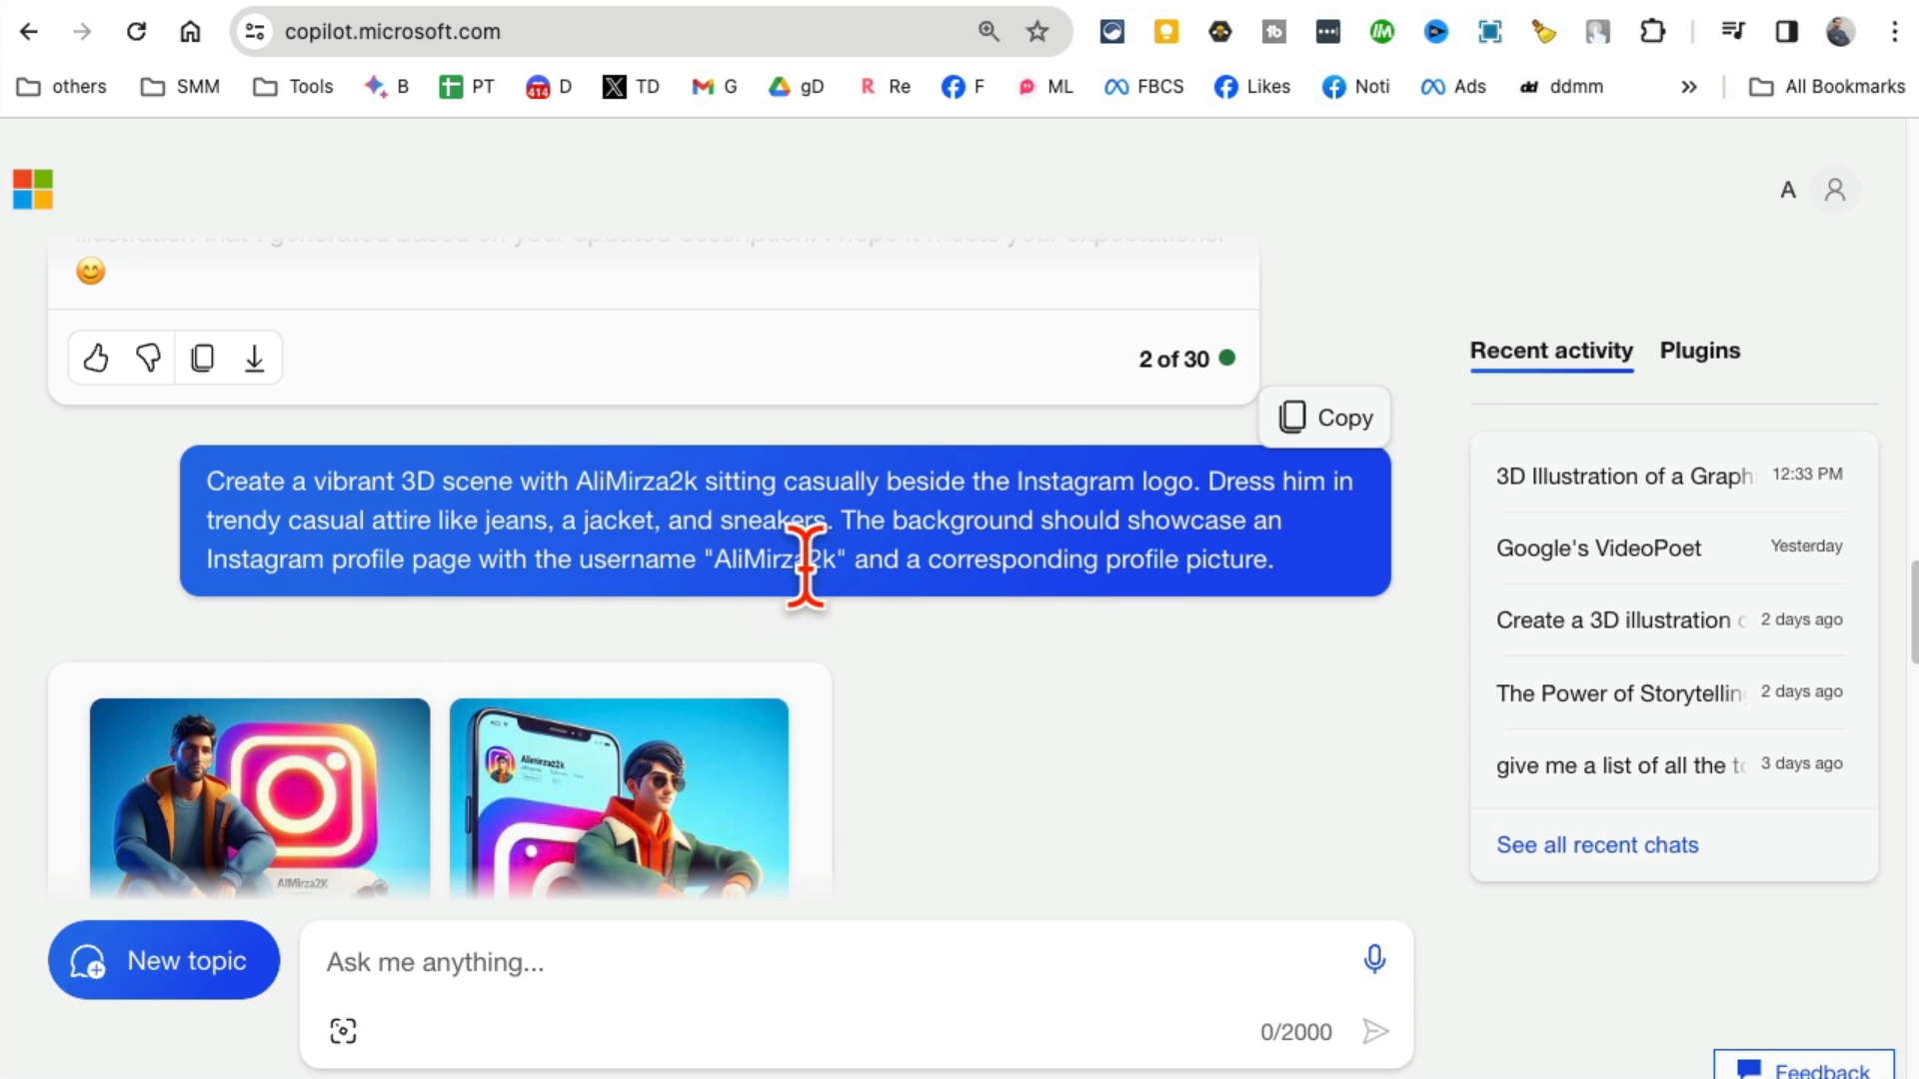
double_click(775, 560)
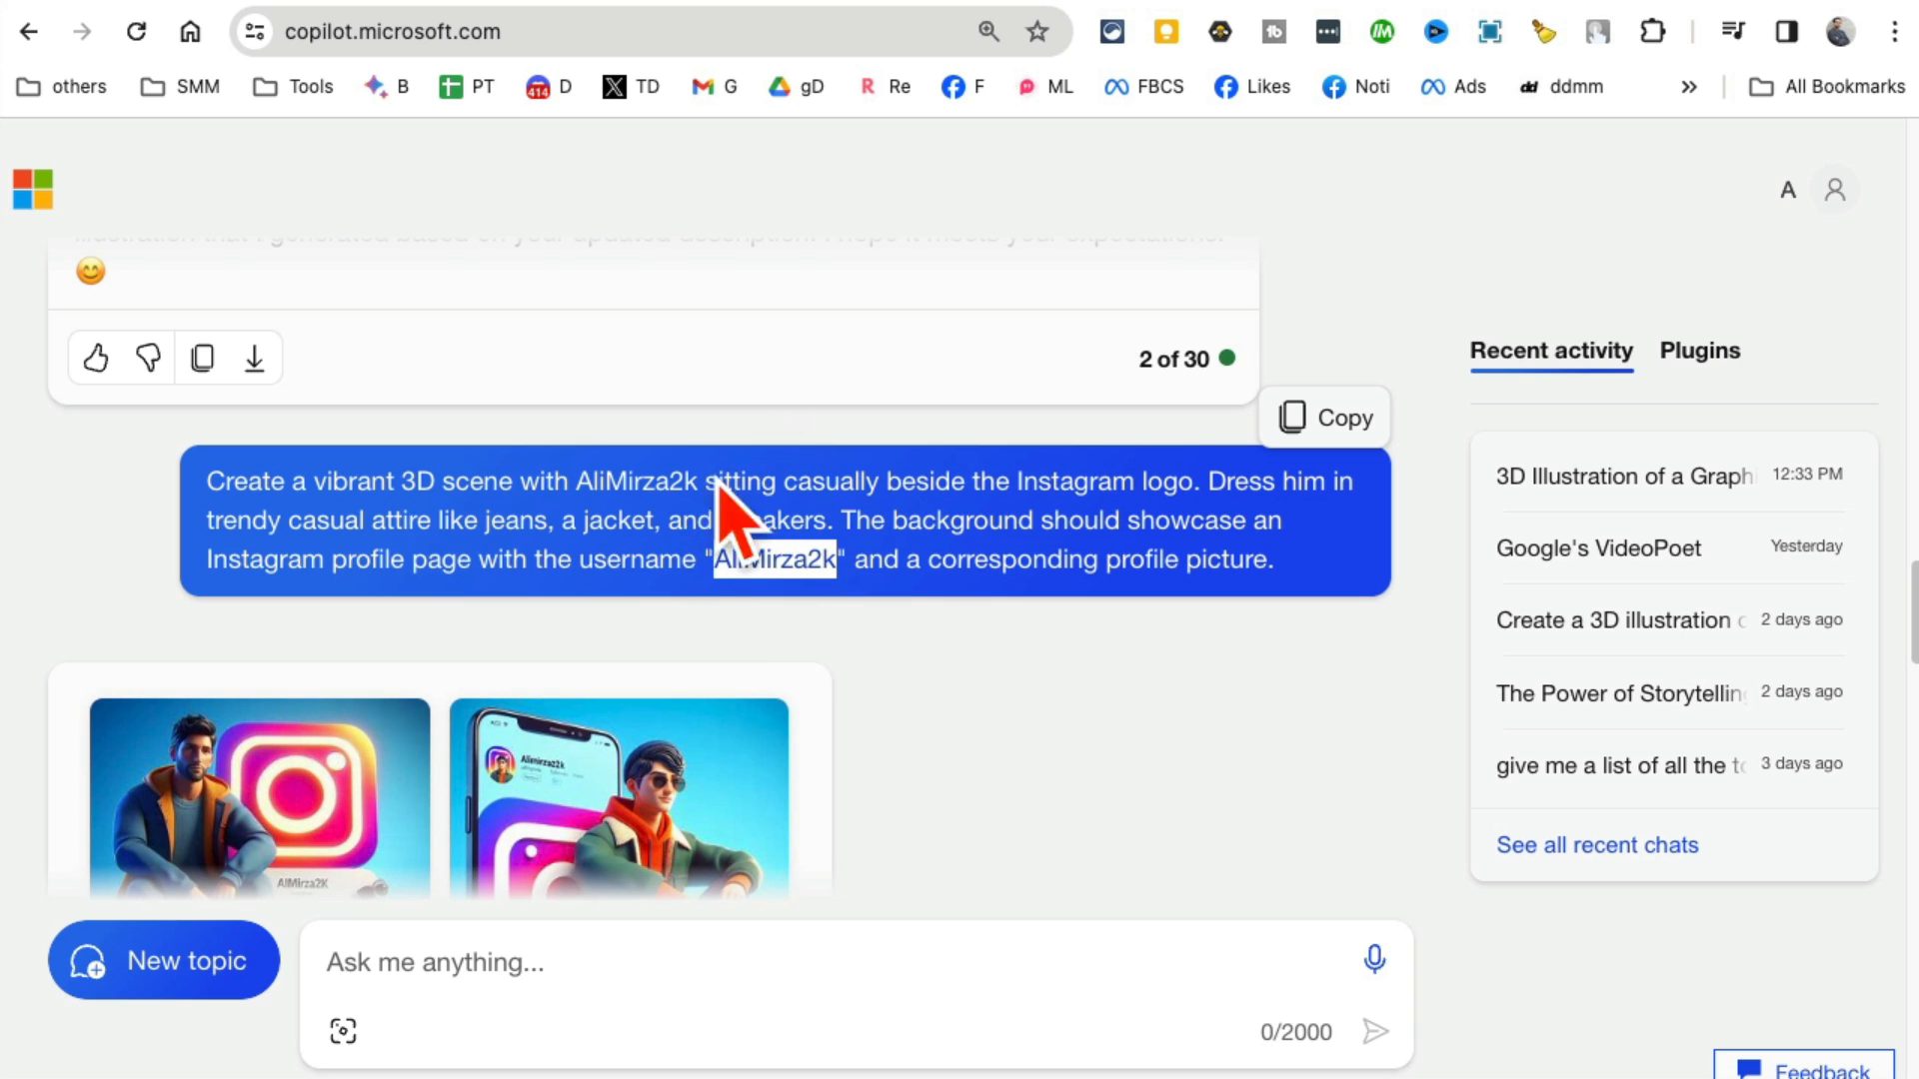
mouse_move(1041, 716)
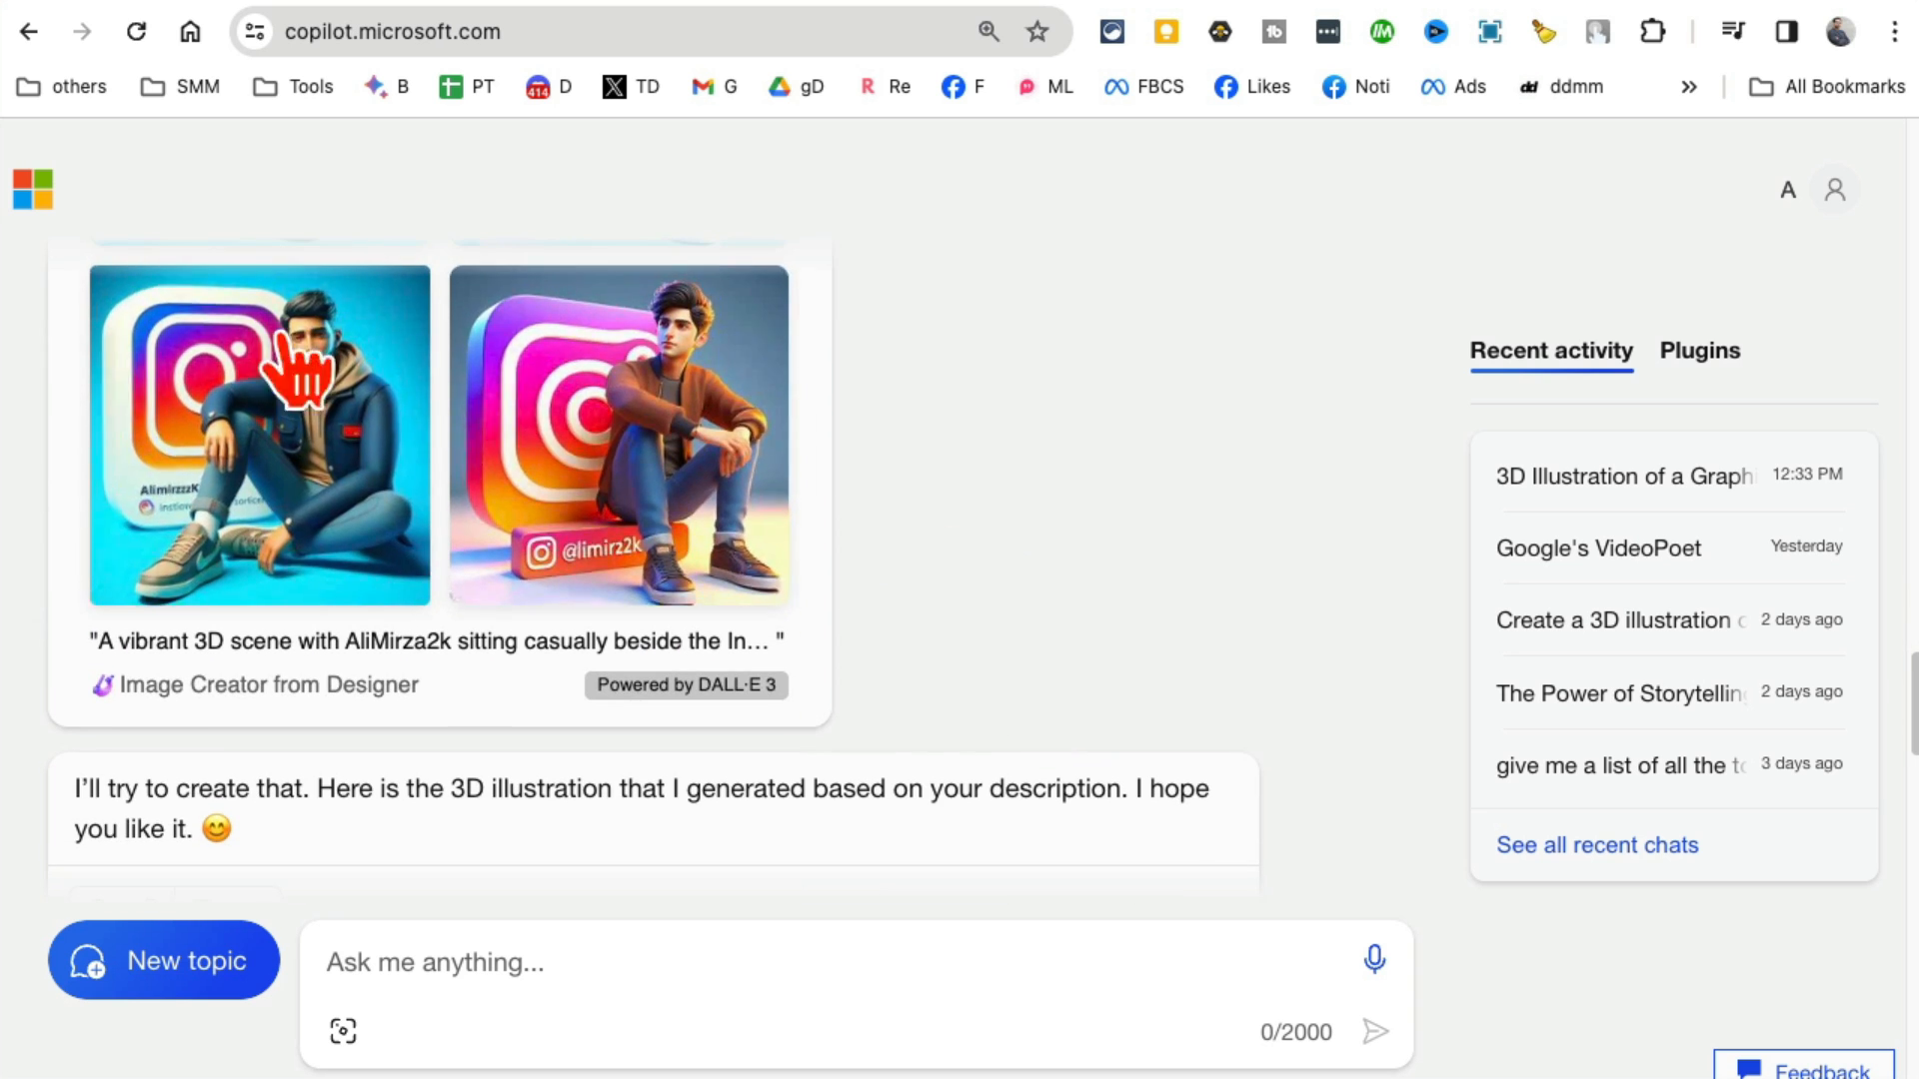
scroll("down", 3)
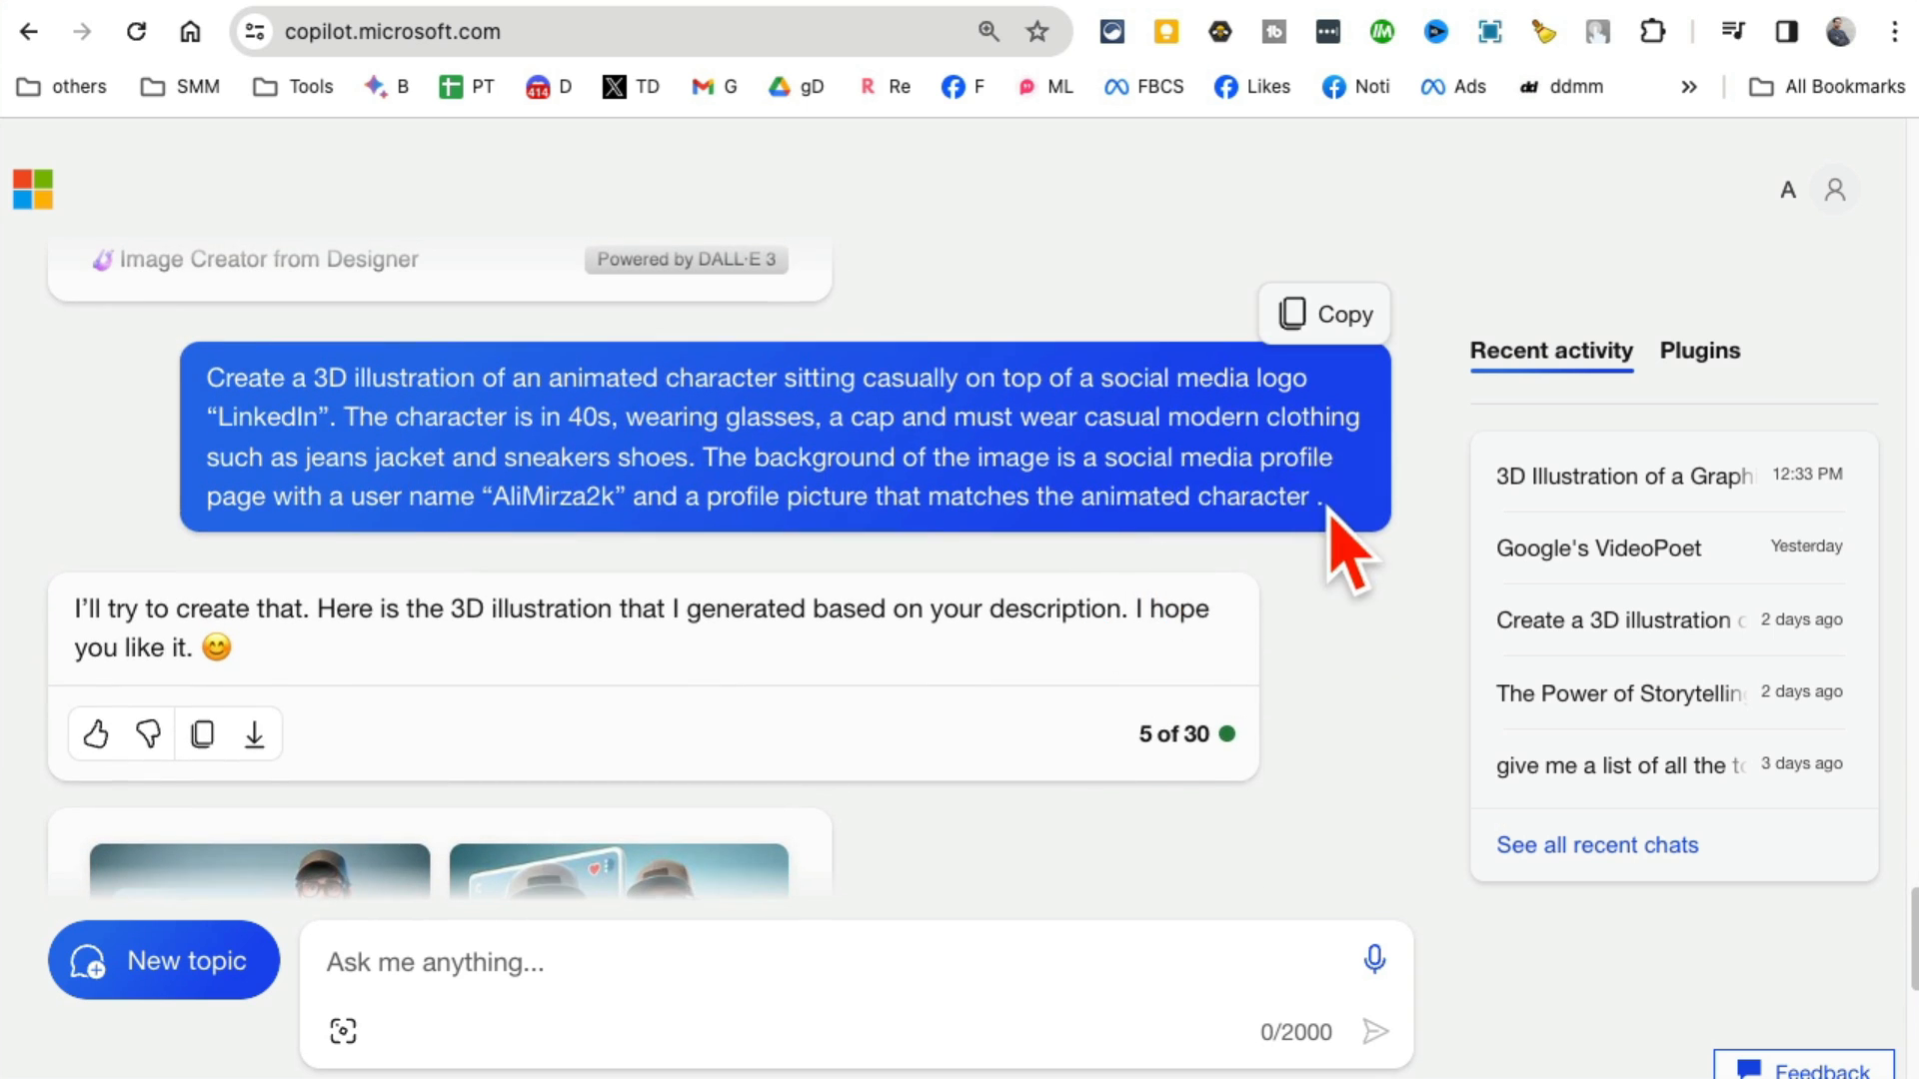
mouse_move(245, 470)
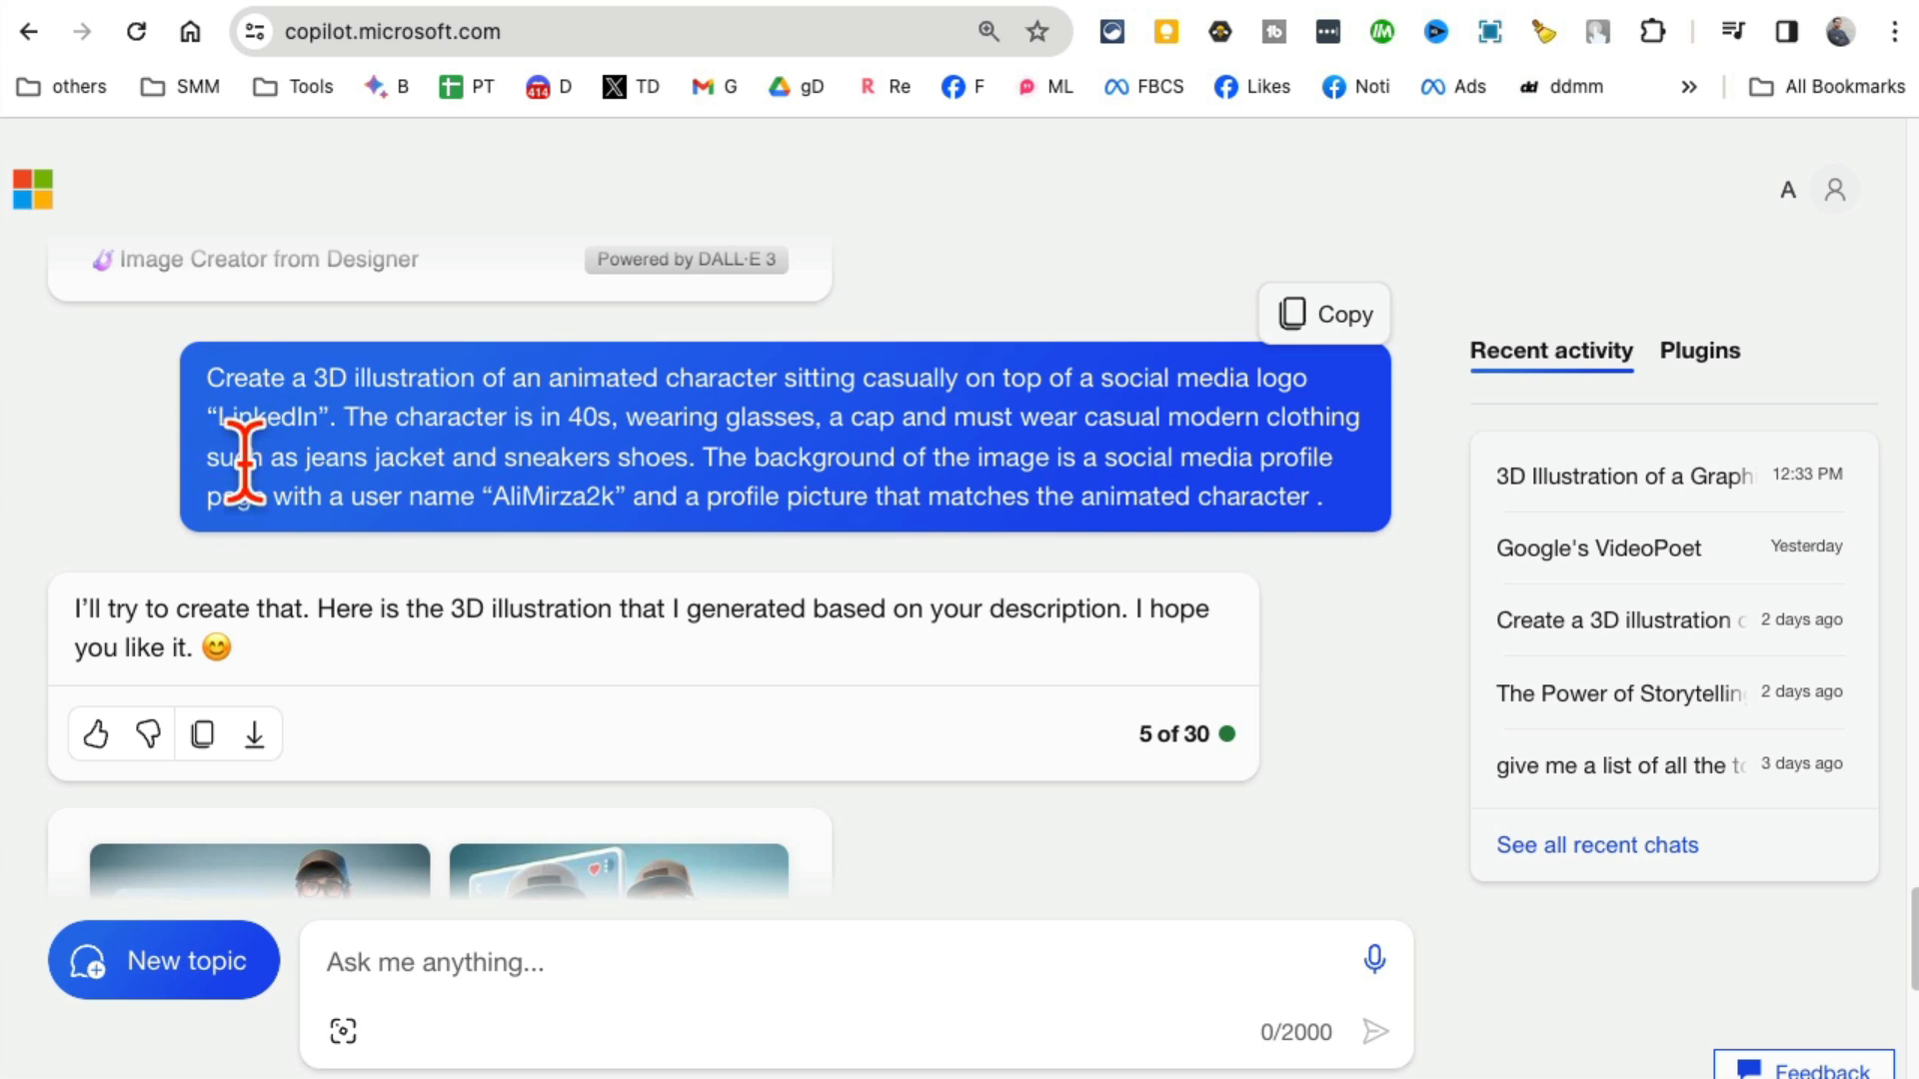
mouse_move(514, 398)
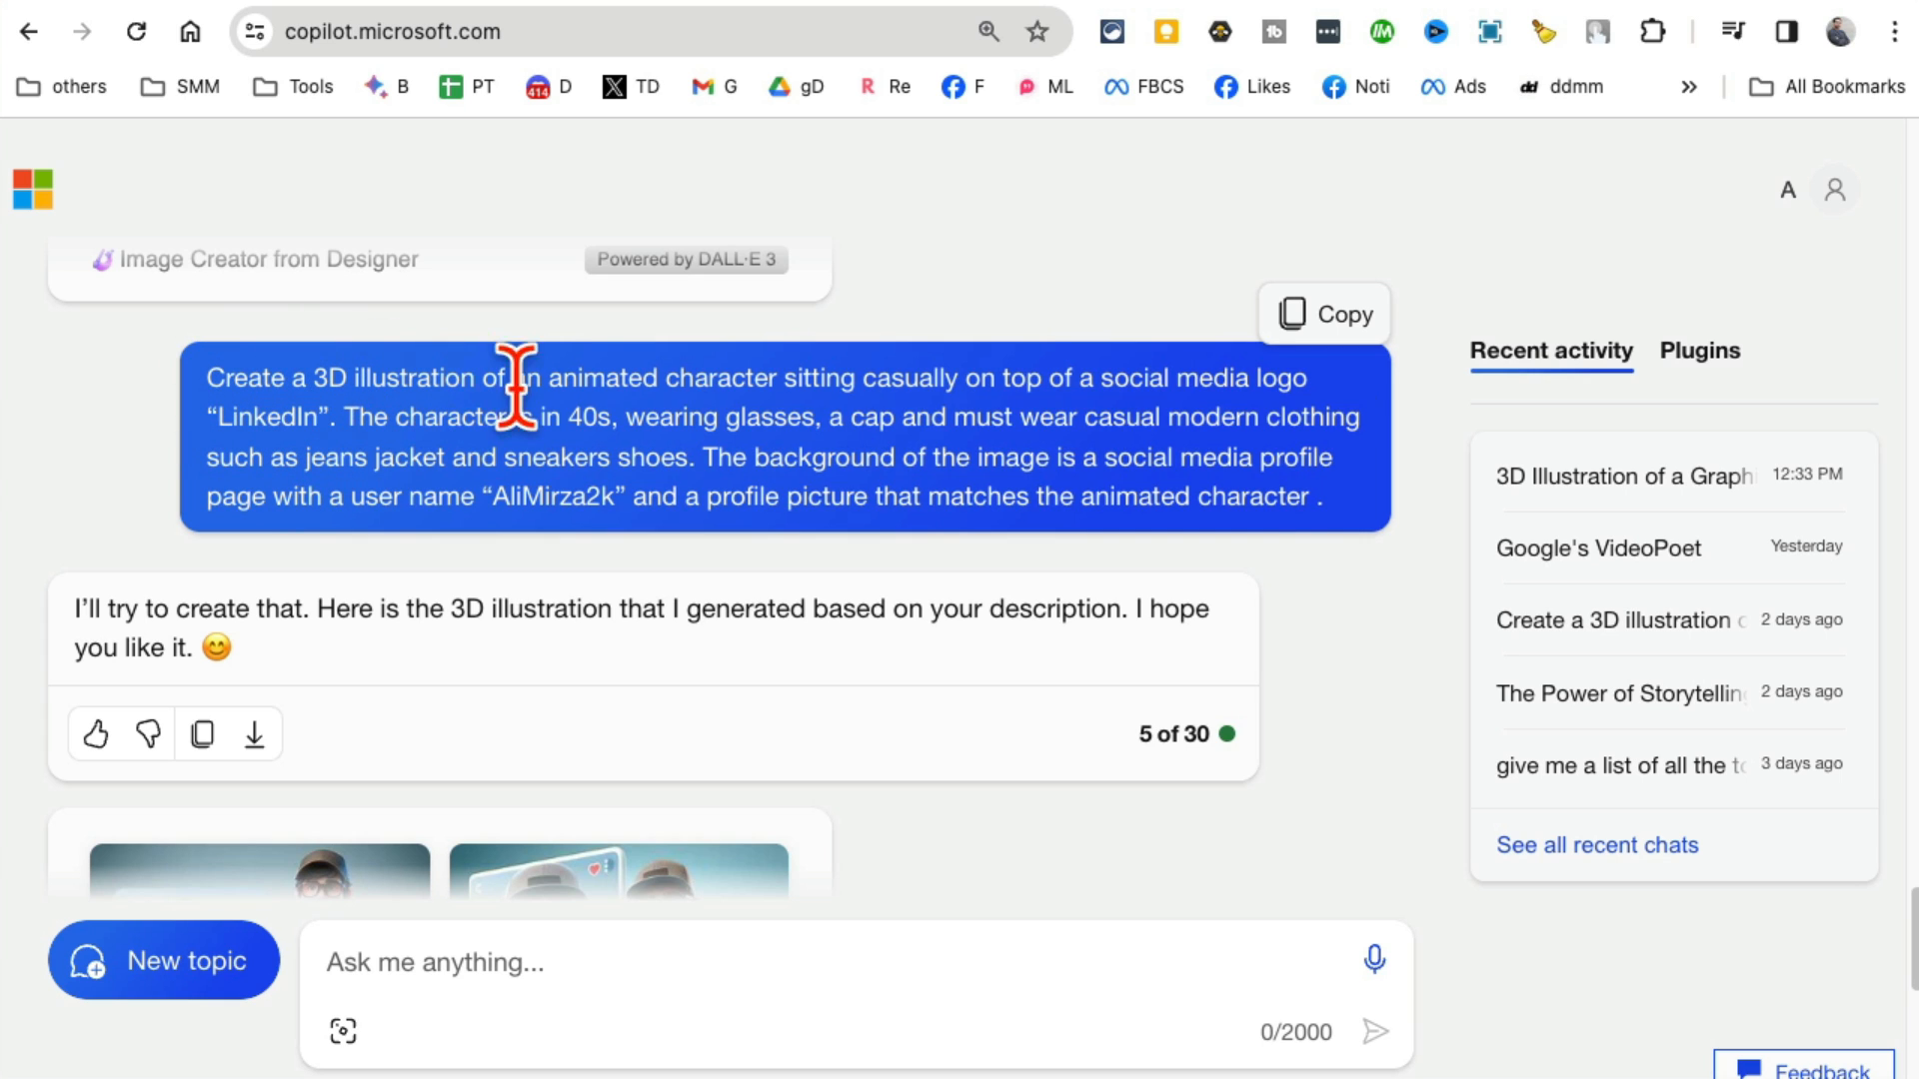
mouse_move(453, 489)
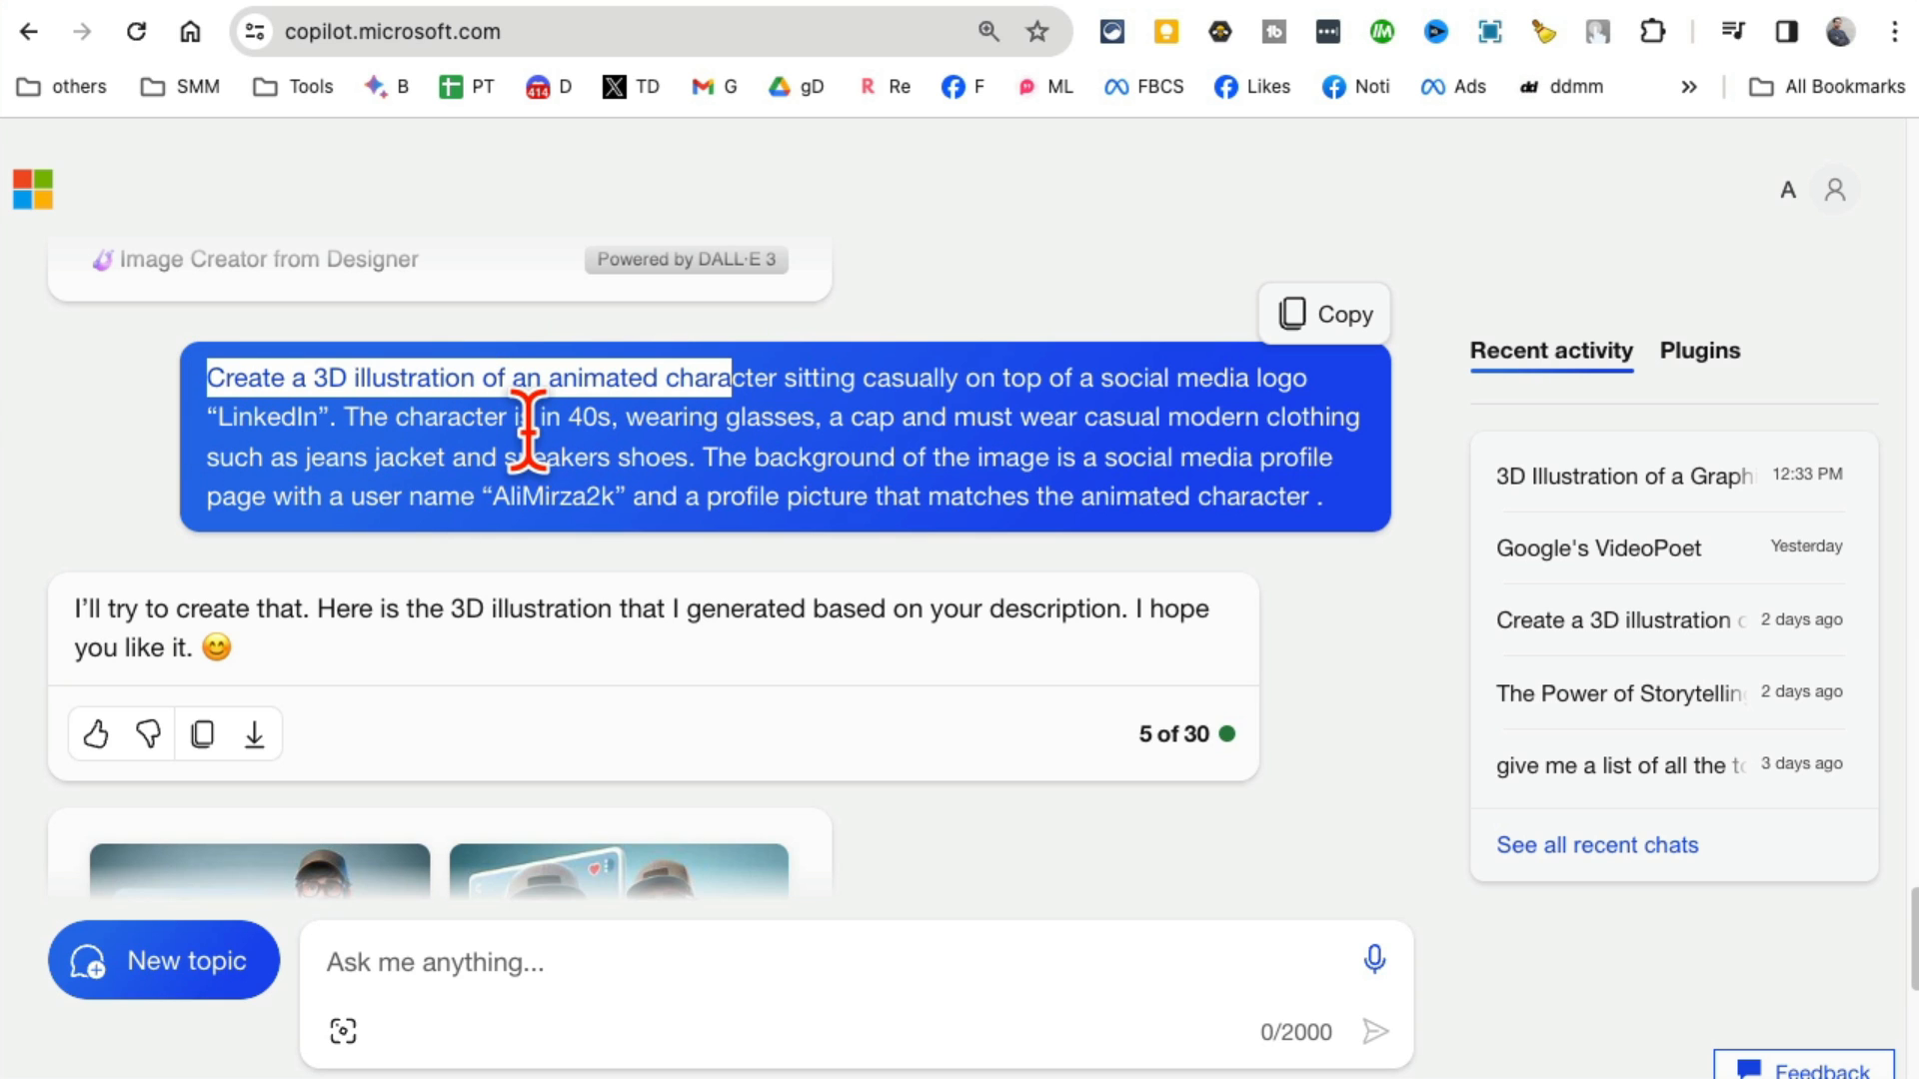
mouse_move(872, 413)
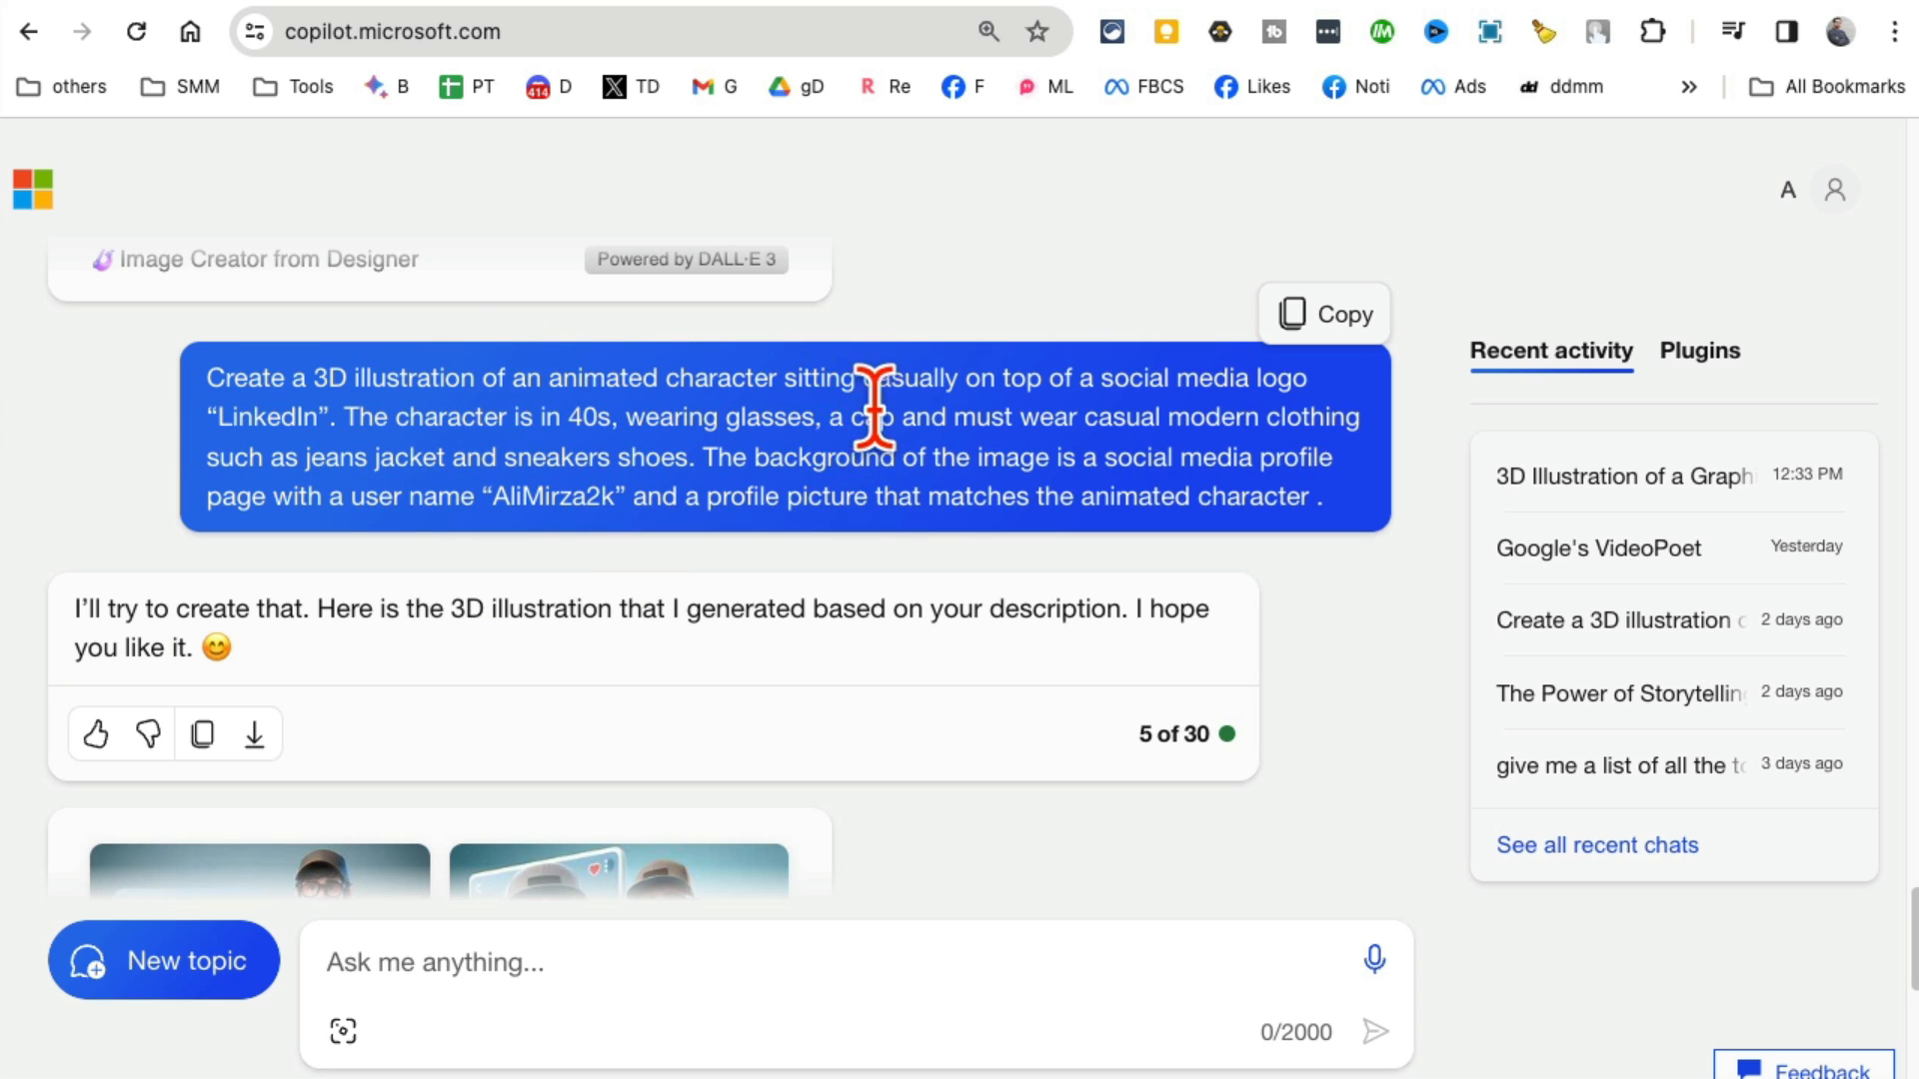
mouse_move(331, 490)
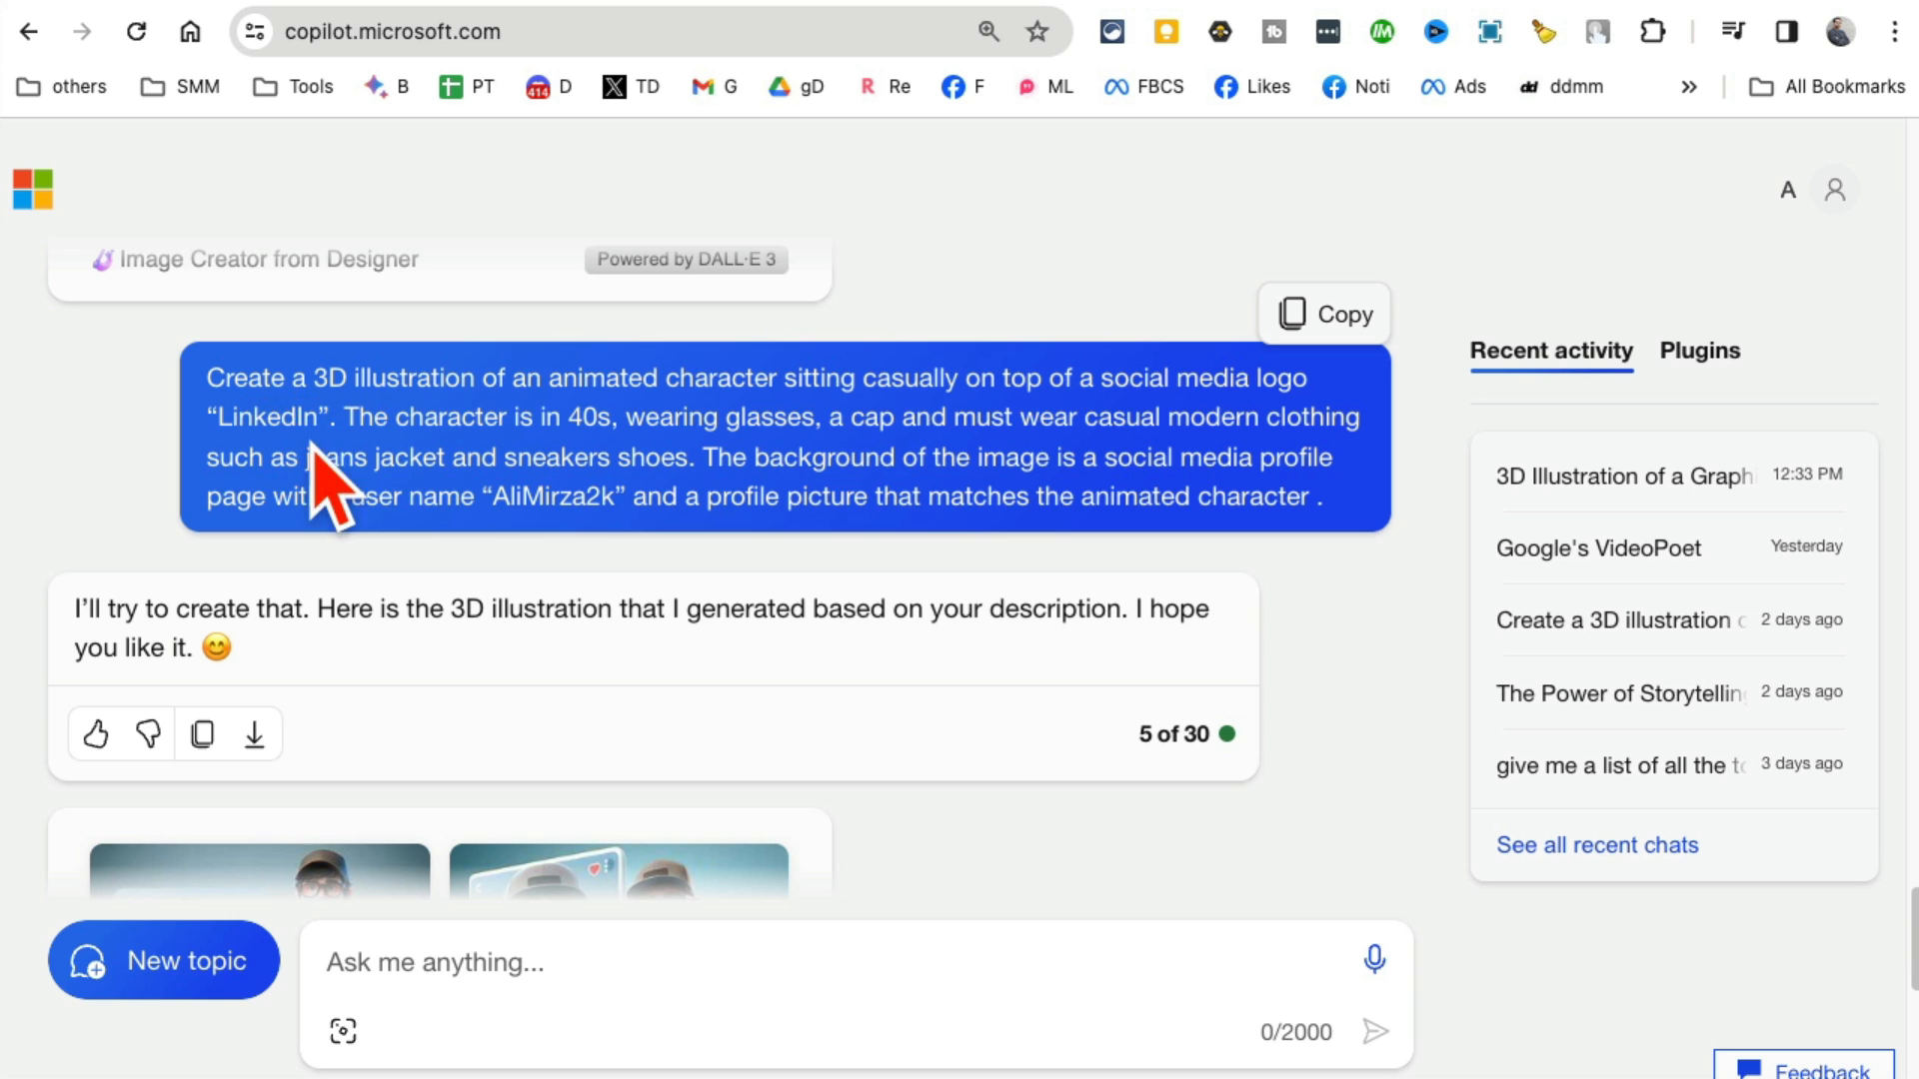
Highlight the words 'LinkedIn' and 'AliMirza2k' in the LinkedIn avatar prompt
double_click(267, 418)
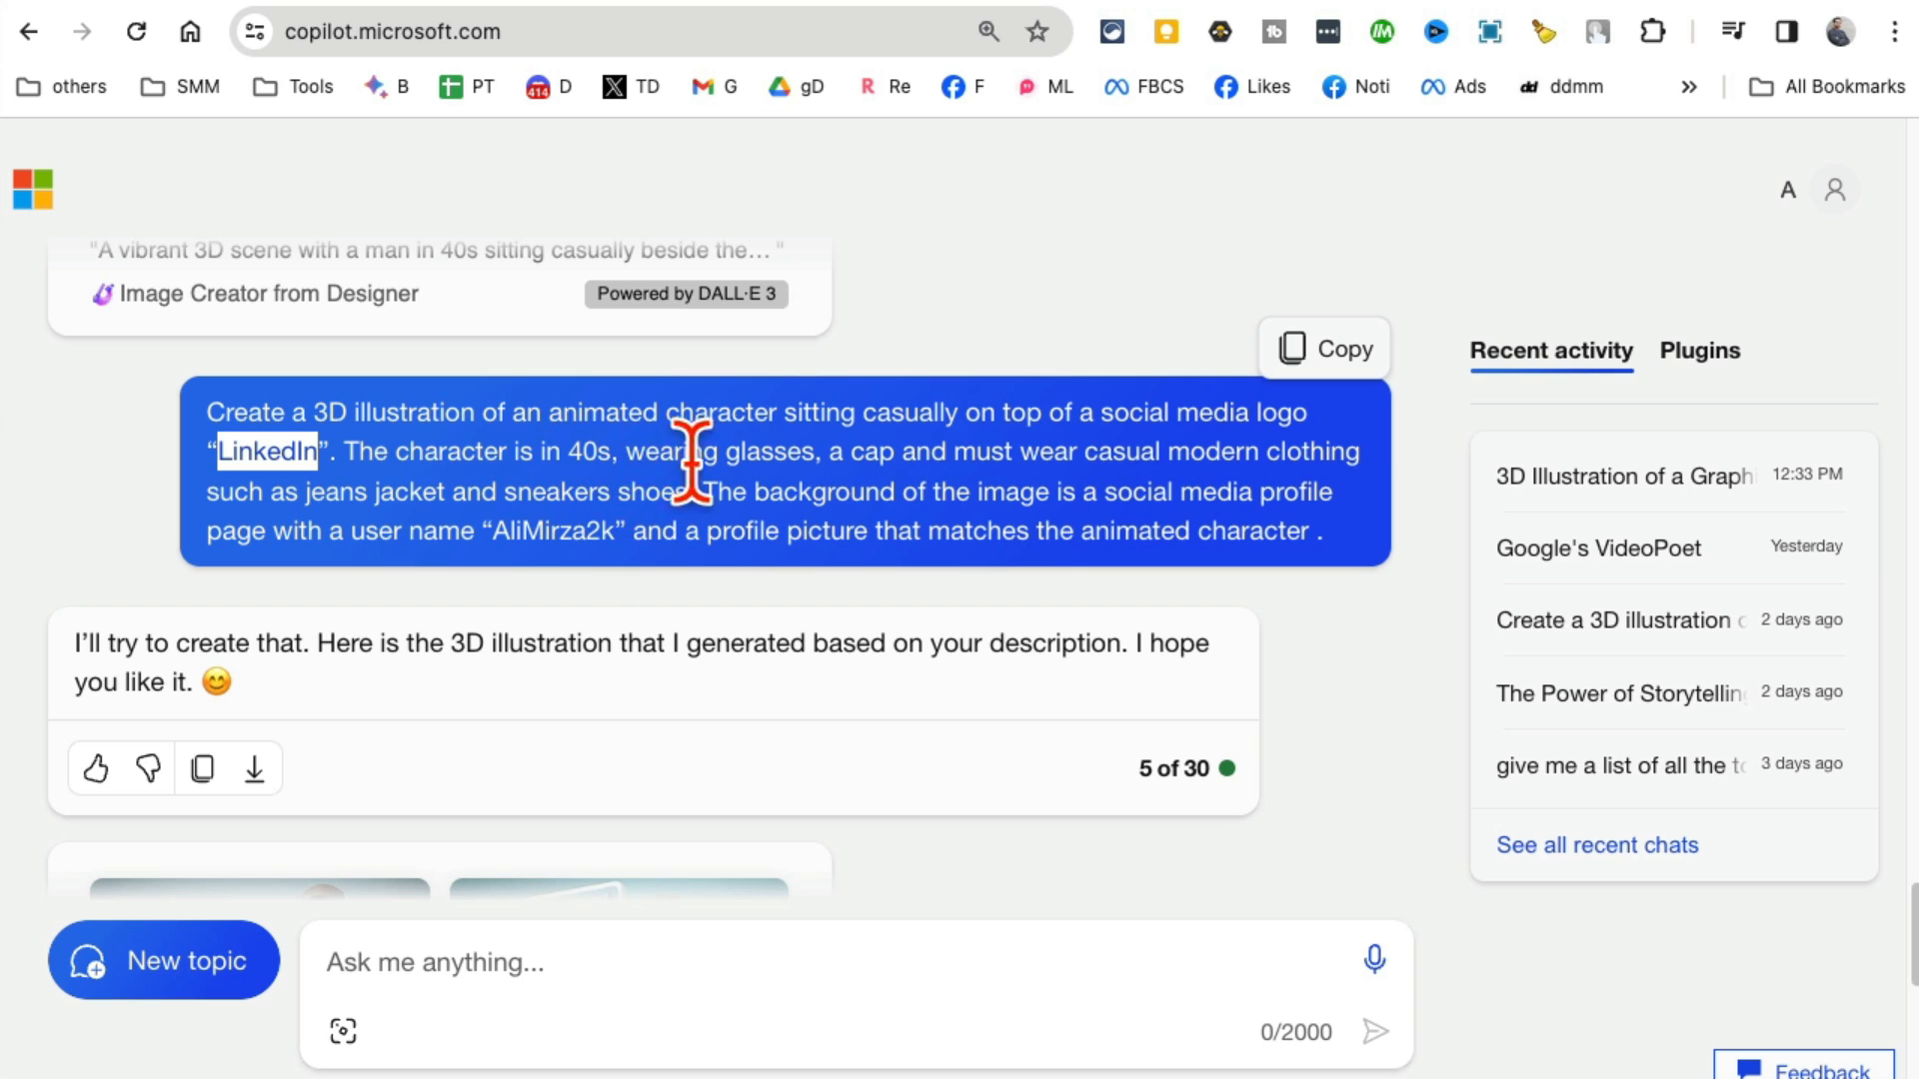
mouse_move(304, 542)
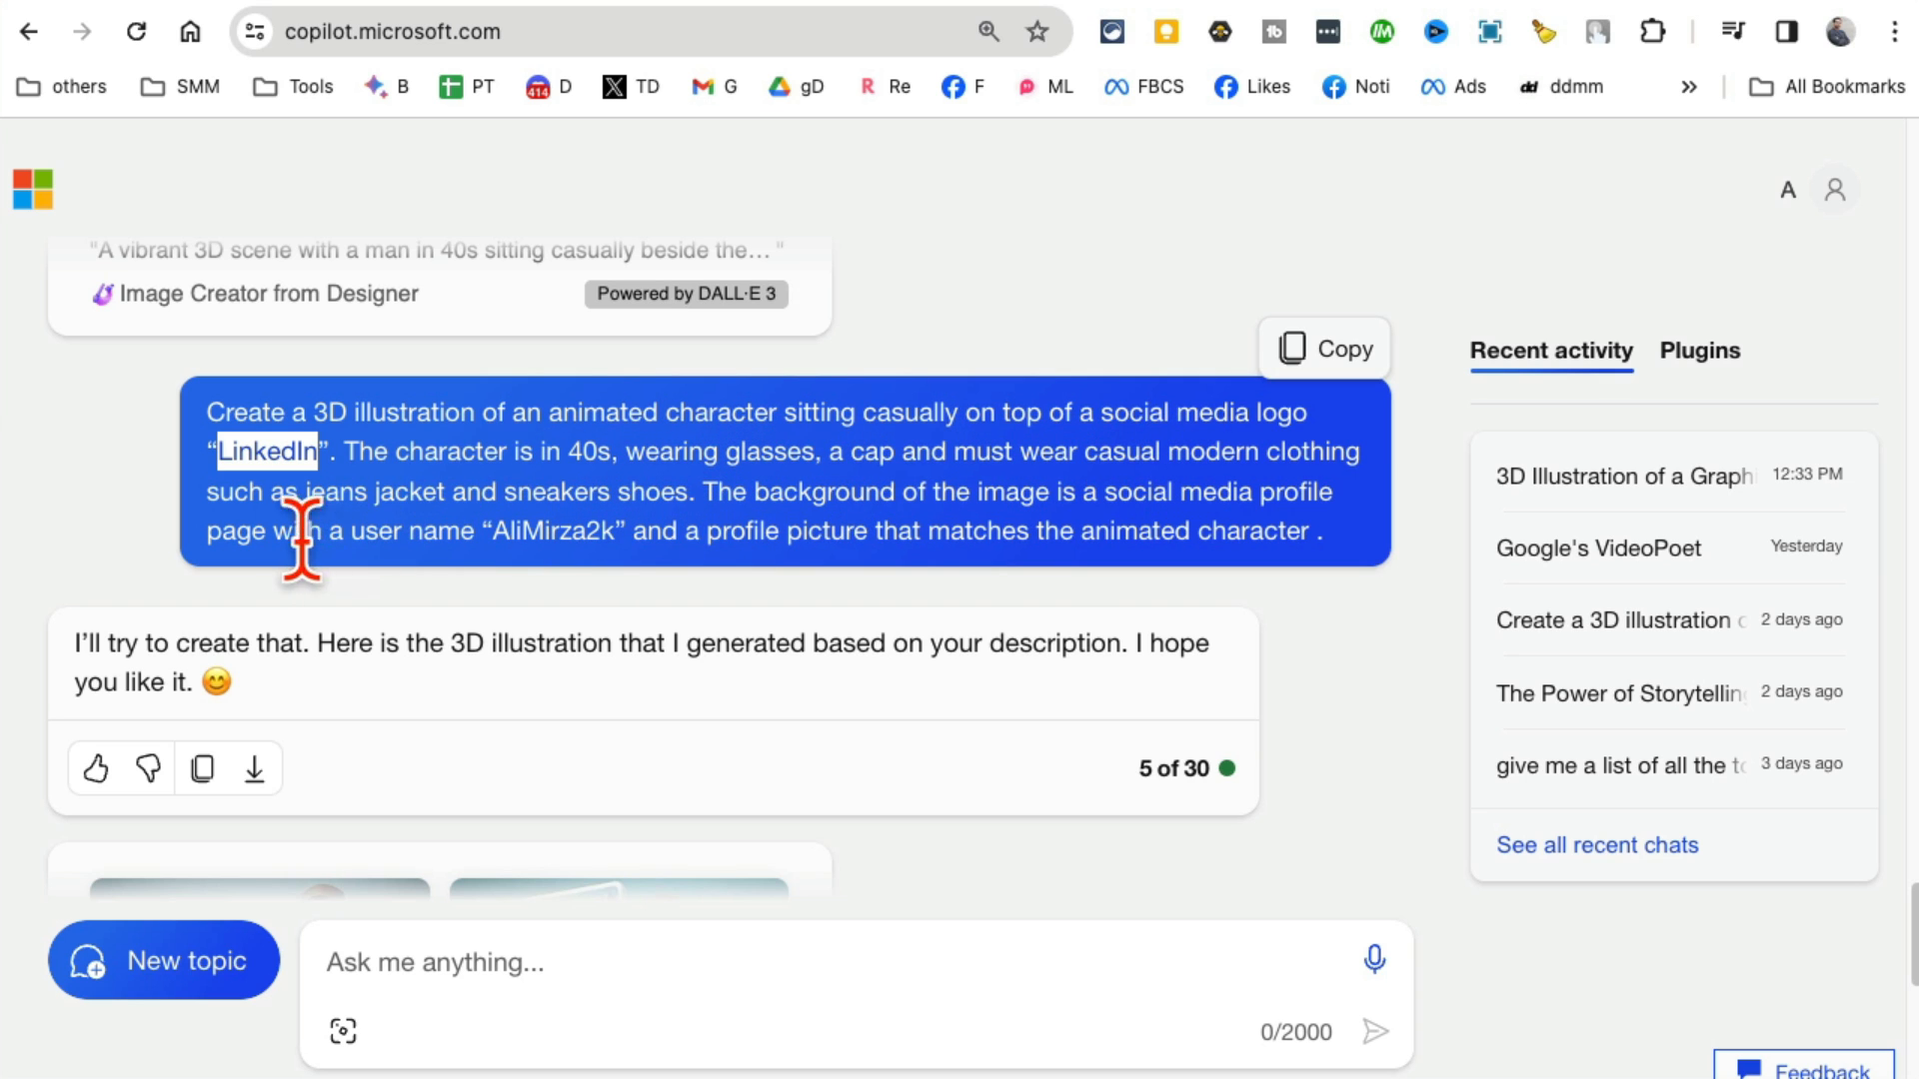
mouse_move(972, 753)
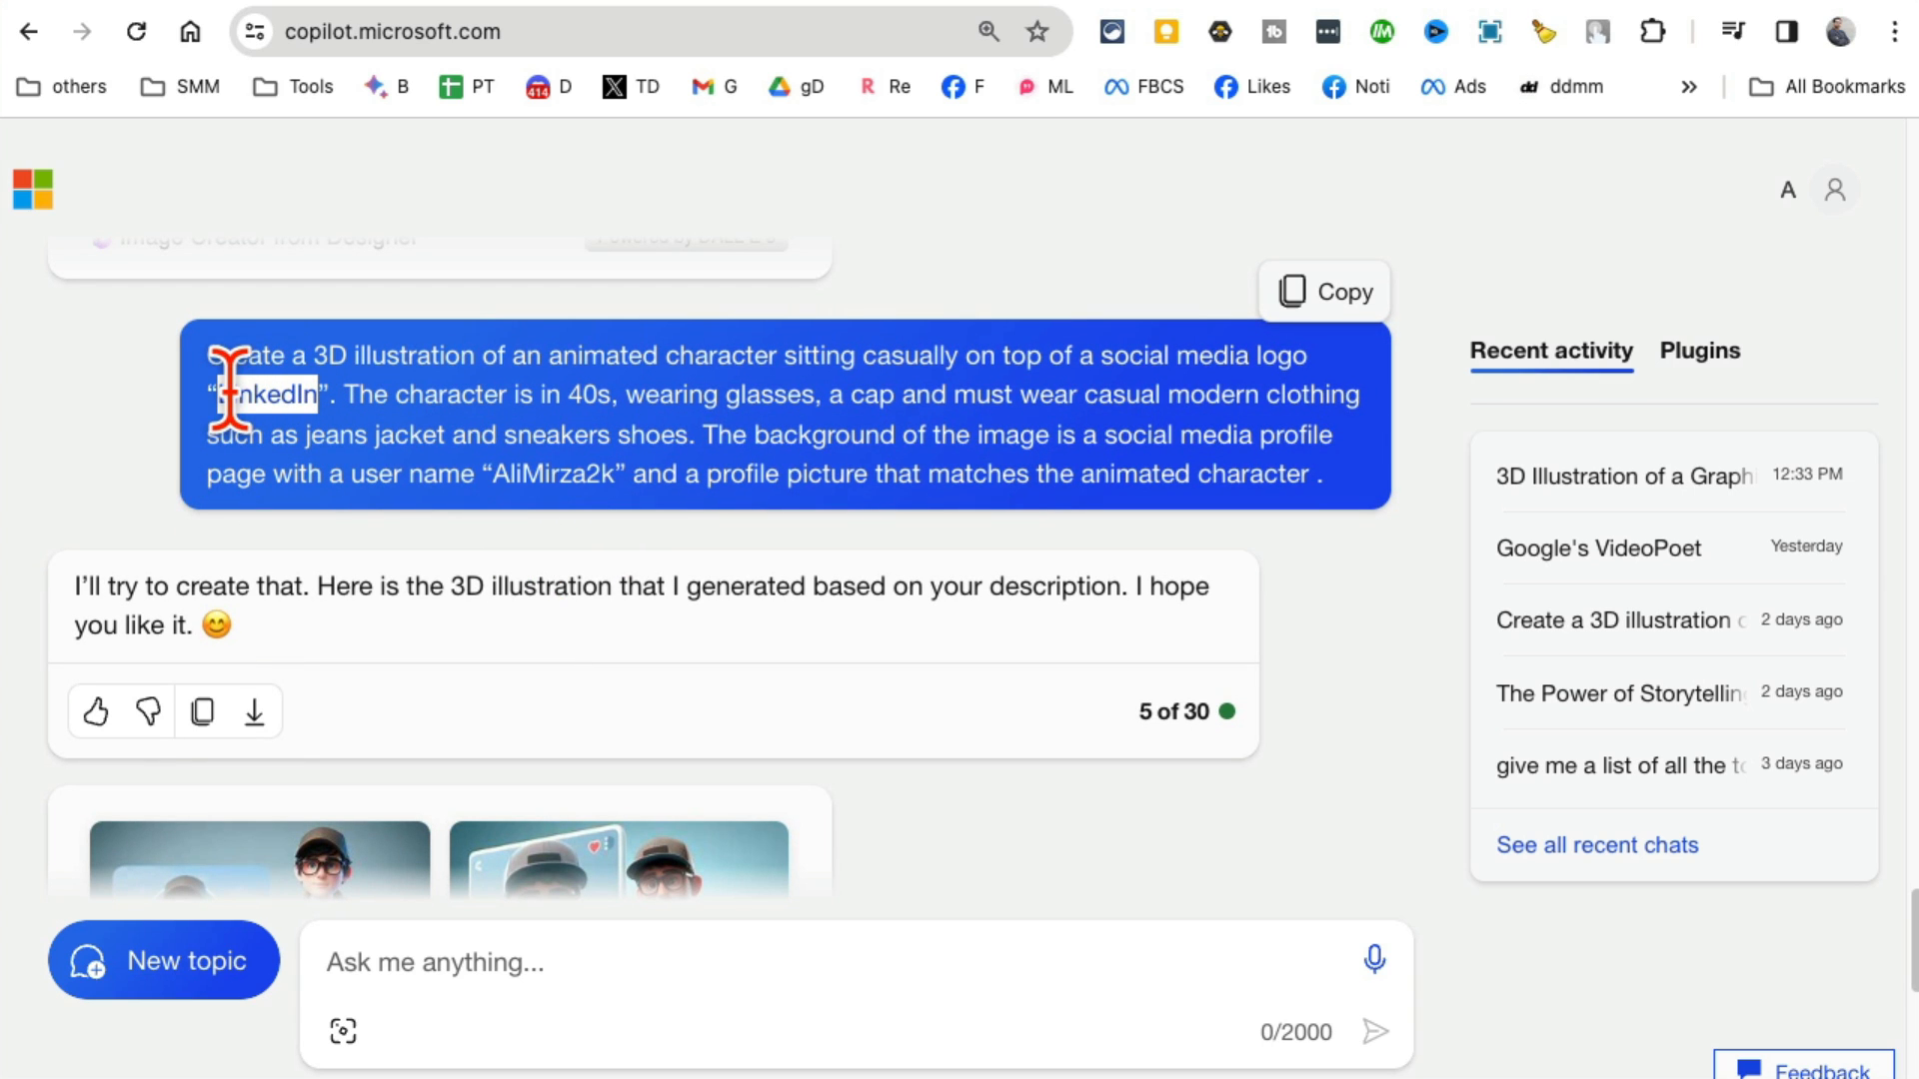
mouse_move(549, 474)
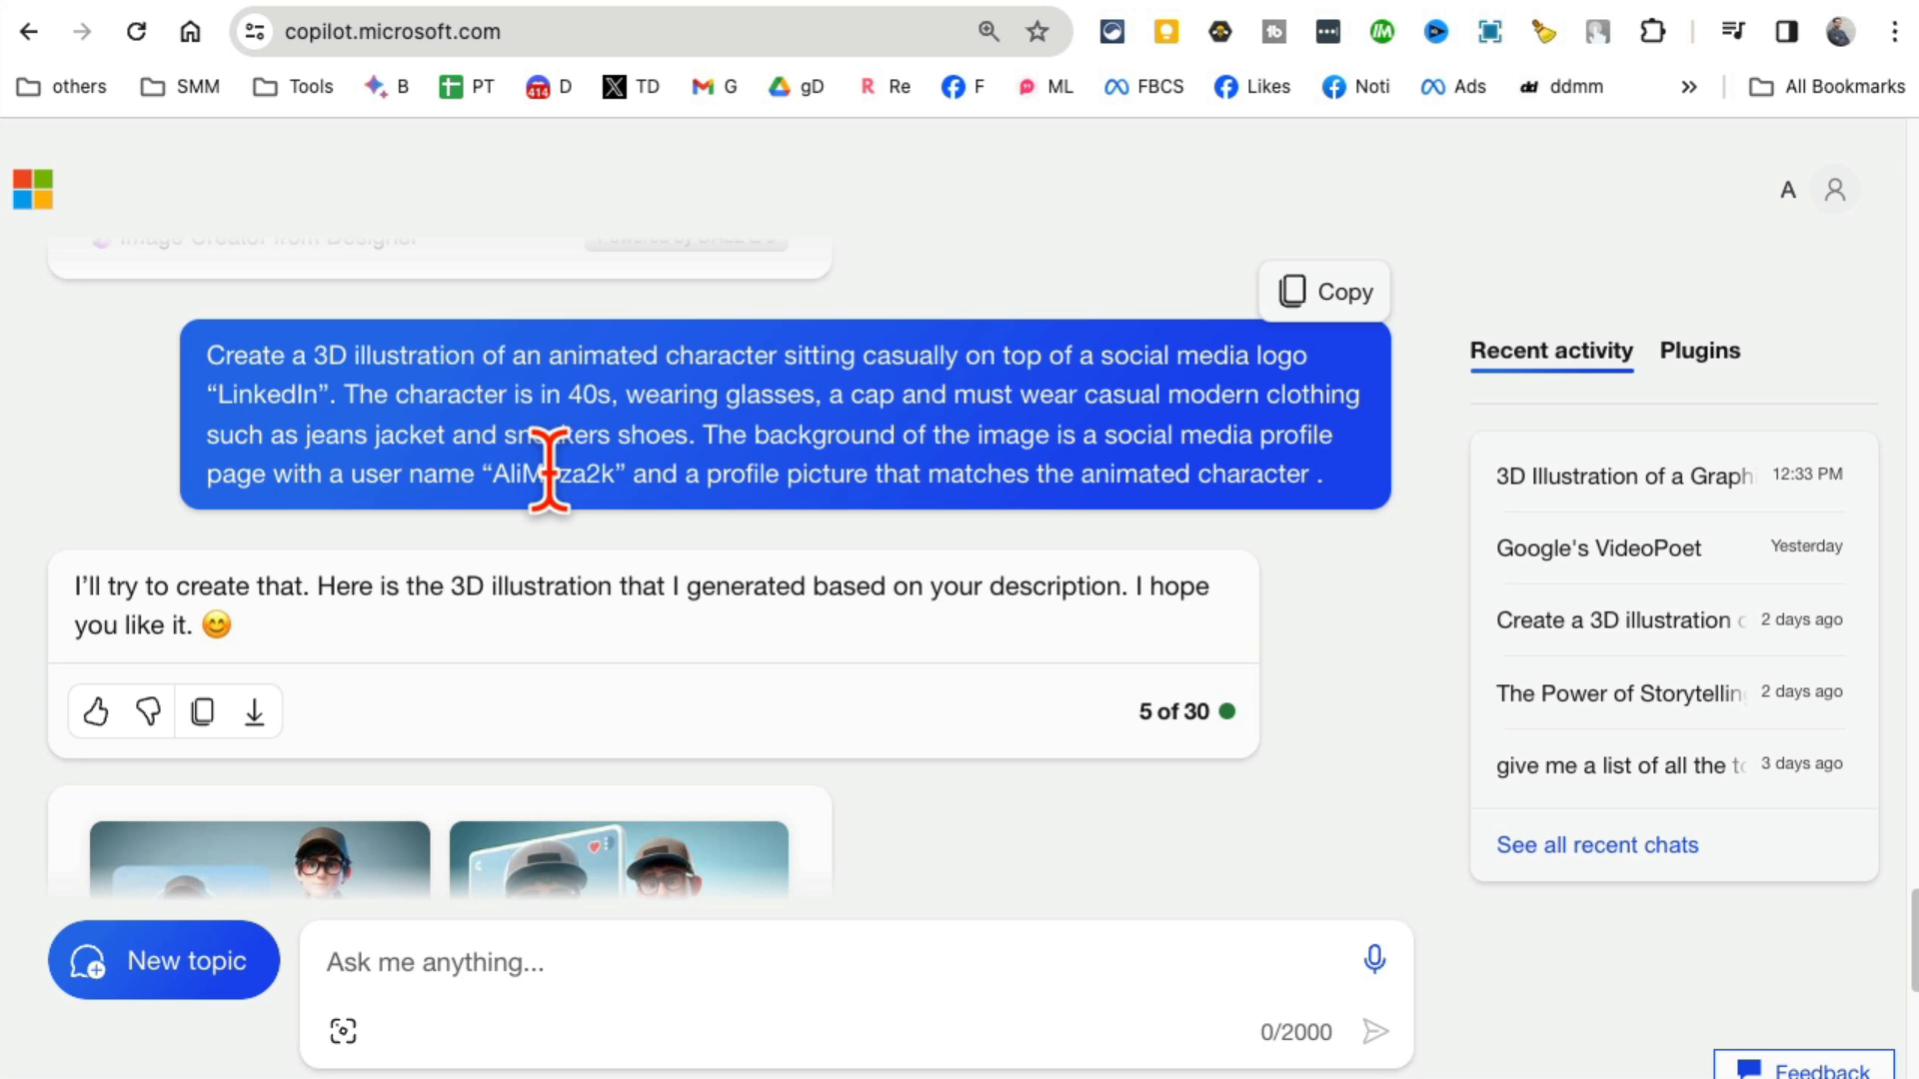
double_click(550, 474)
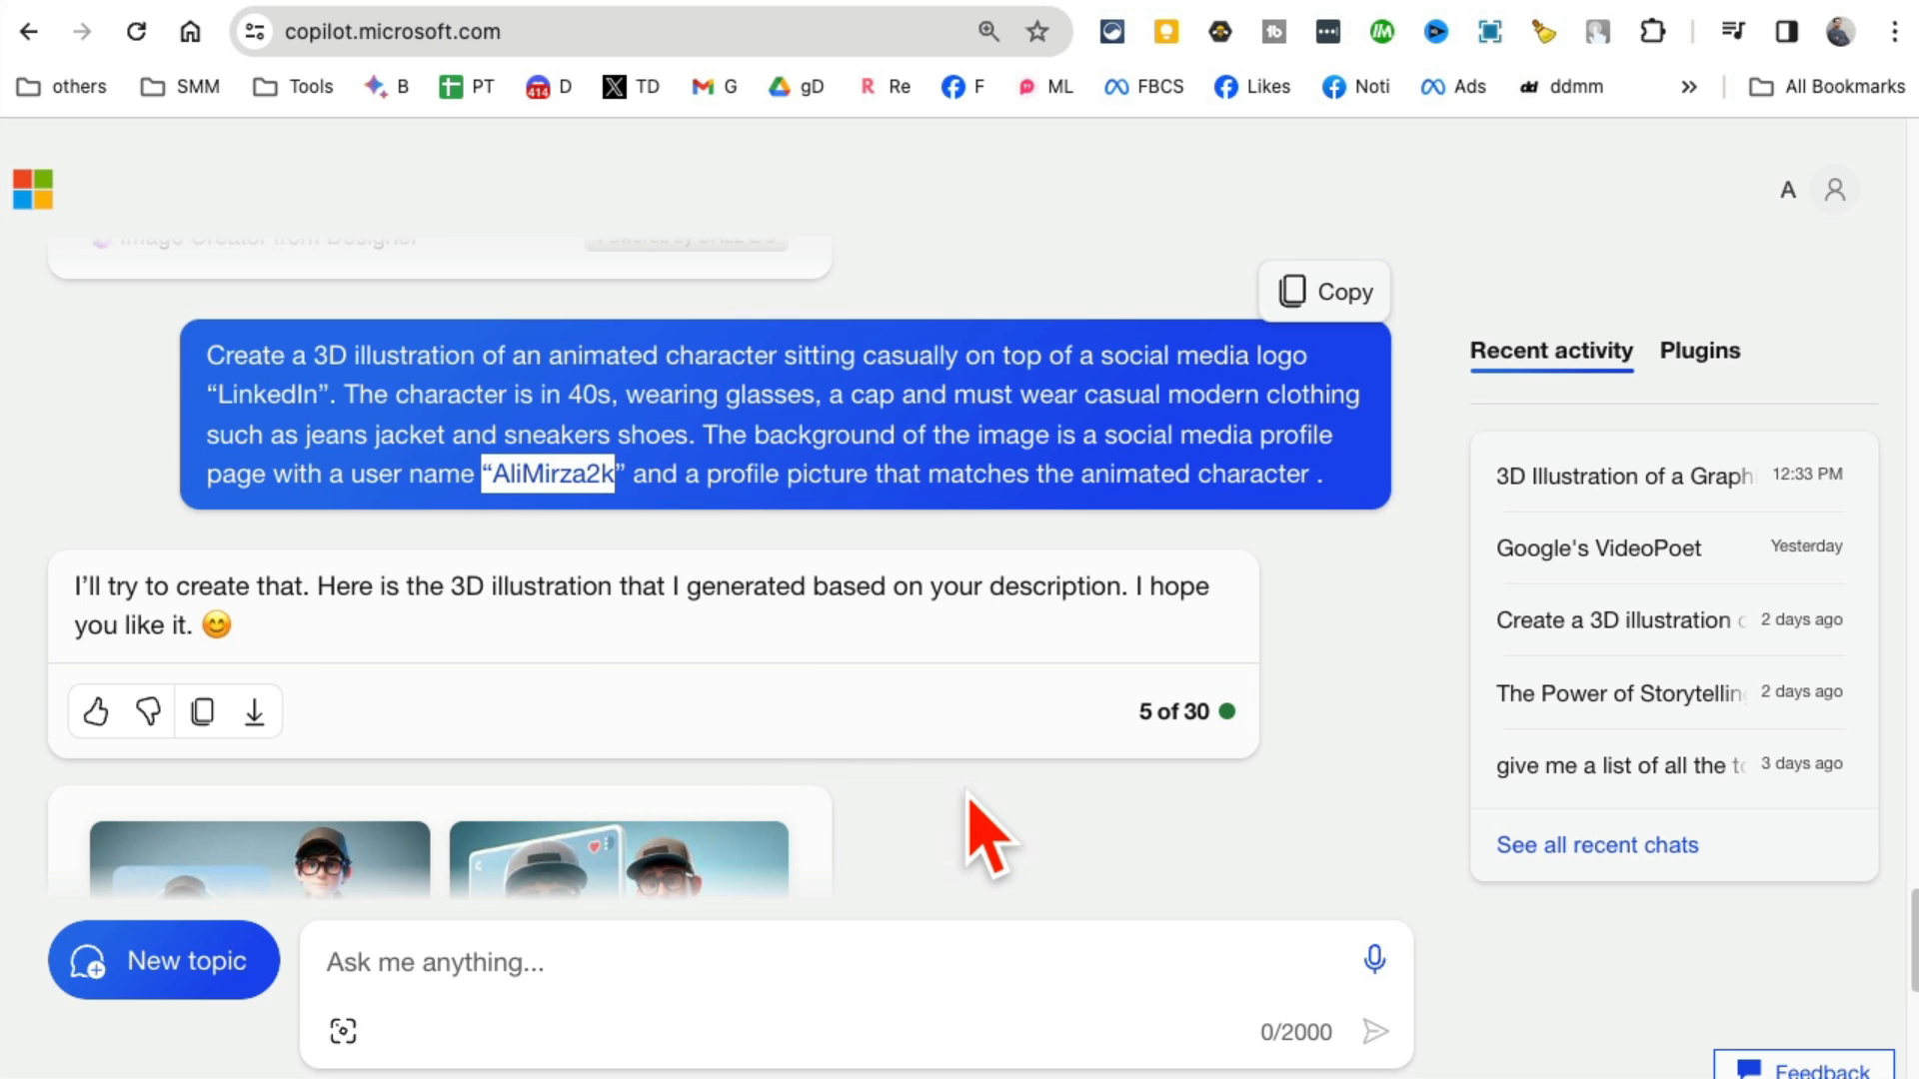
View one LinkedIn avatar full-size in Image Creator, close it, and scroll through all four
scroll("down", 3)
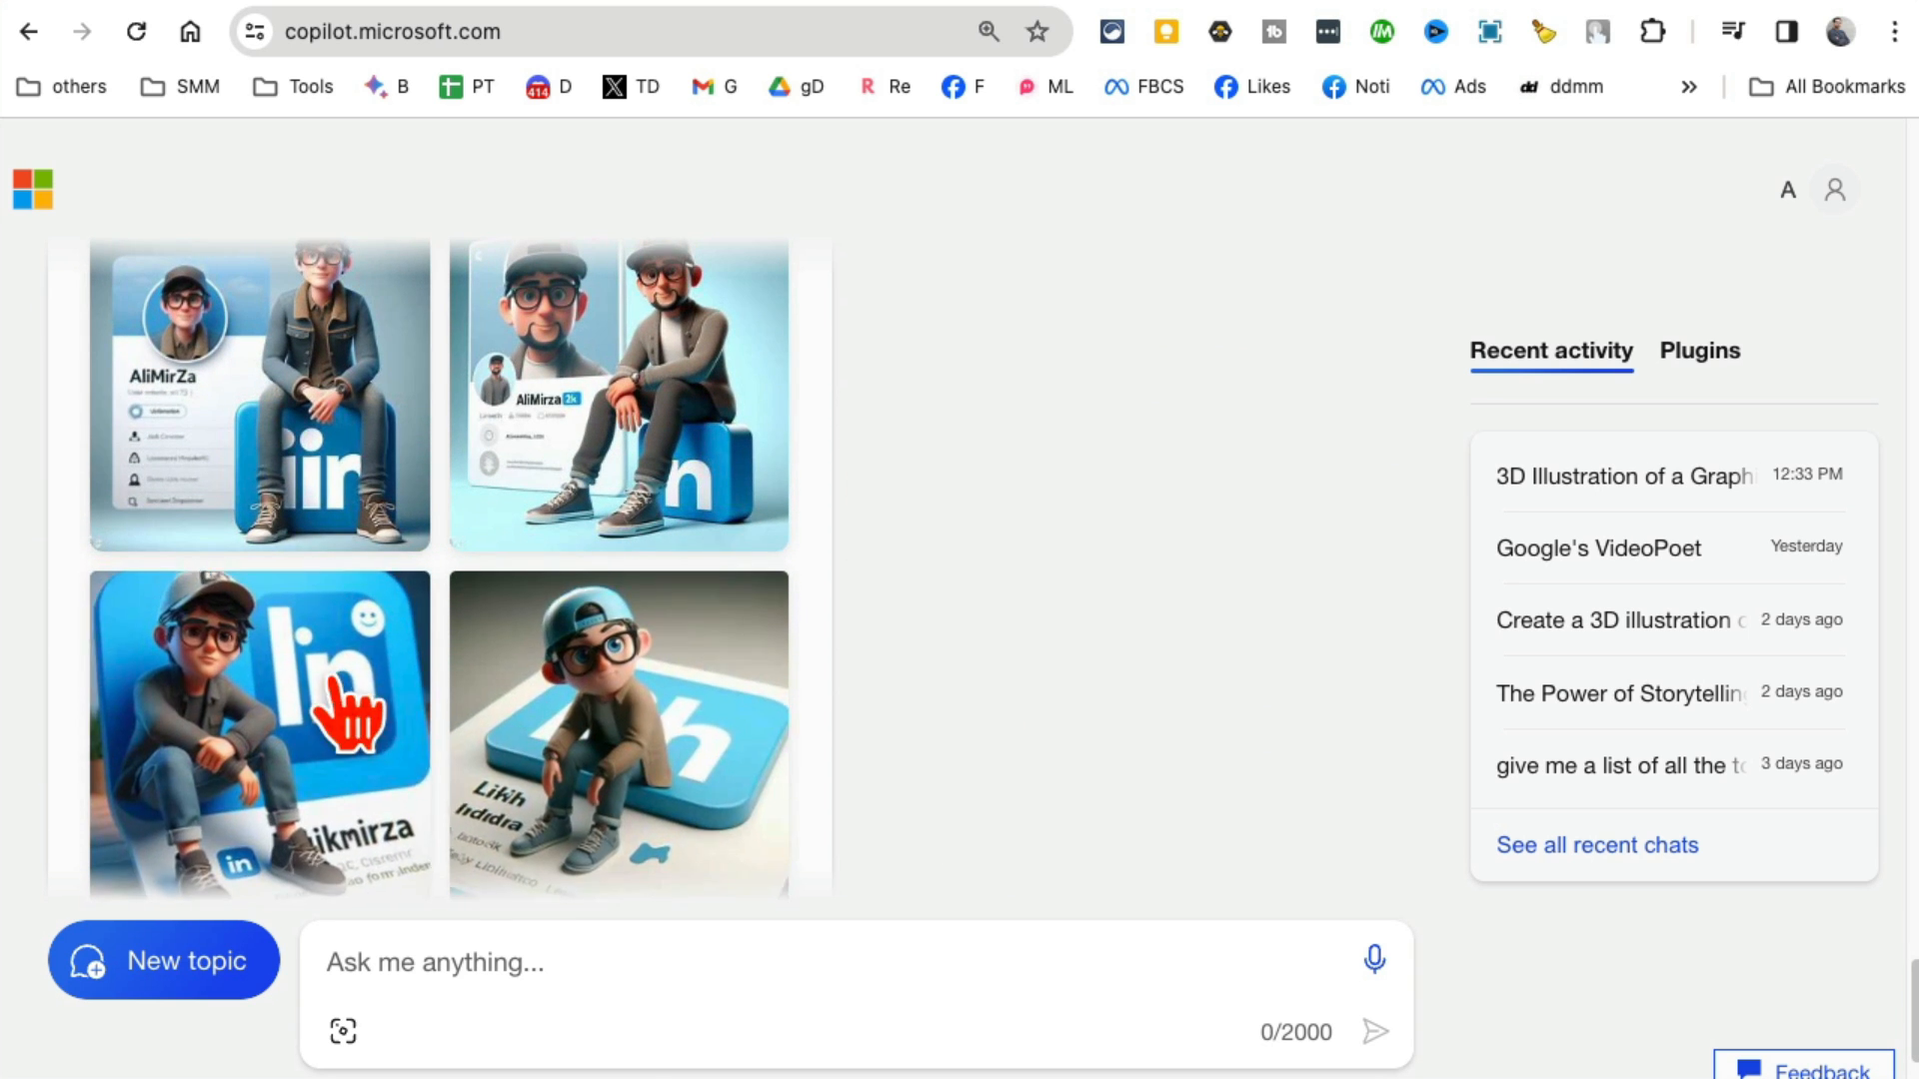
left_click(618, 393)
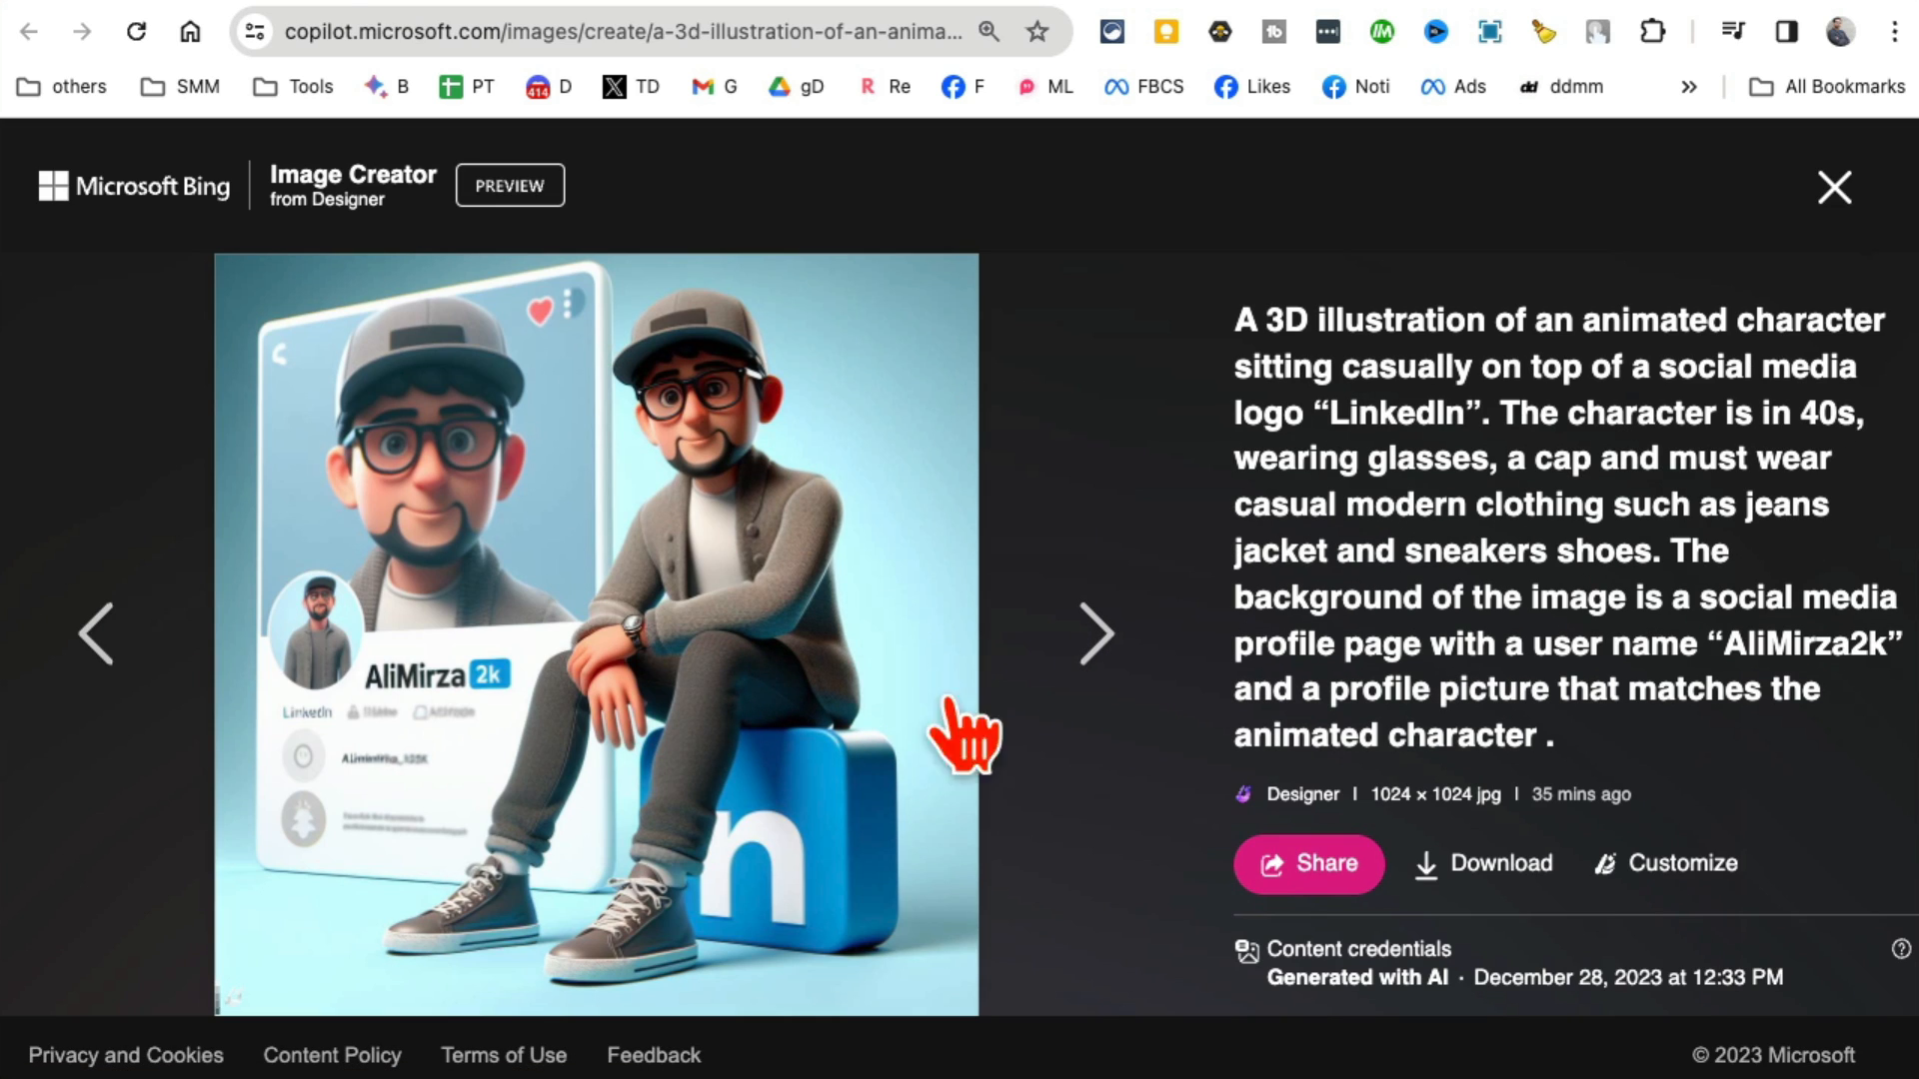
left_click(1833, 187)
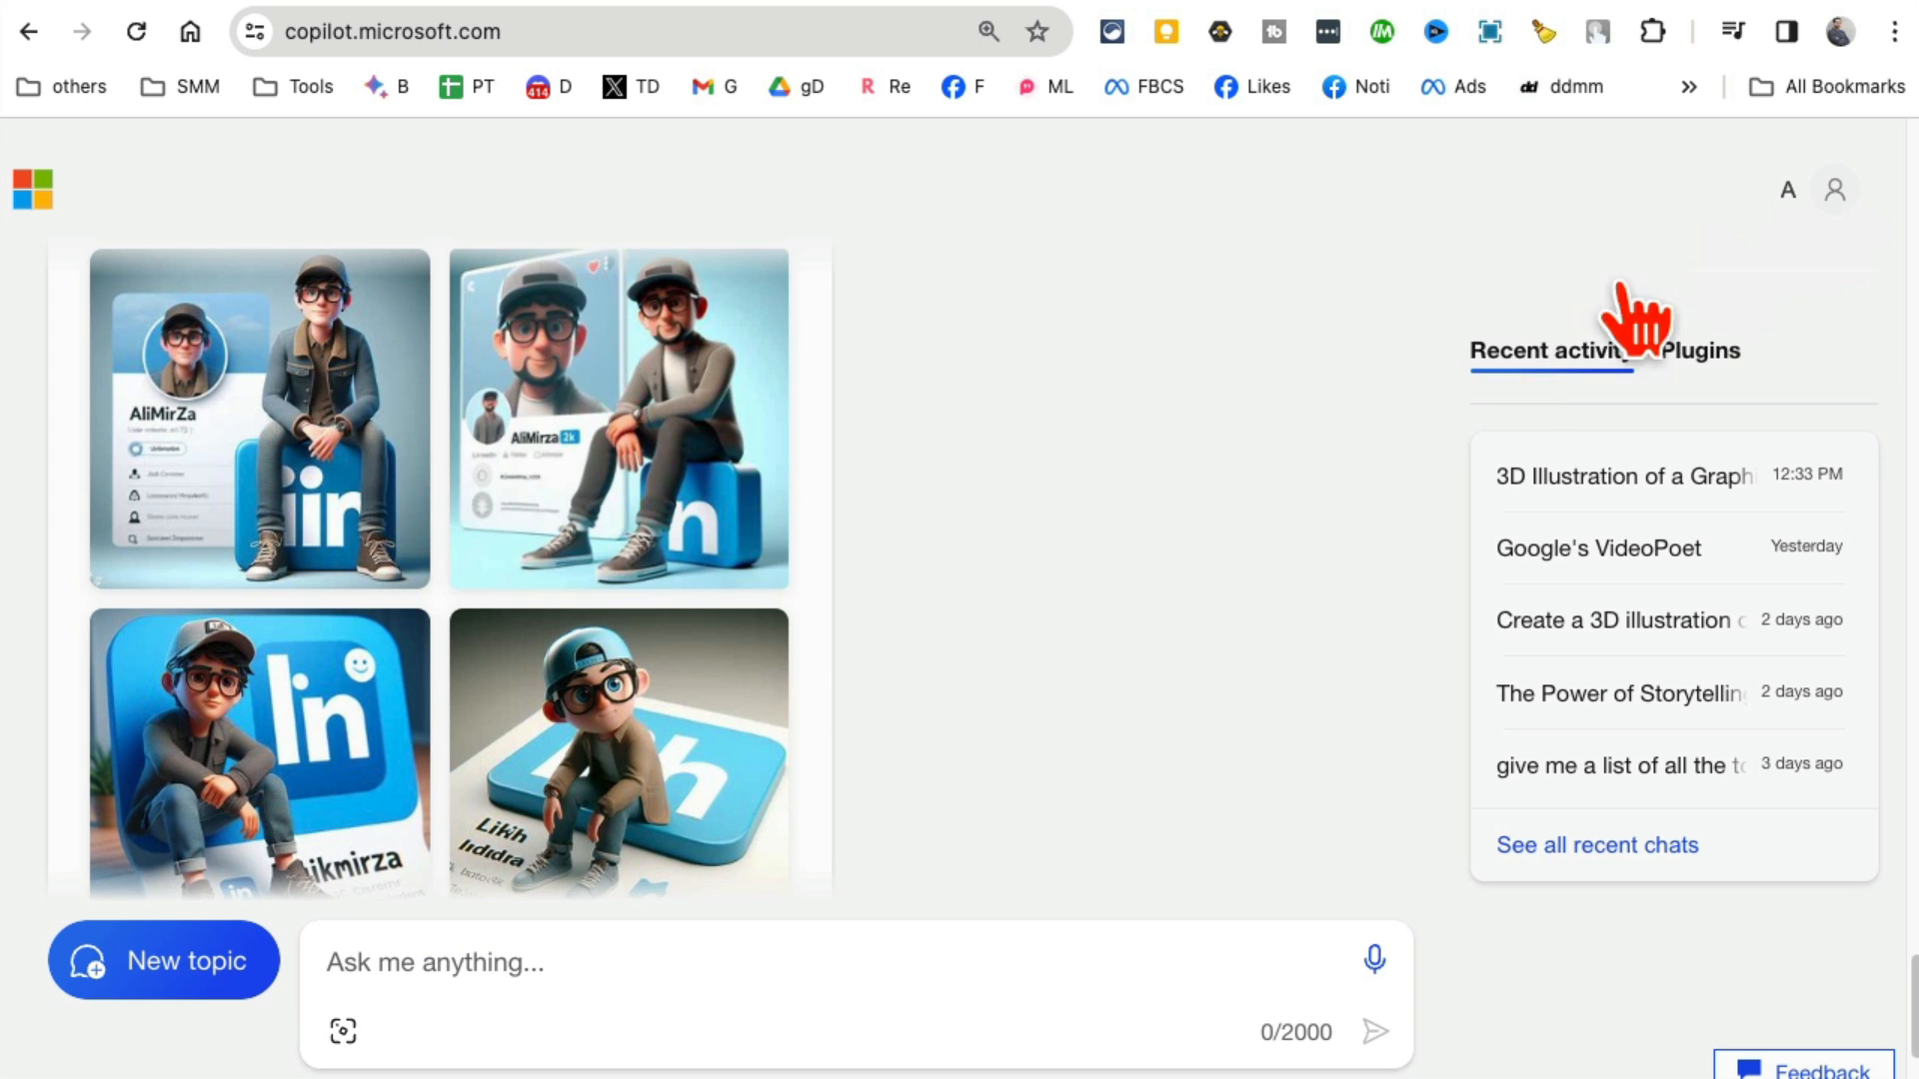
scroll("down", 3)
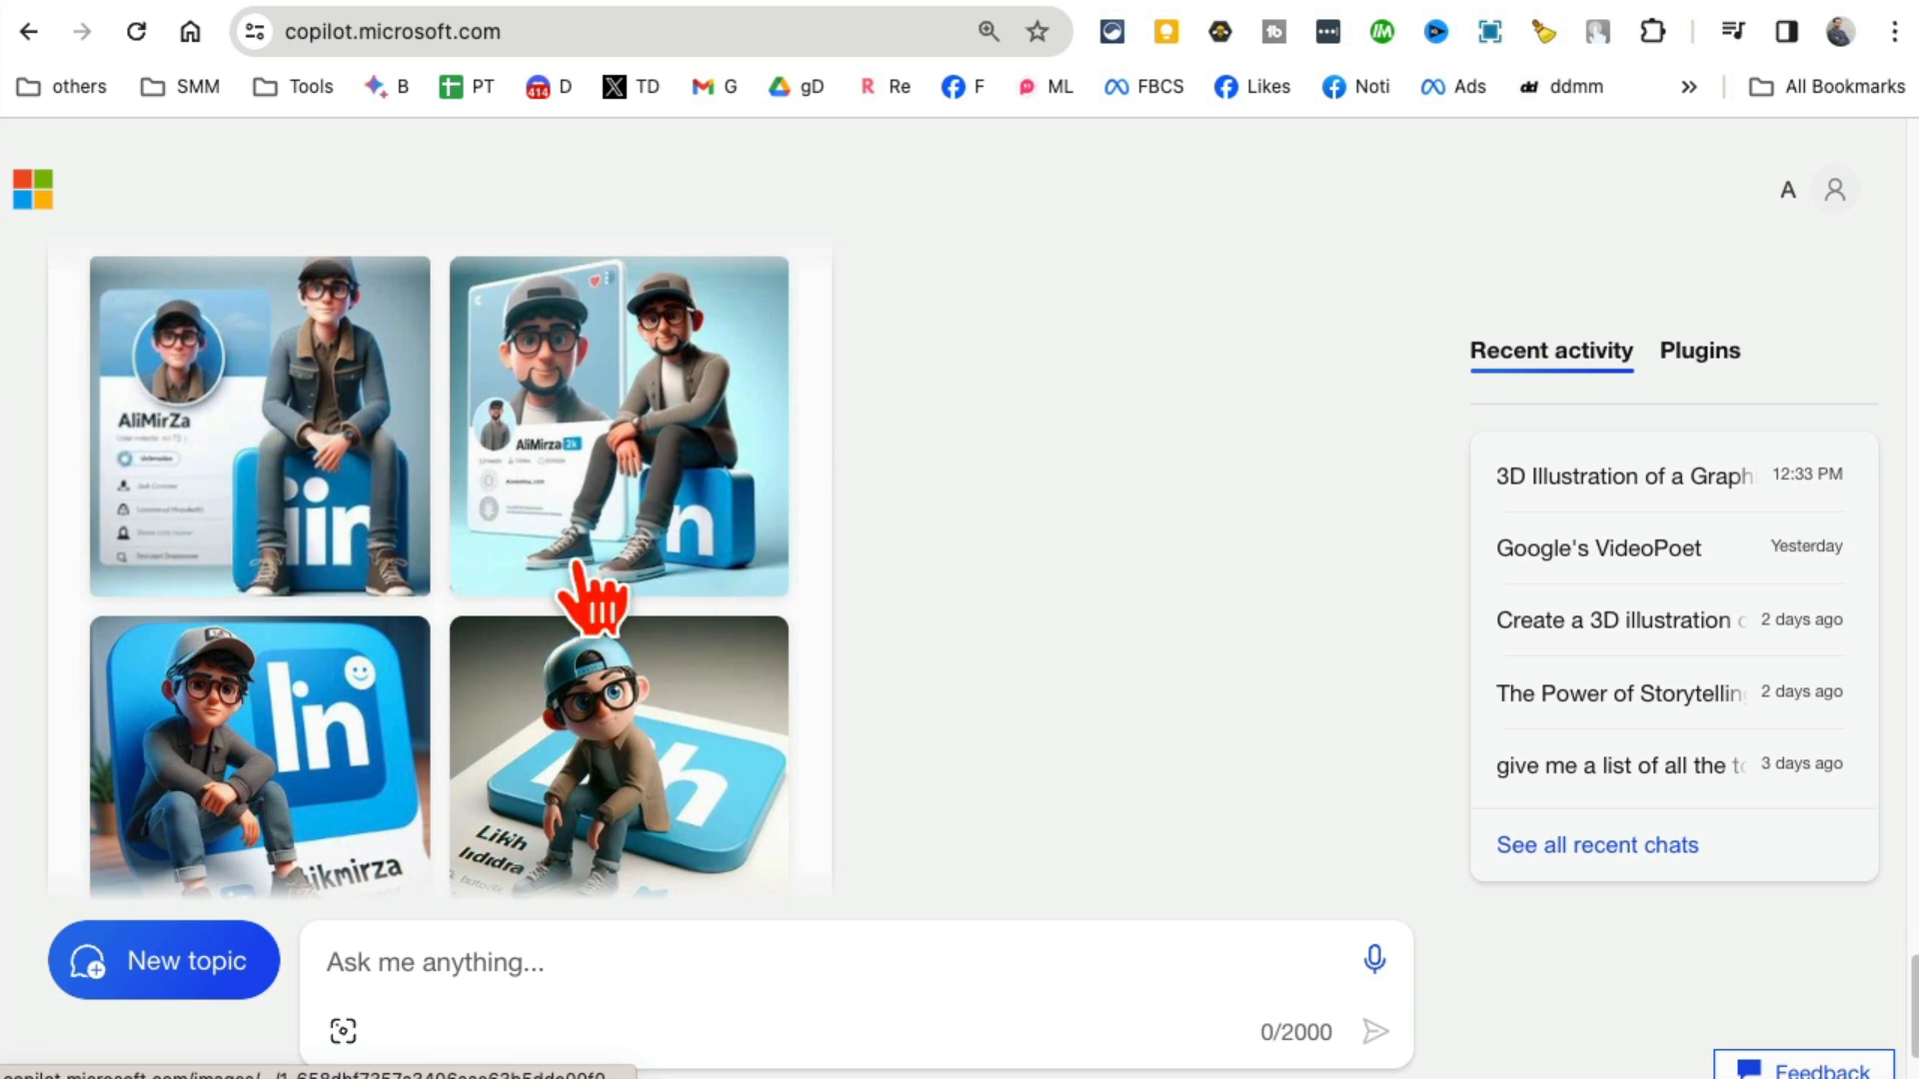
scroll("down", 3)
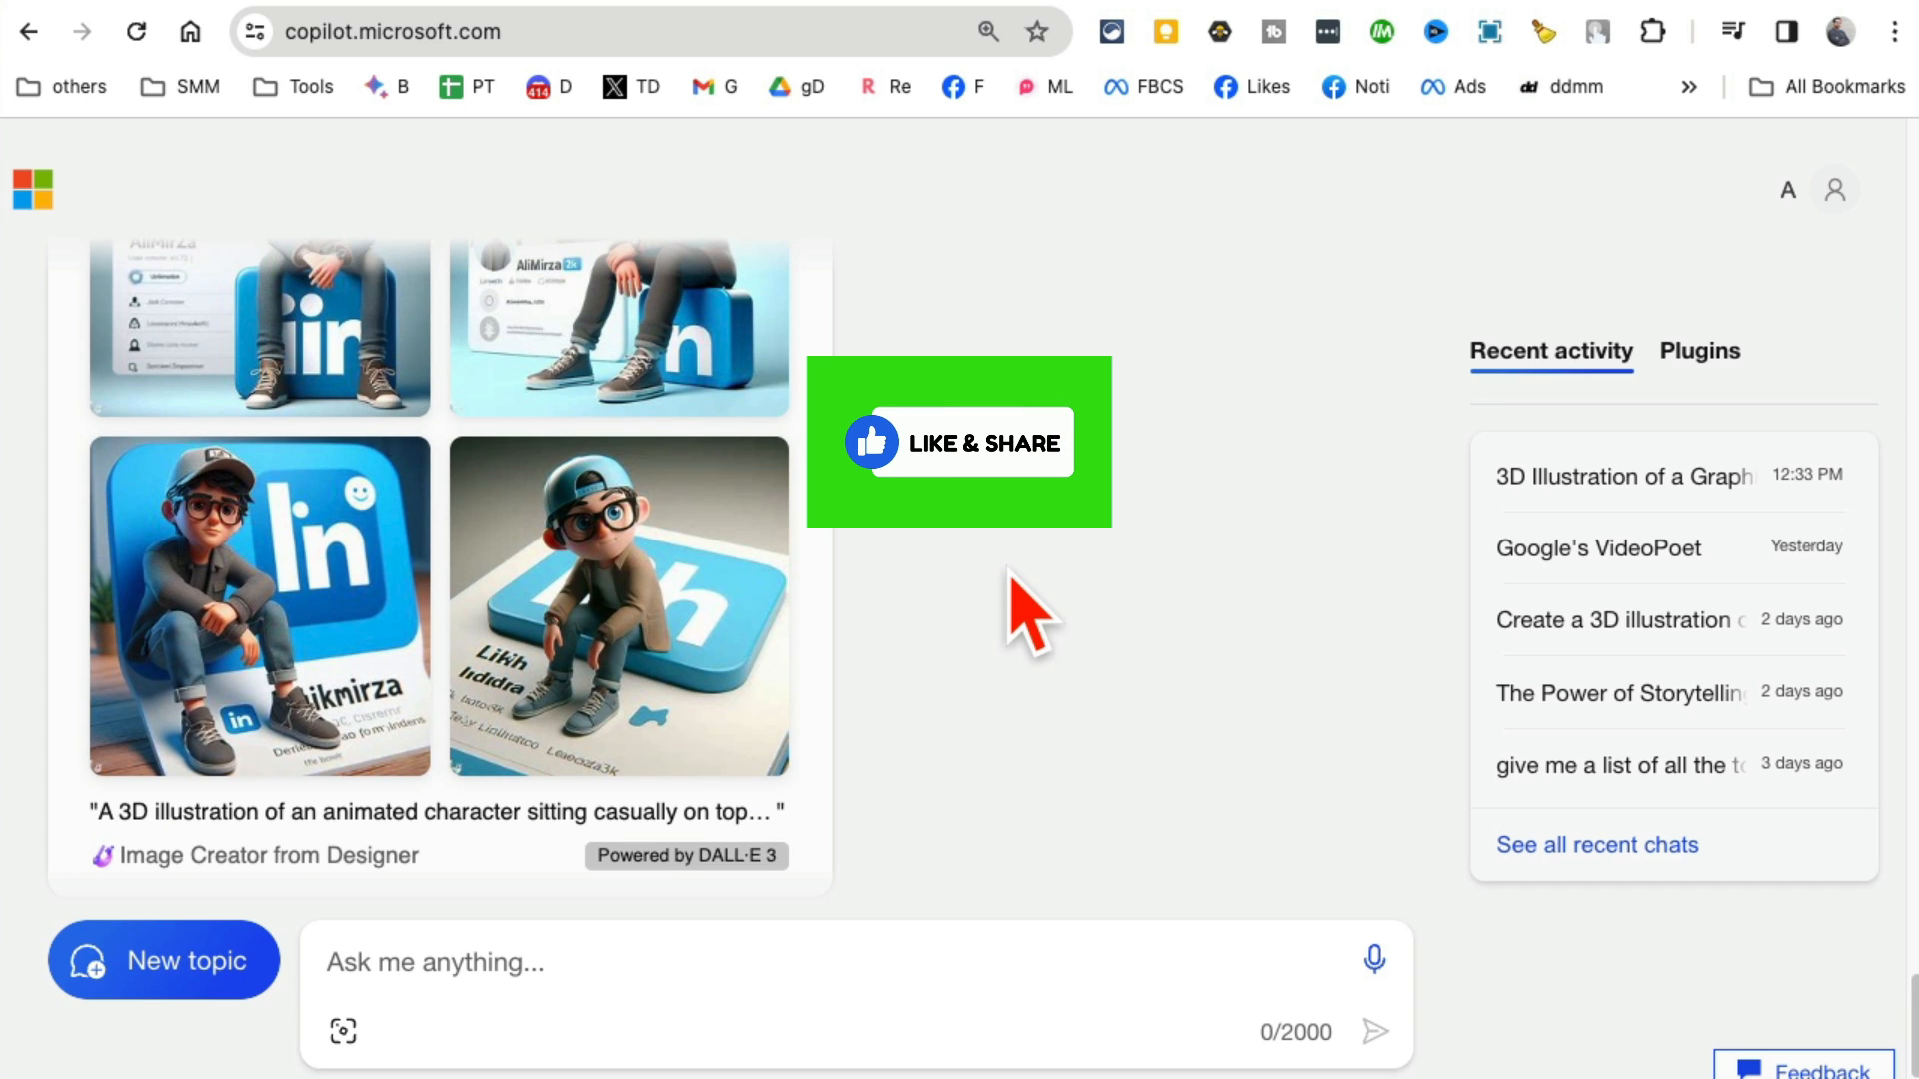
mouse_move(1032, 618)
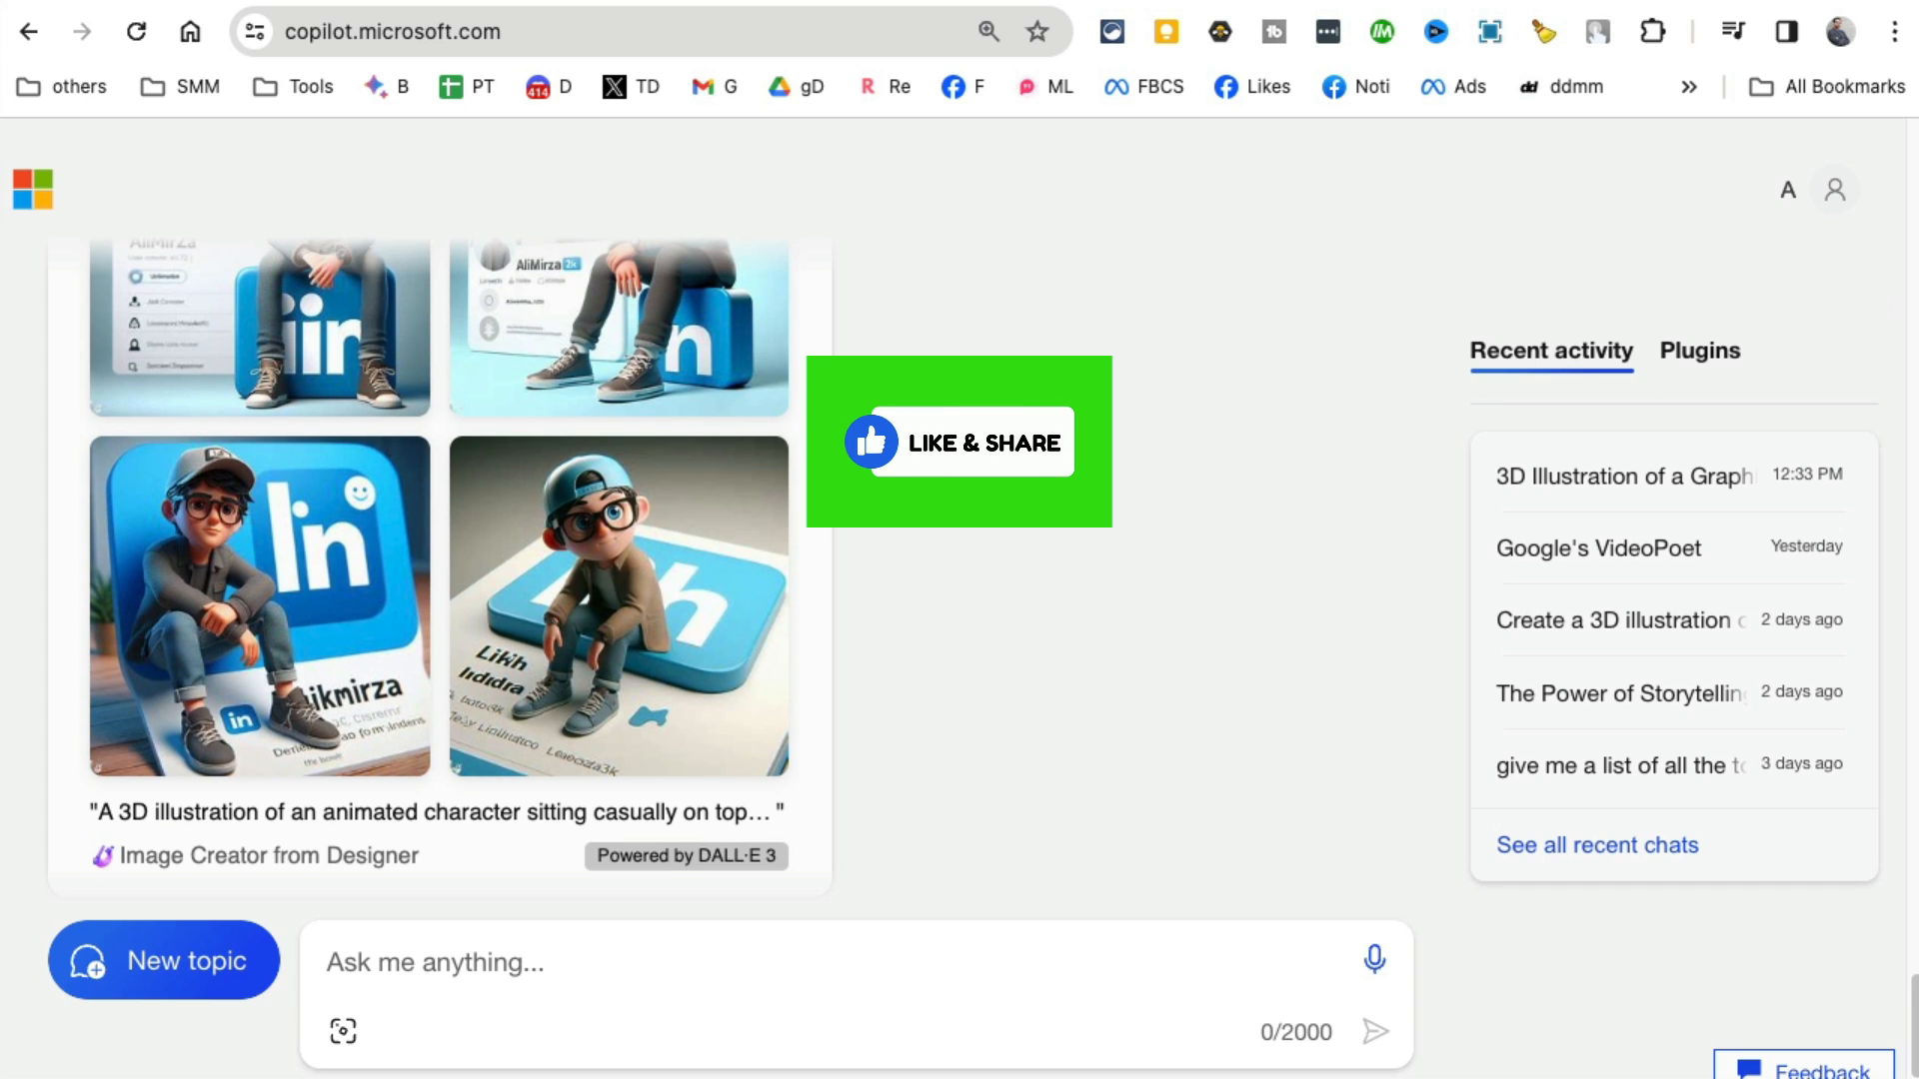